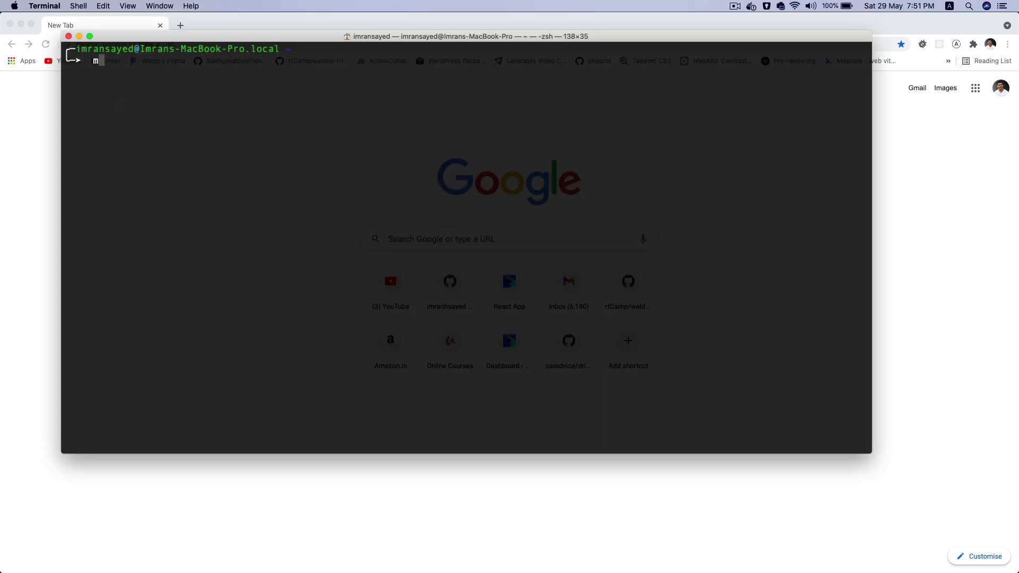
Step: Create the react-pwa-workbox-example folder with mkdir
type("kdir react-pwa")
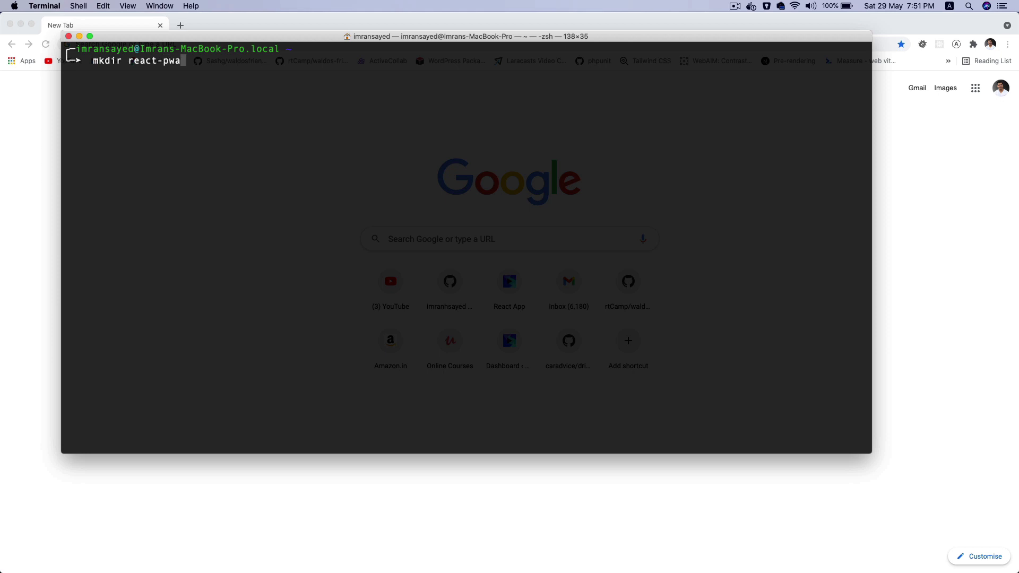
type("-workbox-")
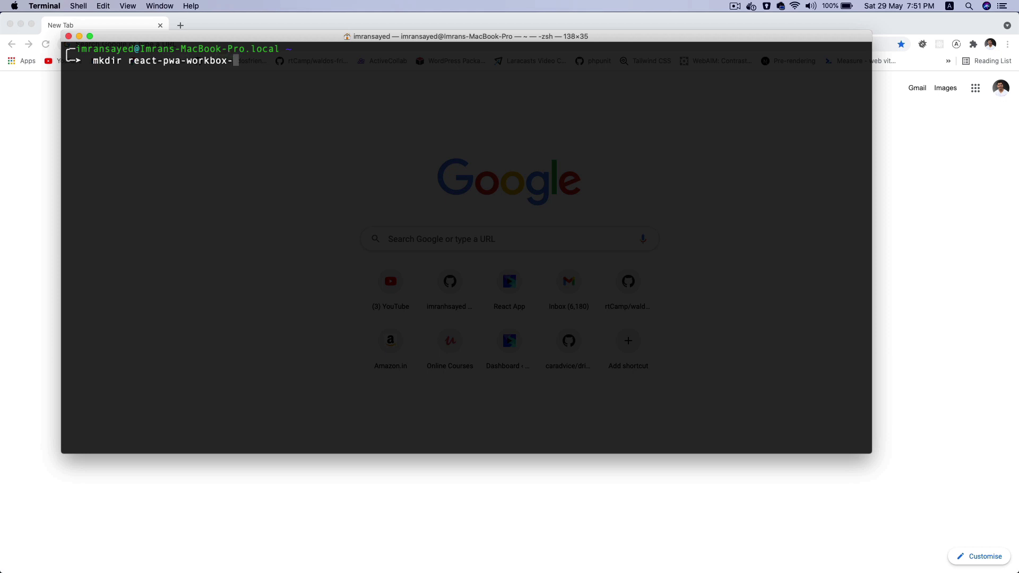
key("Enter")
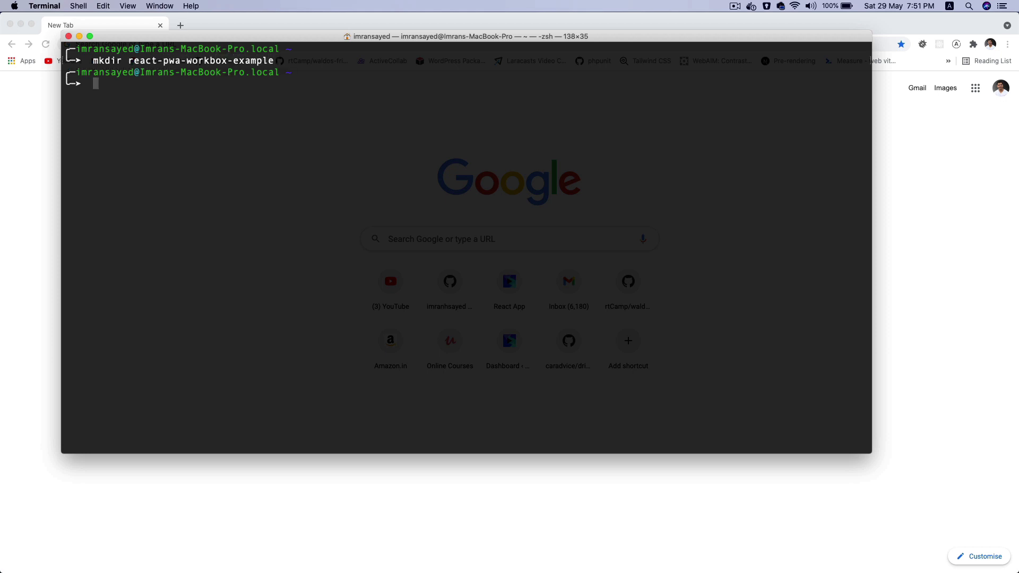
Step: Move into react-pwa-workbox-example and run npm init --yes for a default package.json
type("cd react-")
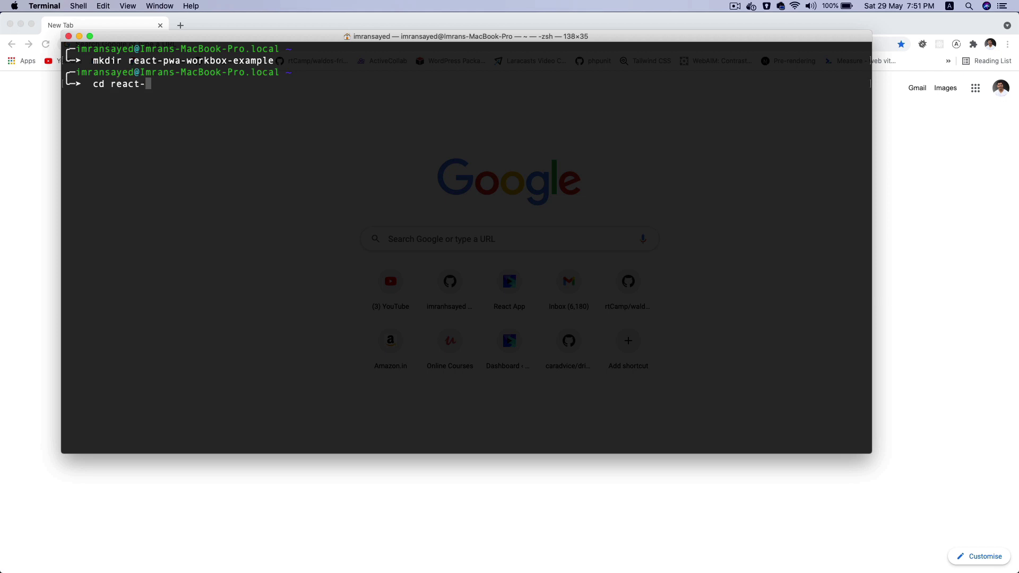
key("Tab")
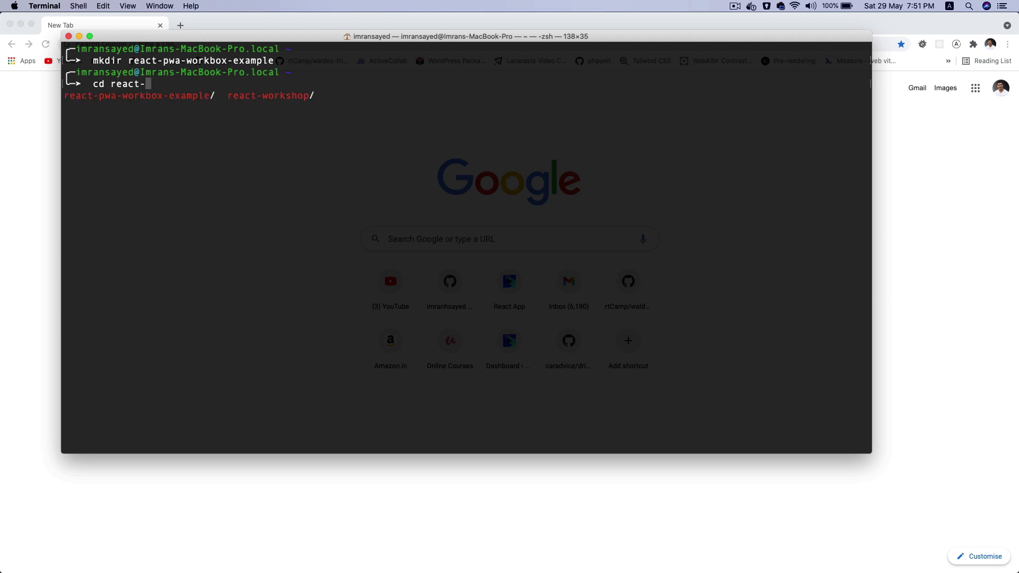
key("Tab")
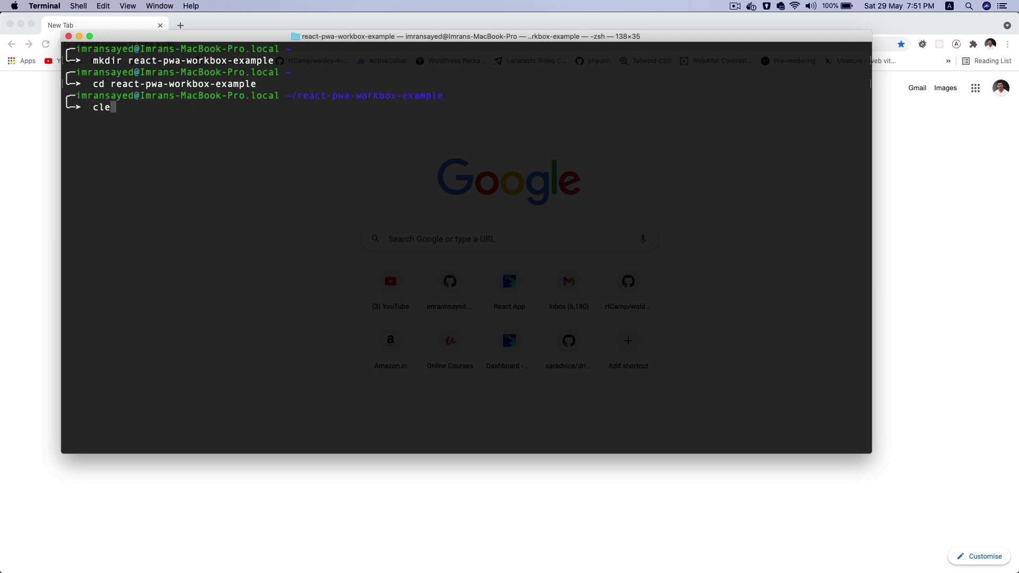
type("npm init --yes")
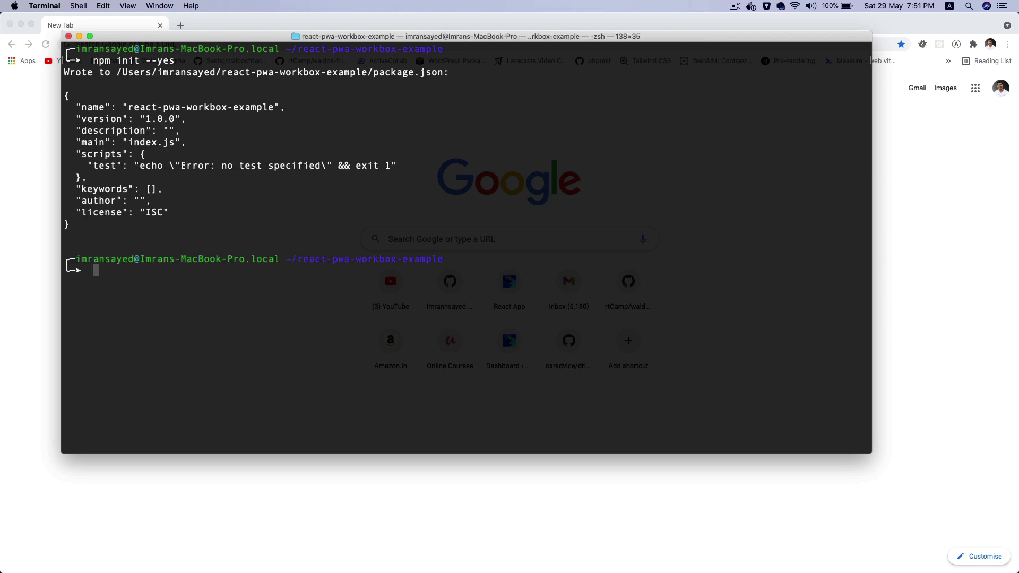
mouse_move(254, 142)
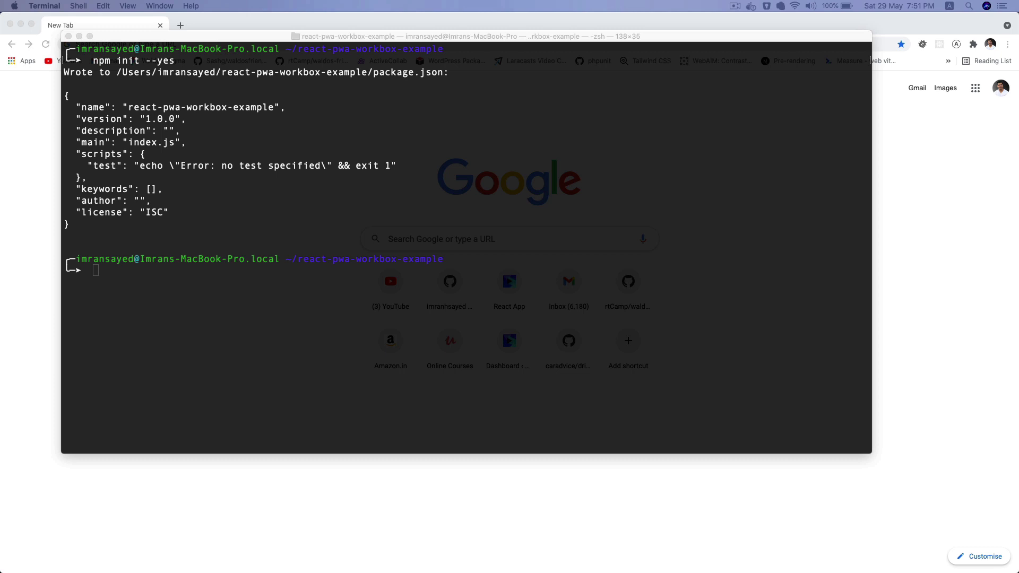
mouse_move(407, 567)
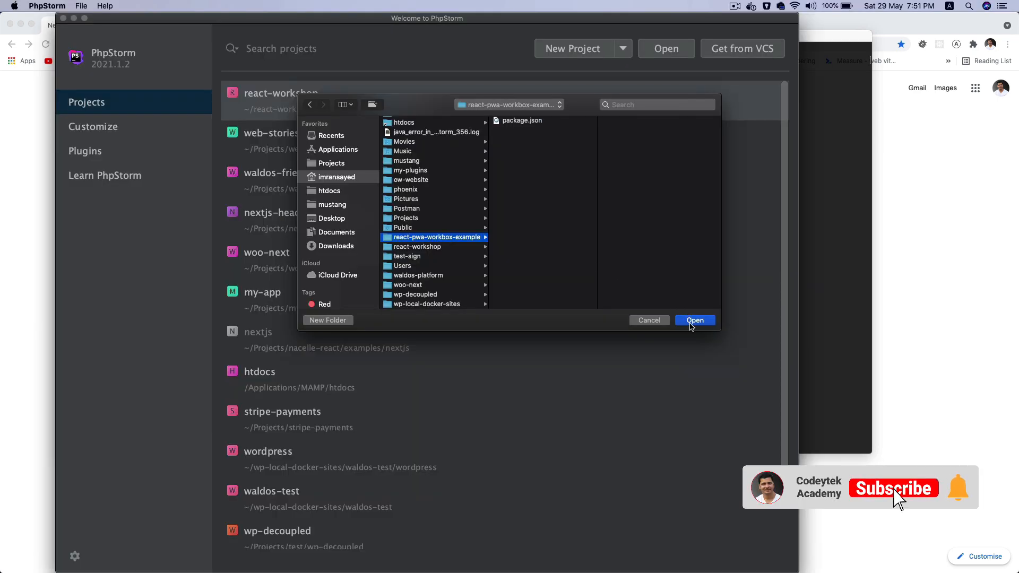
Step: Open react-pwa-workbox-example as a project and show package.json in the editor
left_click(694, 320)
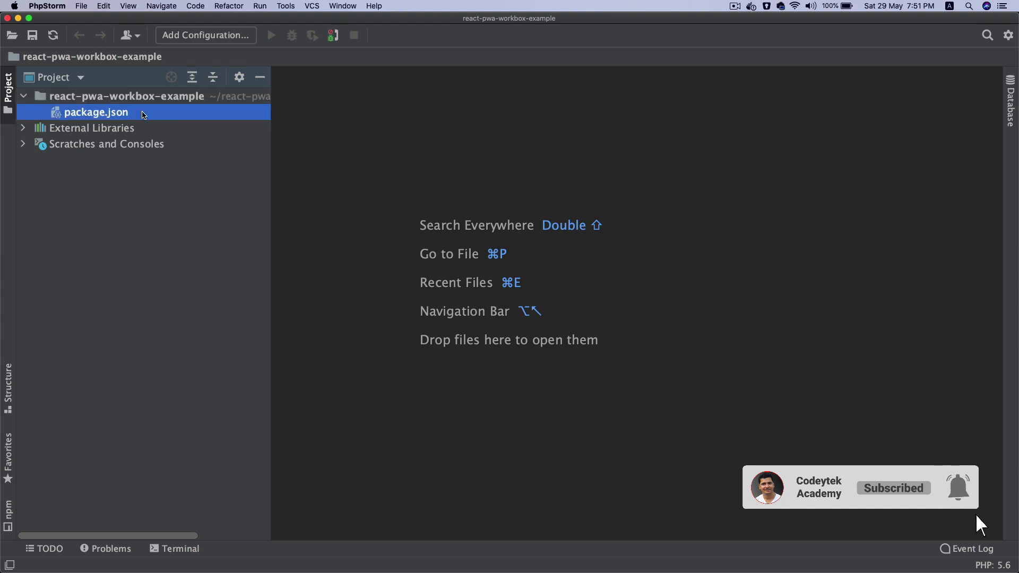
double_click(95, 112)
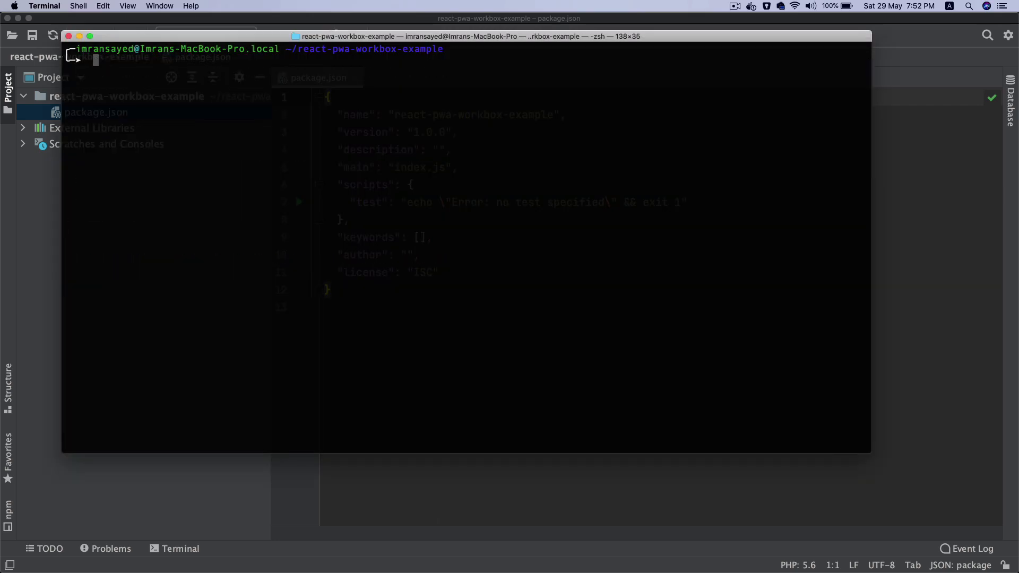
Step: Run npm i react react-dom in the project folder
type("npm i react")
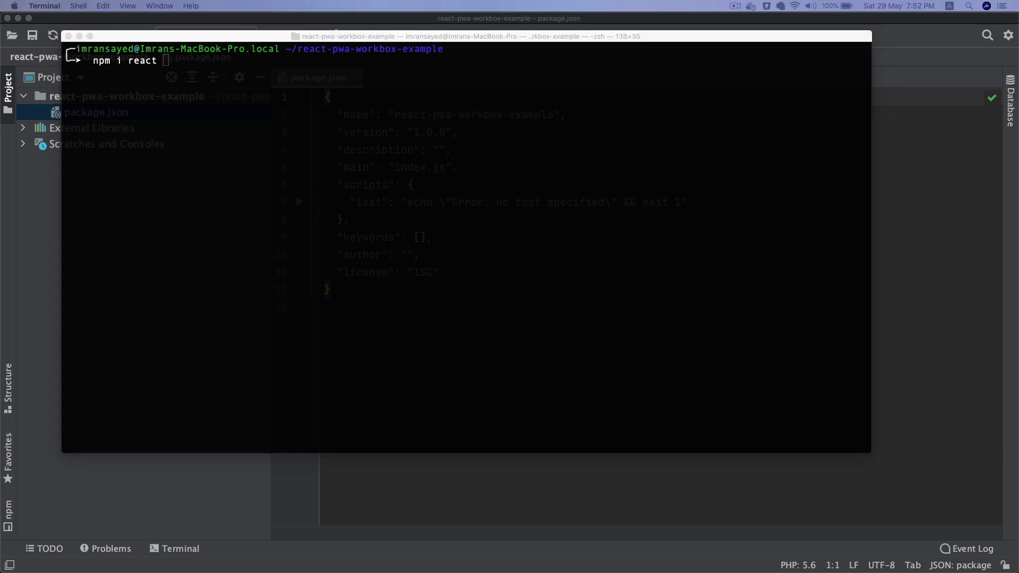
mouse_move(121, 65)
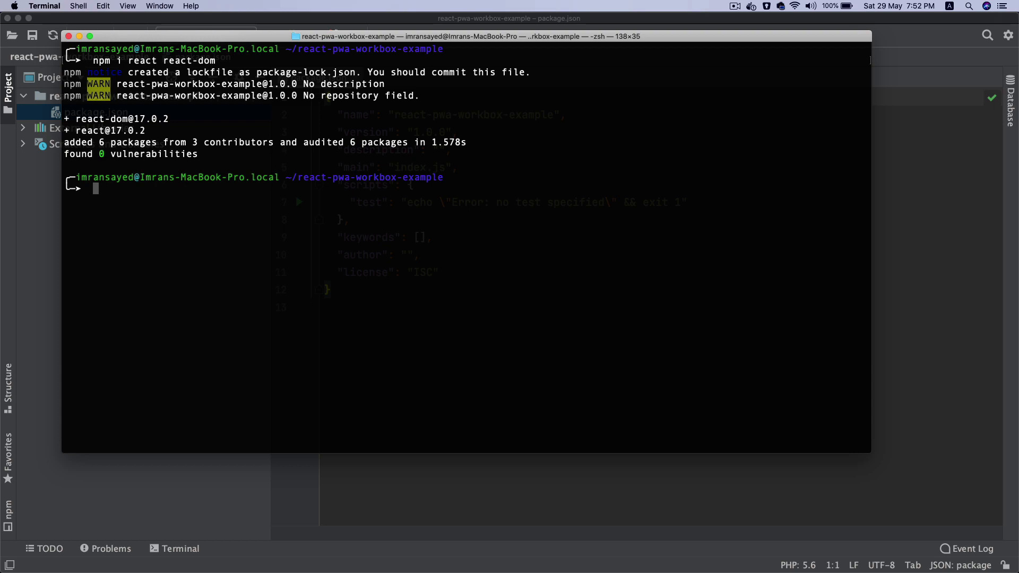
mouse_move(58, 202)
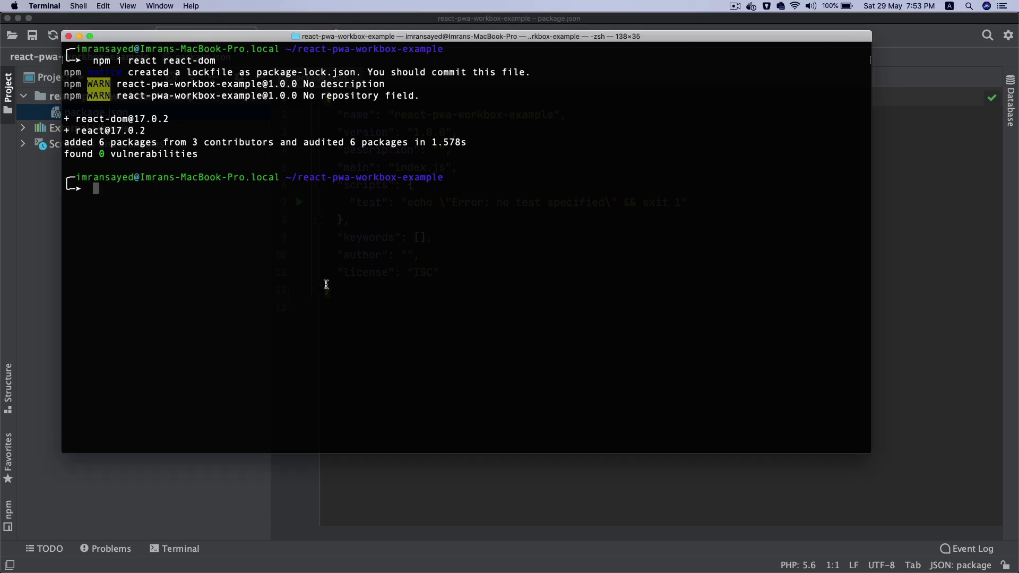
Step: Install webpack, webpack-cli and webpack-dev-server with -D, correcting the misspelled dev-server name
type("npm -")
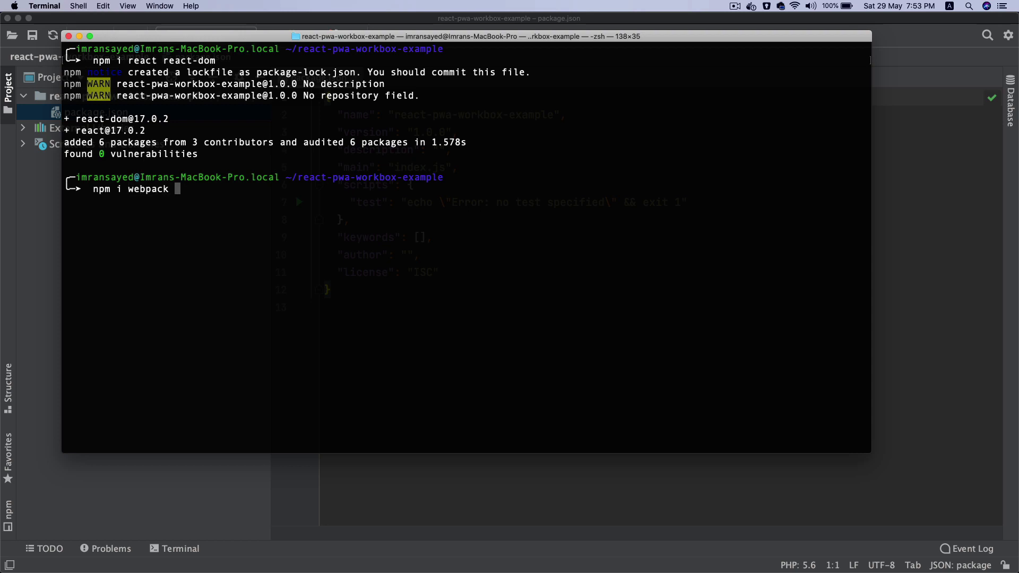
type("webpack-cl")
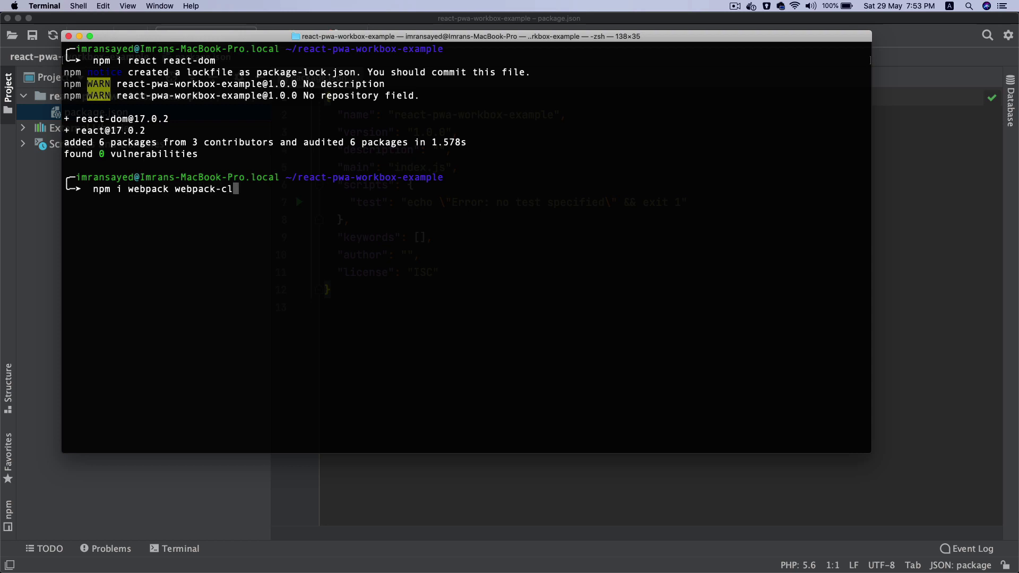
type("i")
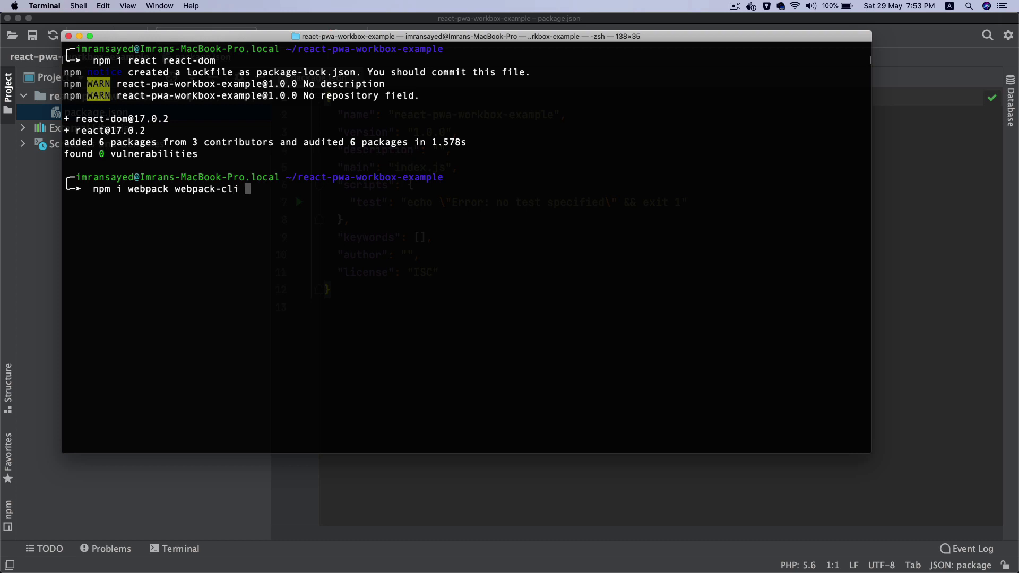
type("webpack-dev-s")
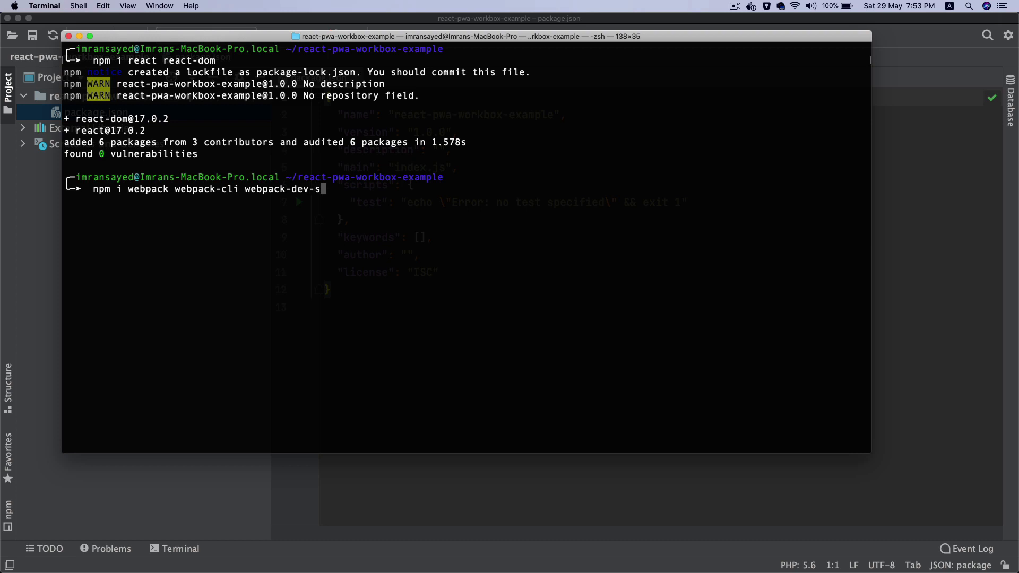
type("erve -D")
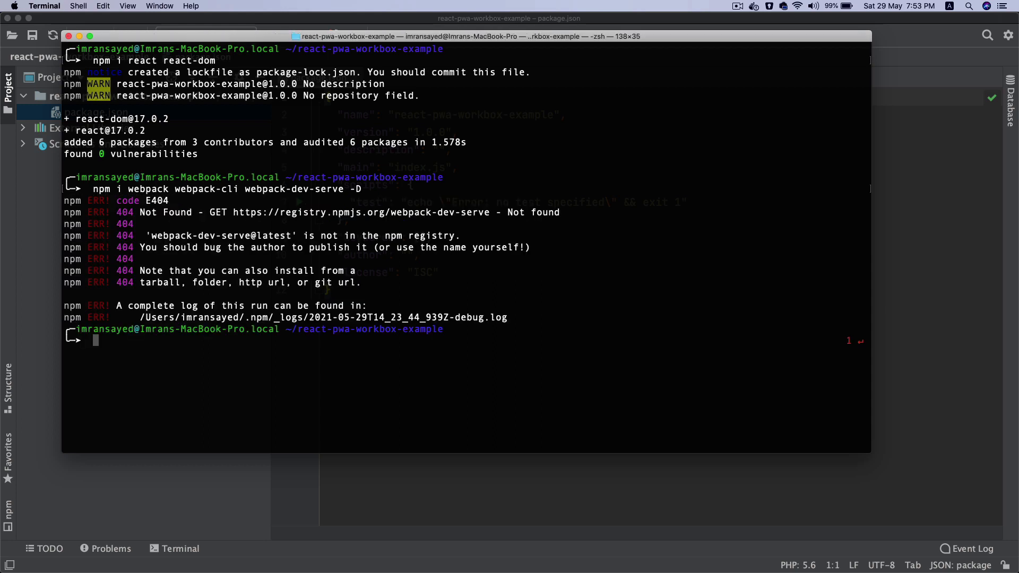
mouse_move(371, 190)
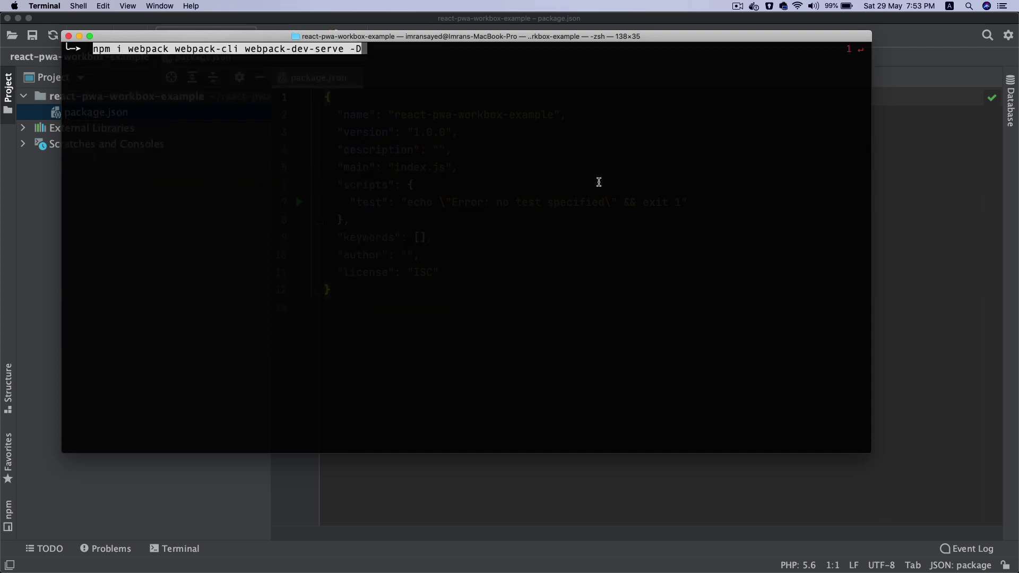
type("r")
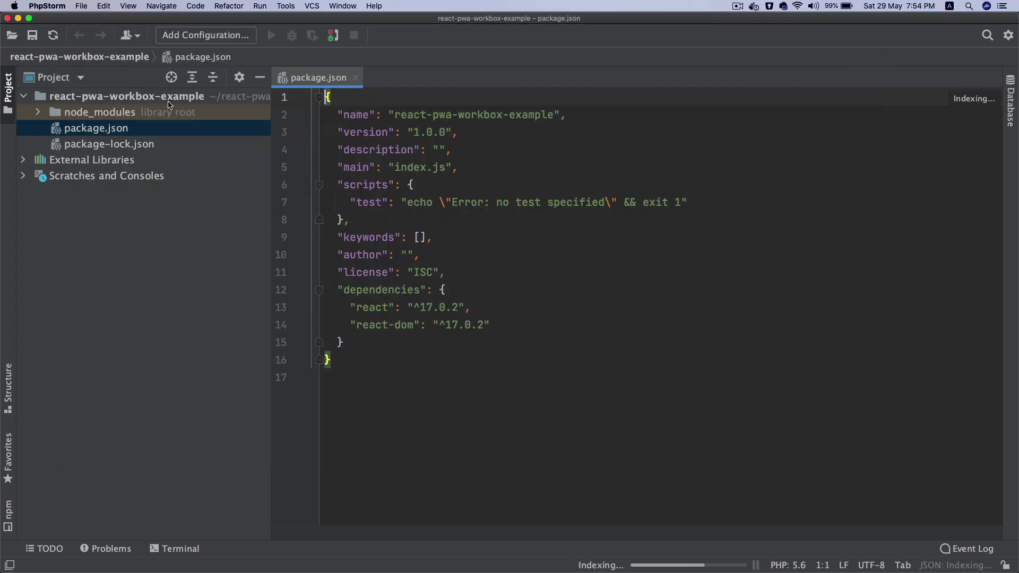
Step: Add a public folder holding index.html with <div id="root"></div> in the body
right_click(126, 96)
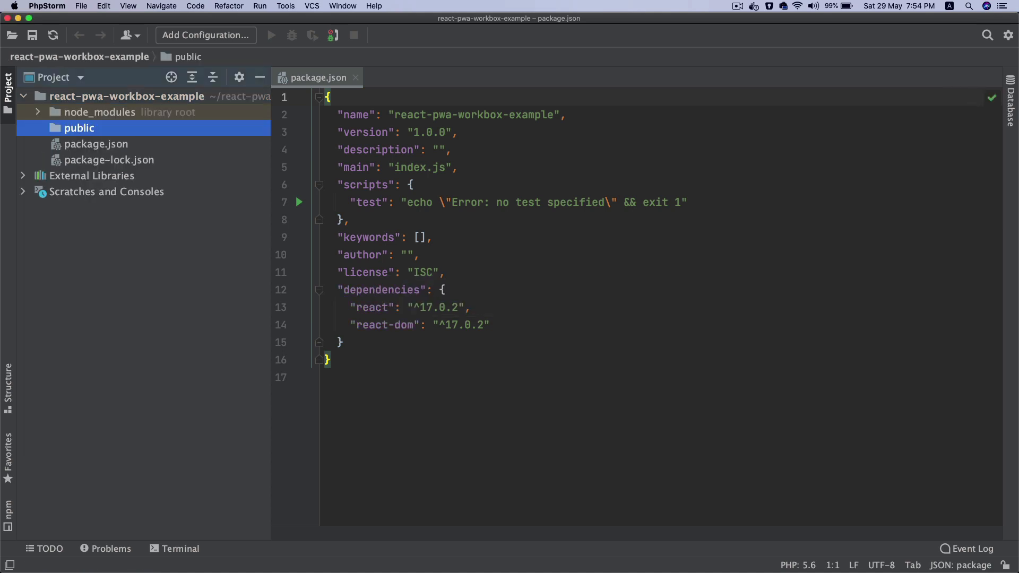
right_click(79, 128)
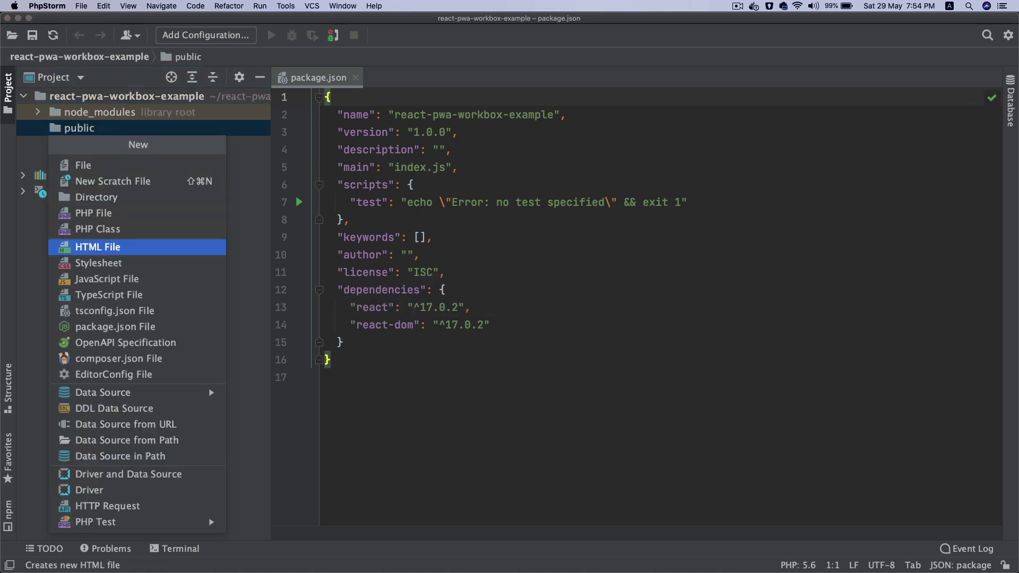
mouse_move(94, 212)
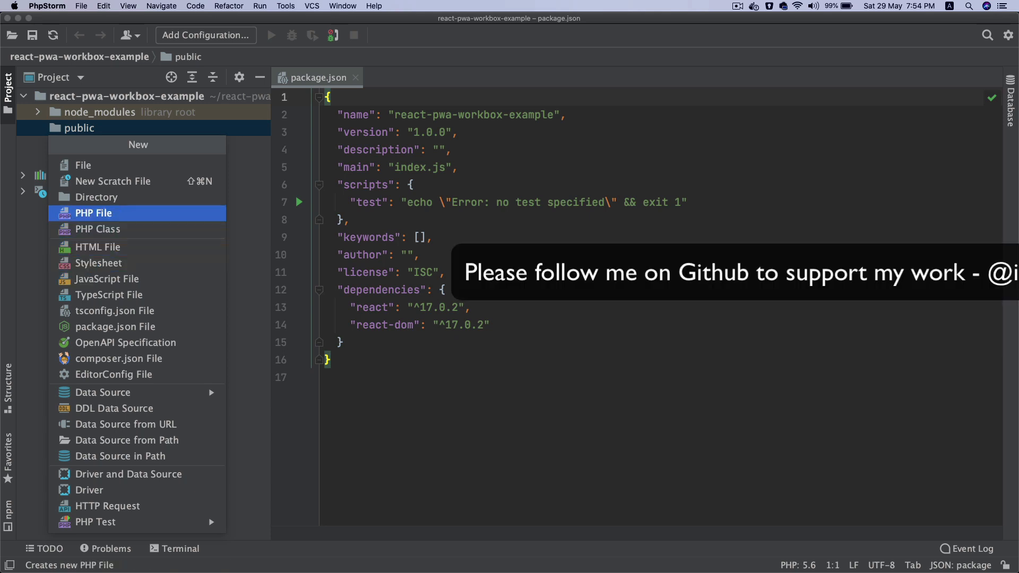
mouse_move(98, 229)
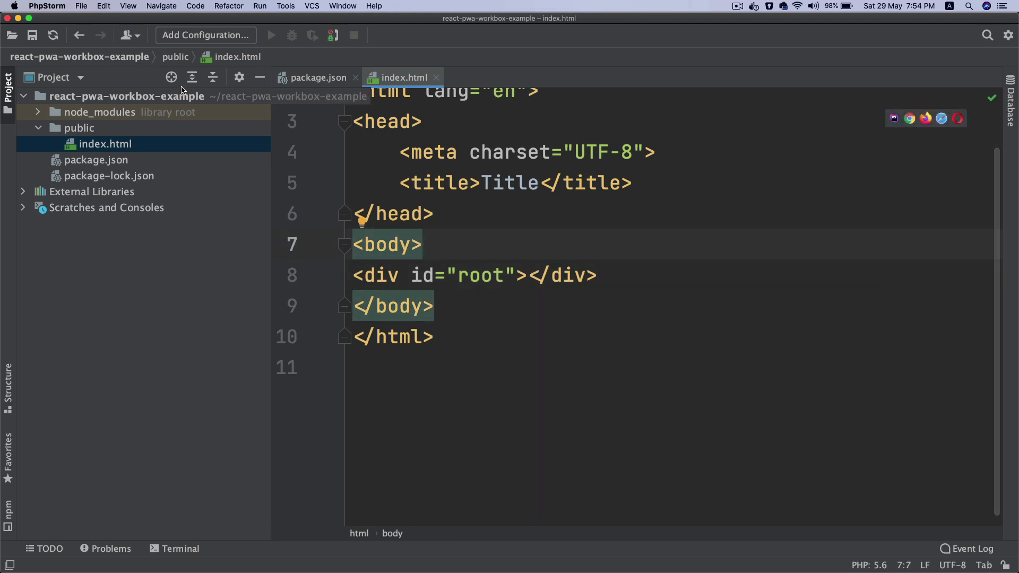
right_click(124, 96)
type("sr")
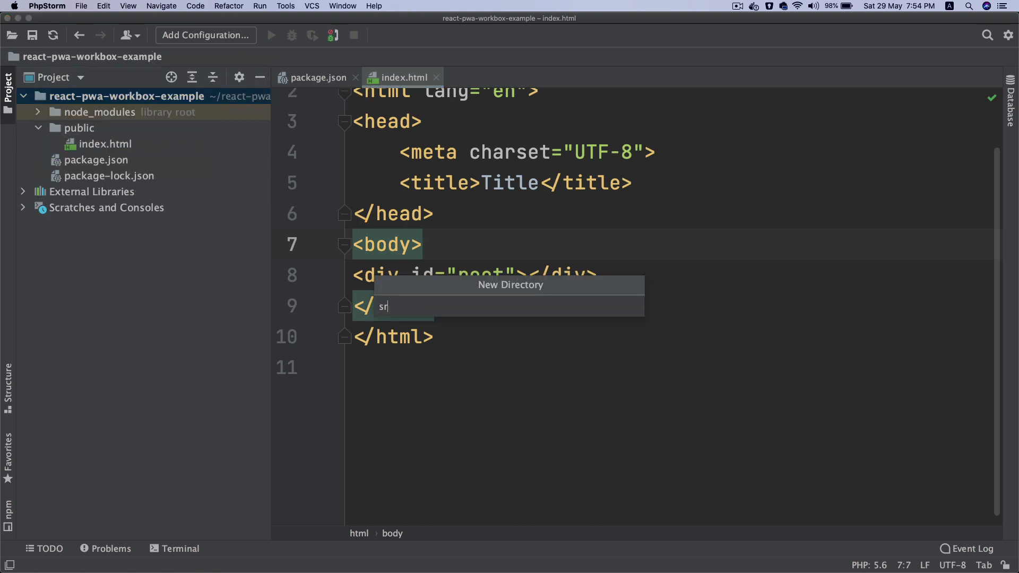
Step: Create src/index.js importing React from 'react' and ReactDOM from 'react-dom'
key("Enter")
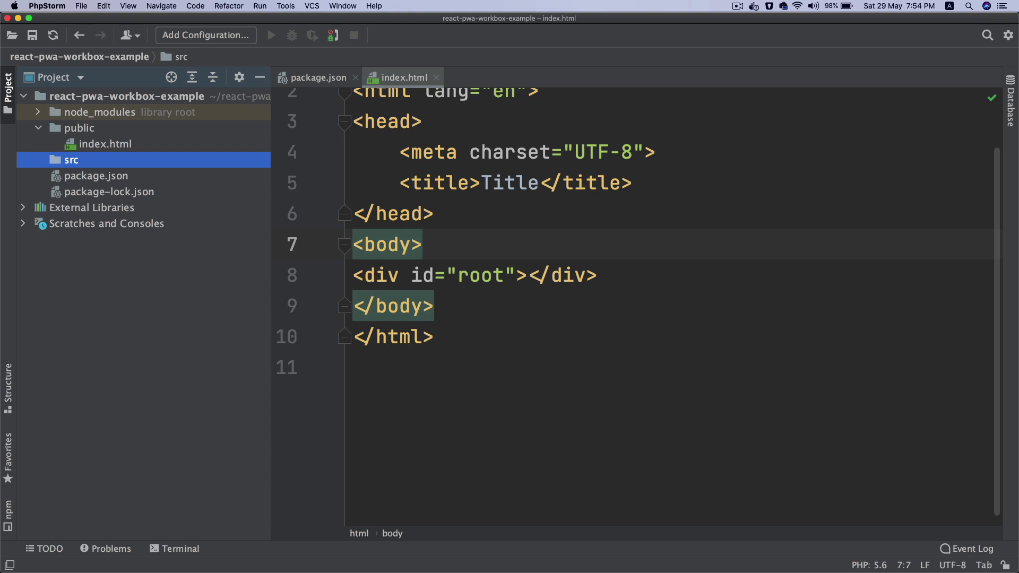
right_click(71, 160)
type("i")
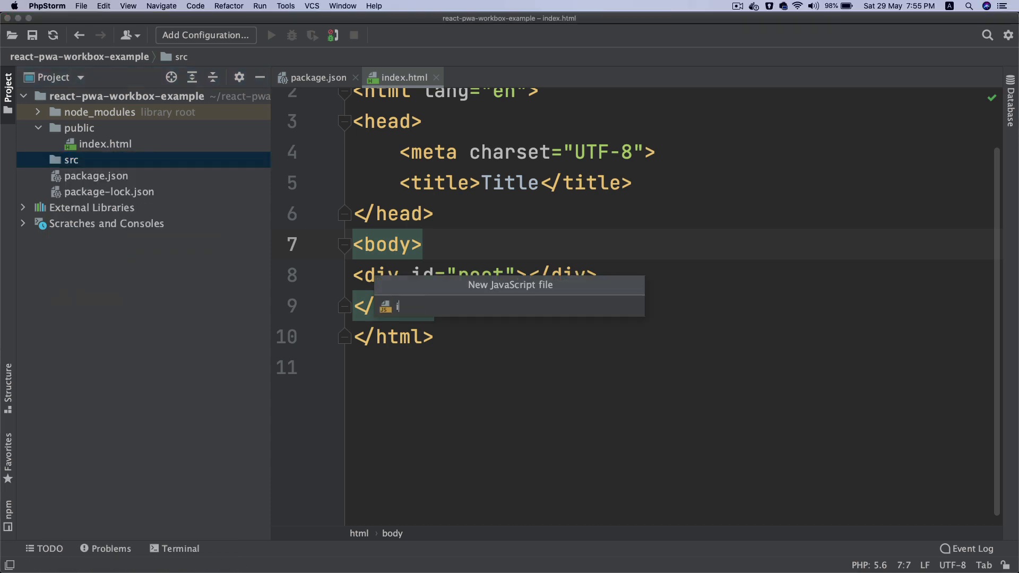
key("Enter")
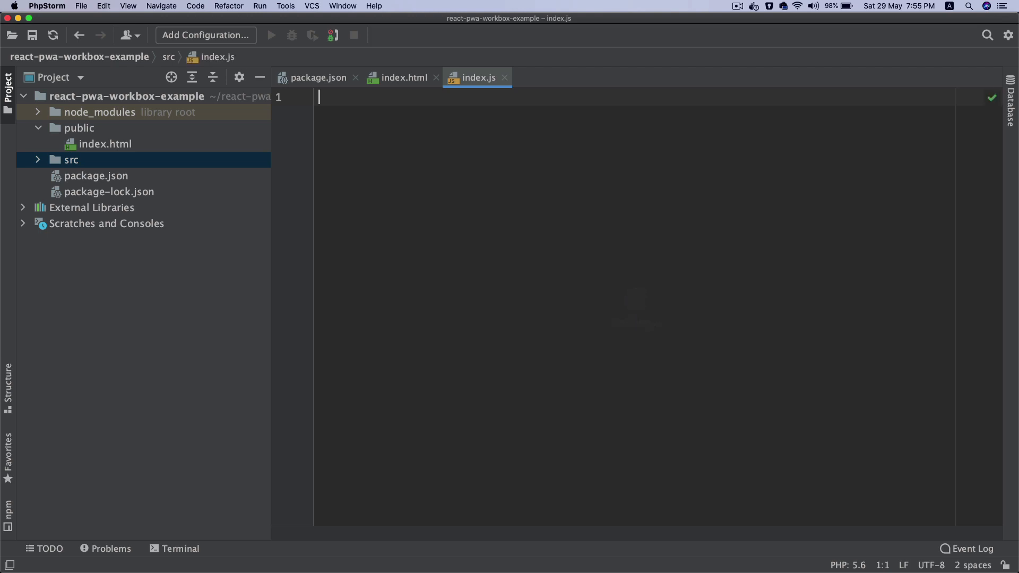
type("import React from")
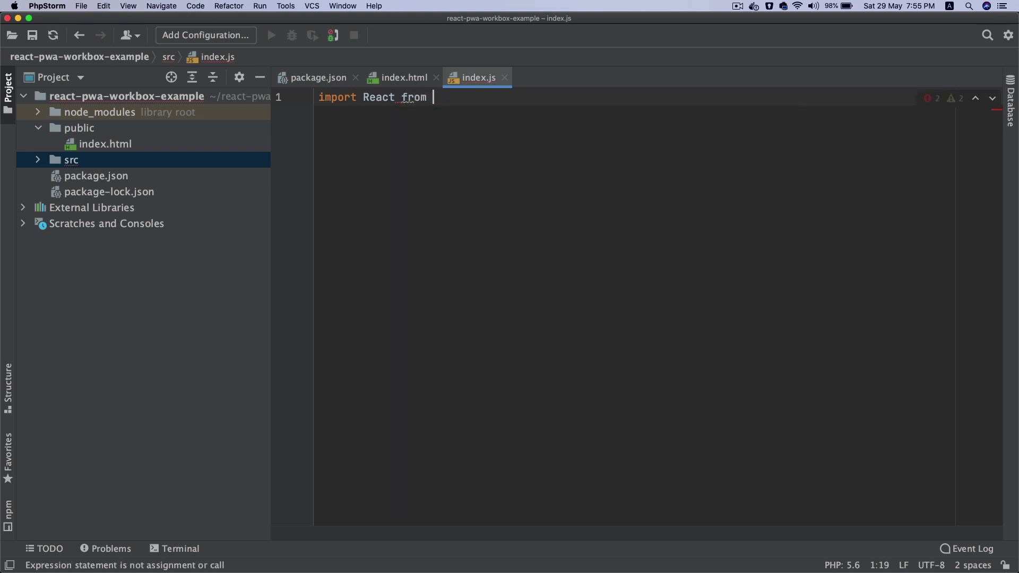
type("'react'")
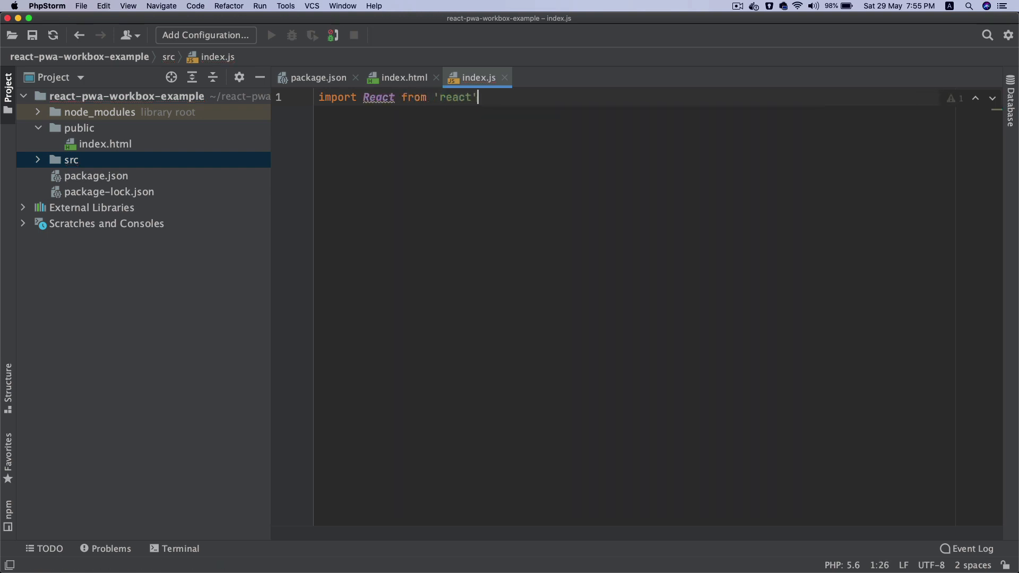
key("Enter")
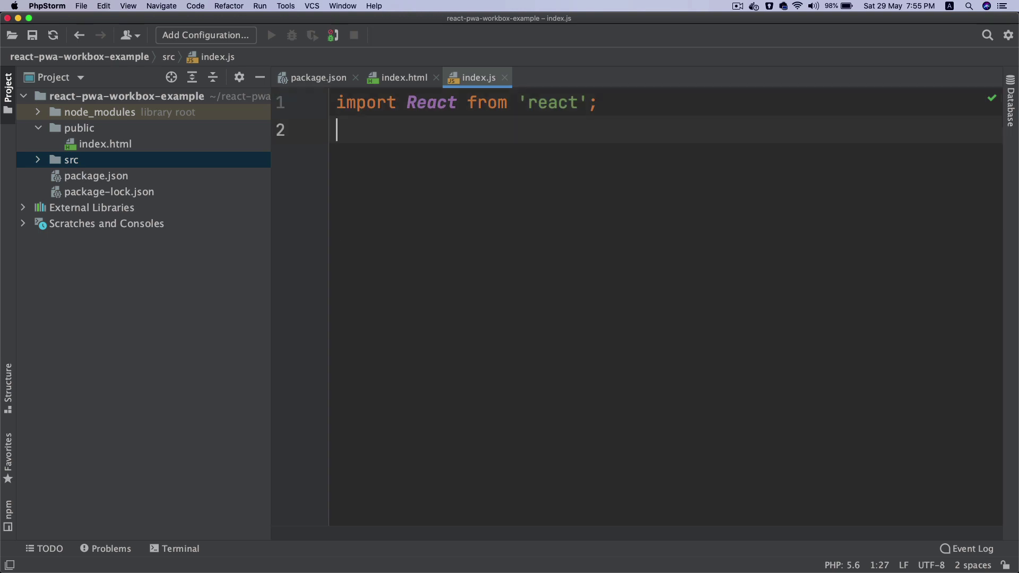
type("i")
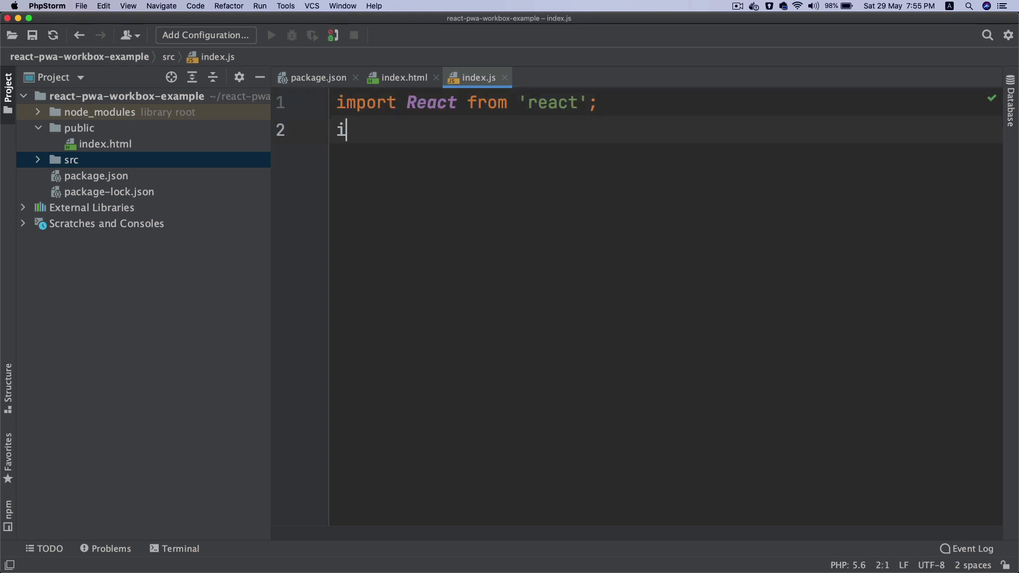
type("mport React")
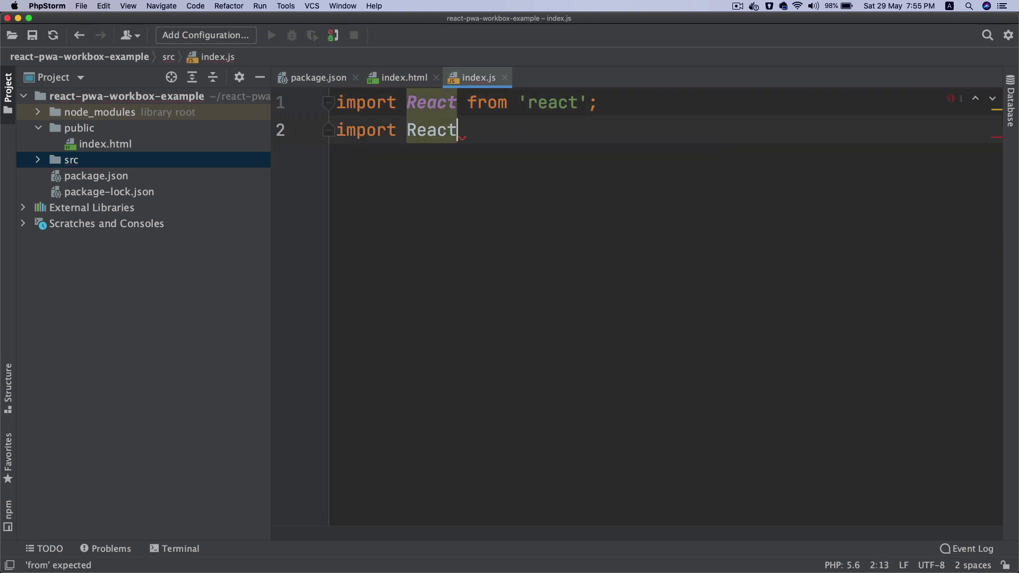
type("DOM from ''")
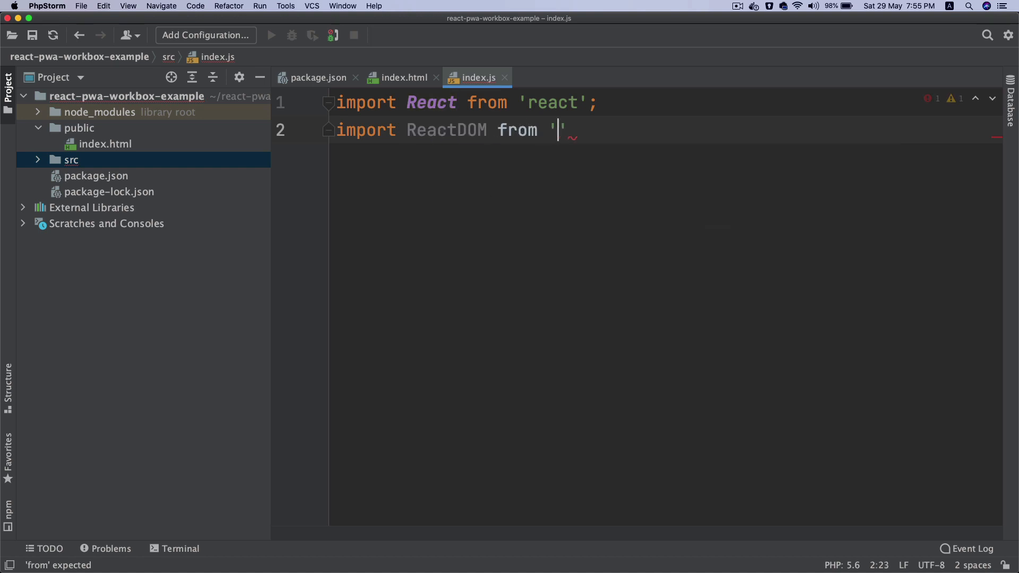
type("react-dom")
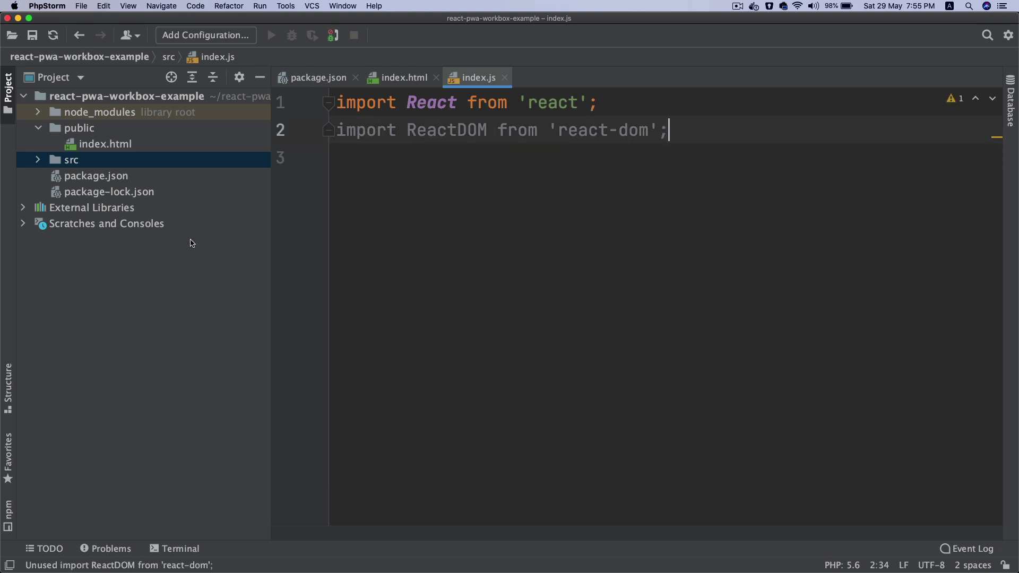
mouse_move(134, 206)
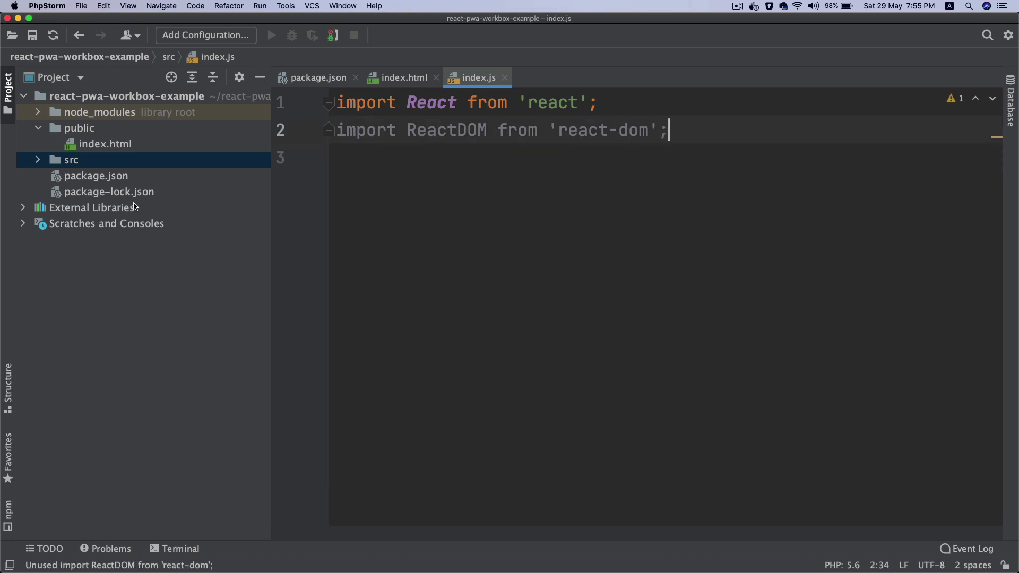
Step: Add src/App.js with class App extends React.Component, importing React from 'react'
left_click(71, 160)
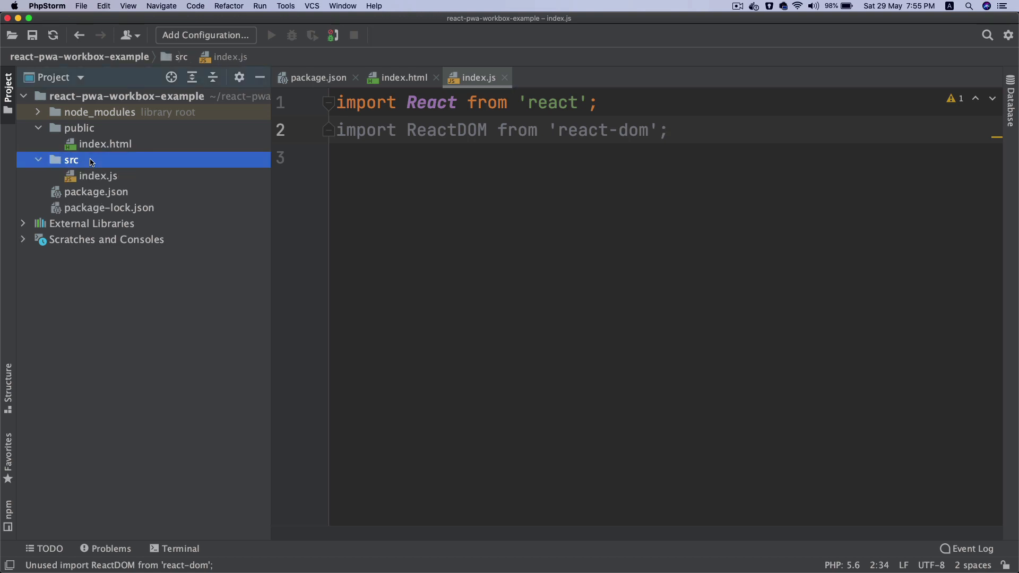
right_click(70, 159)
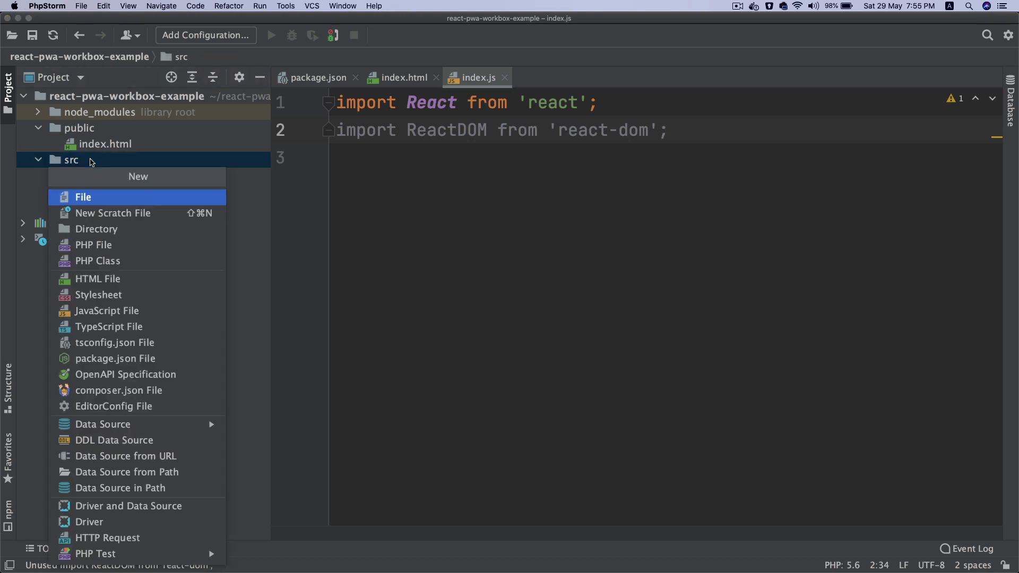
left_click(107, 310)
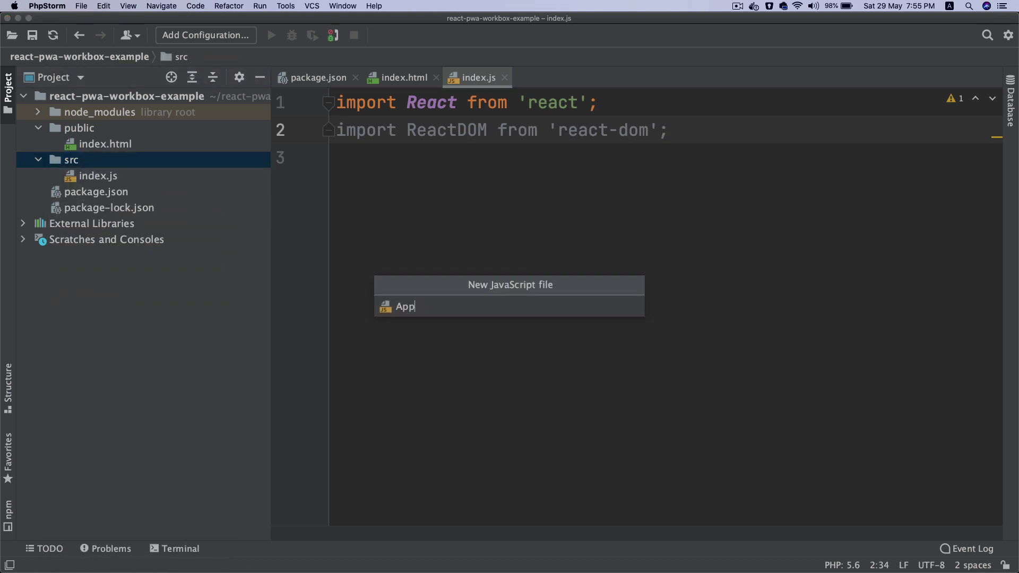
key("Enter")
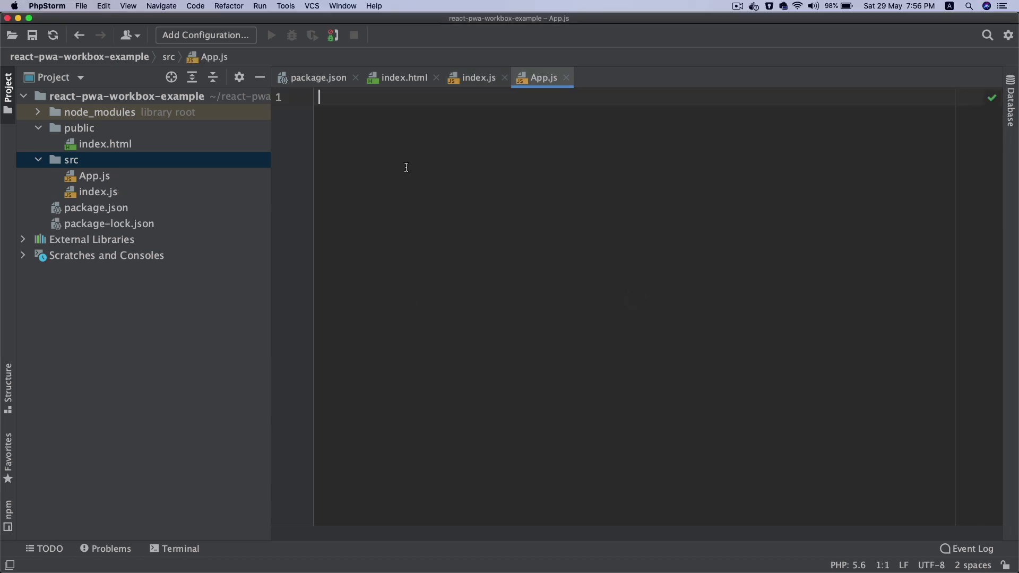
type("class A")
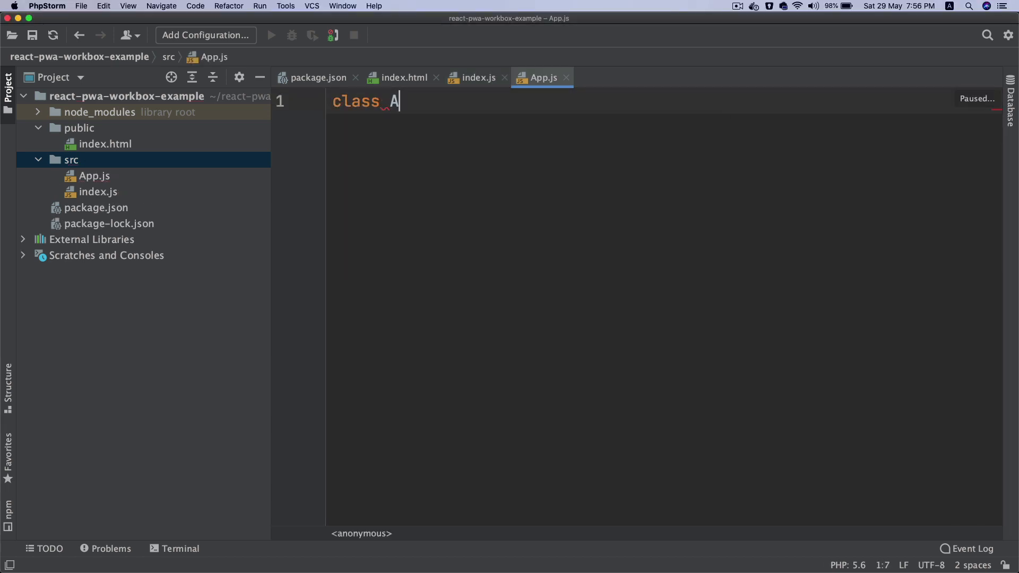
type("pp ex")
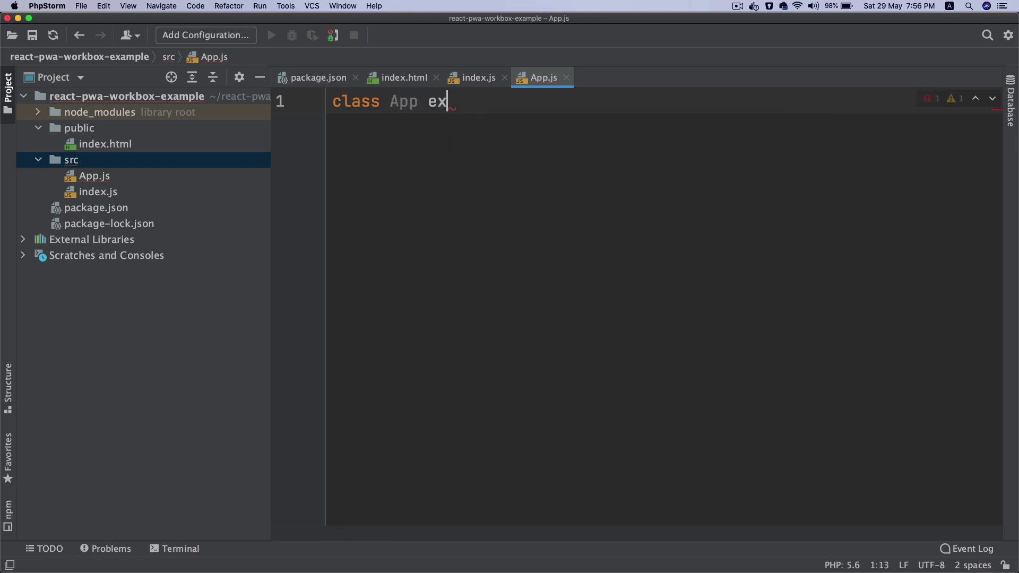
type("tends")
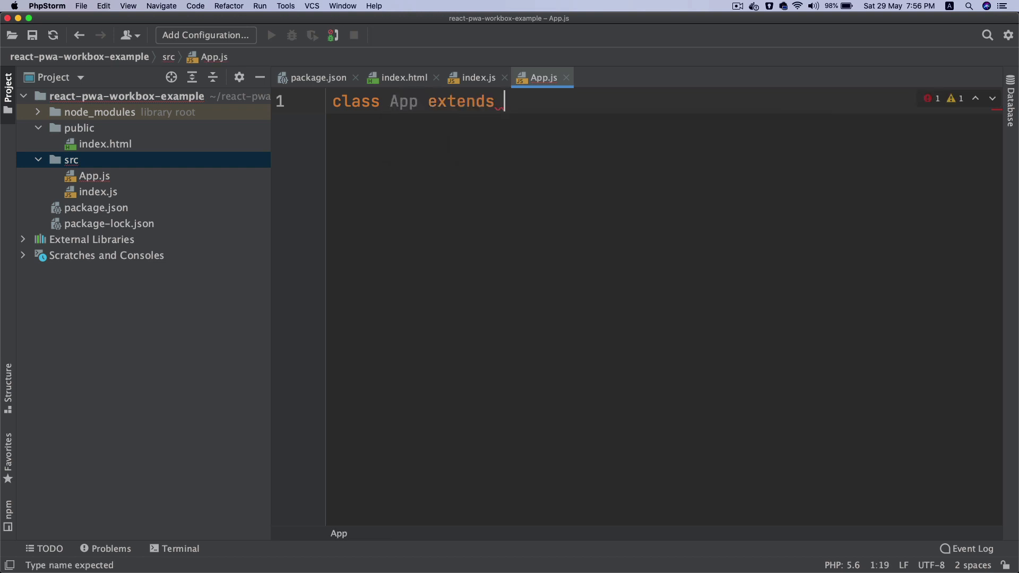
type("React.co")
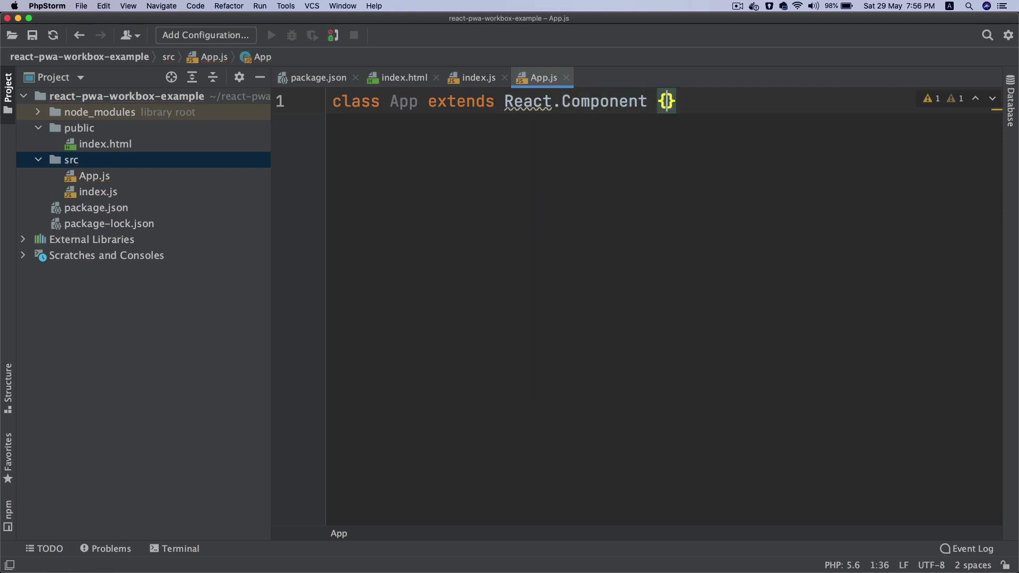
key("Enter")
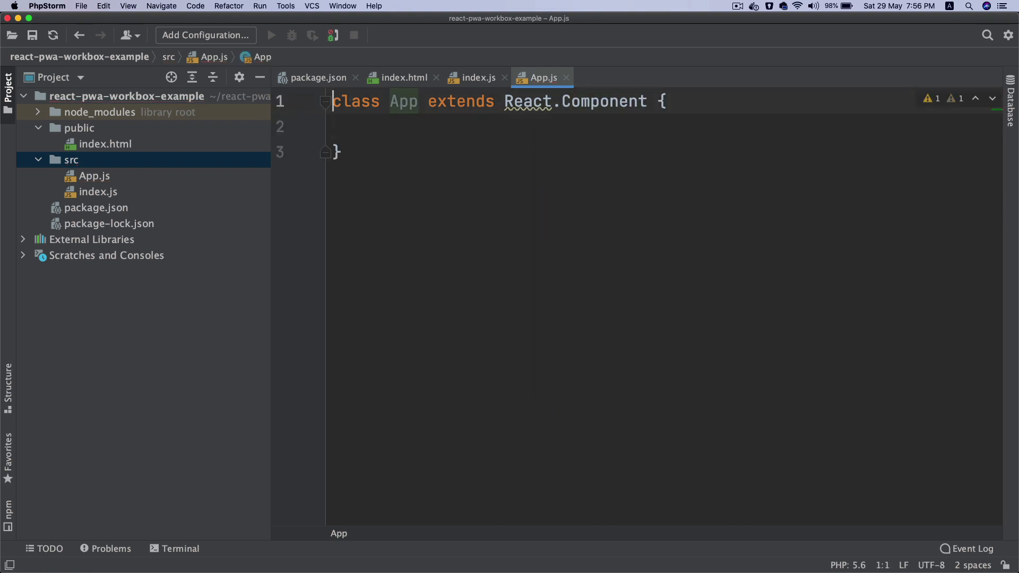
type("import React")
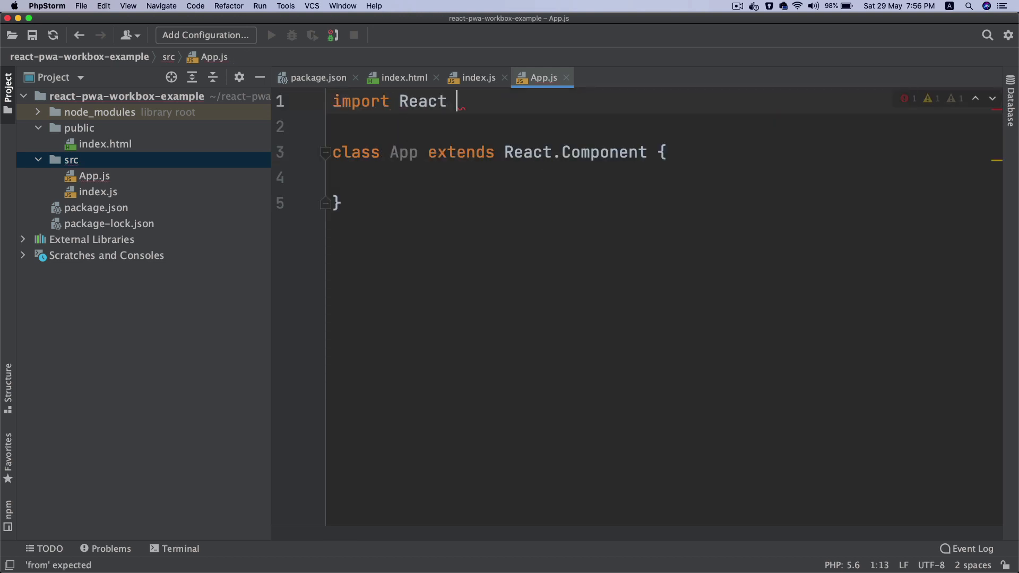
type("from 'react';")
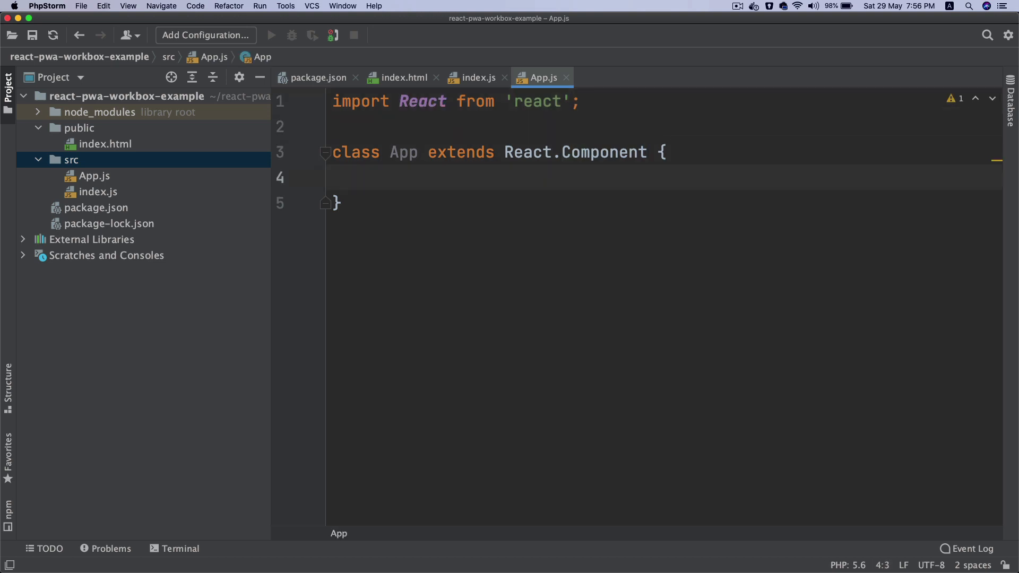
type("render() {")
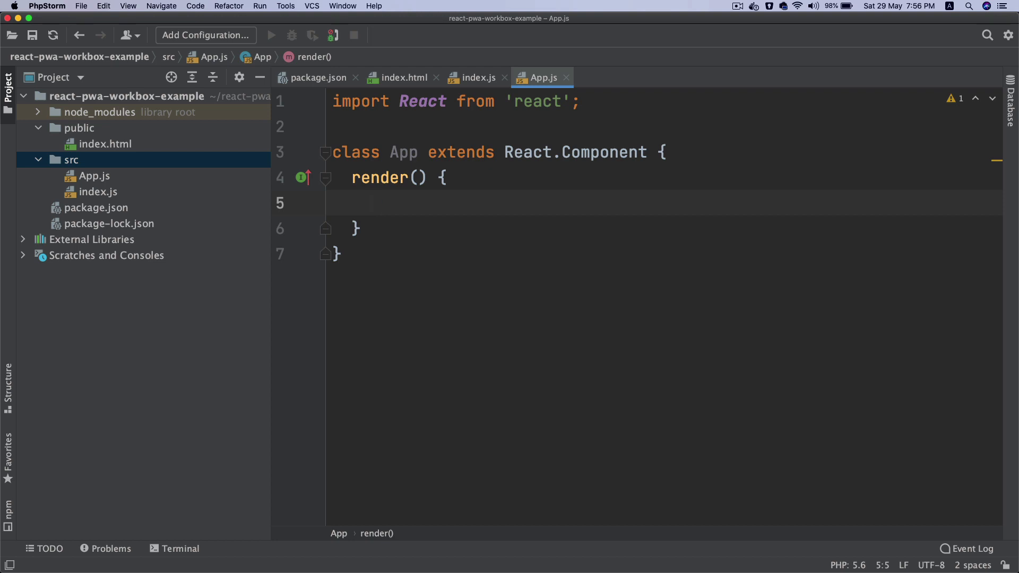
Step: Make App render 'Hello world' and add export default App
type("return 'He'")
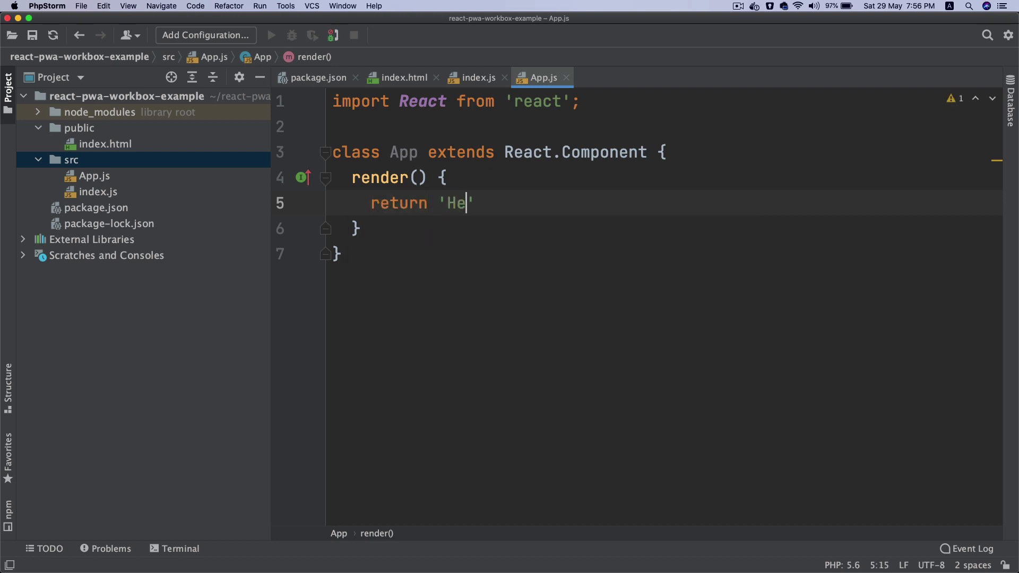
type("llo worl")
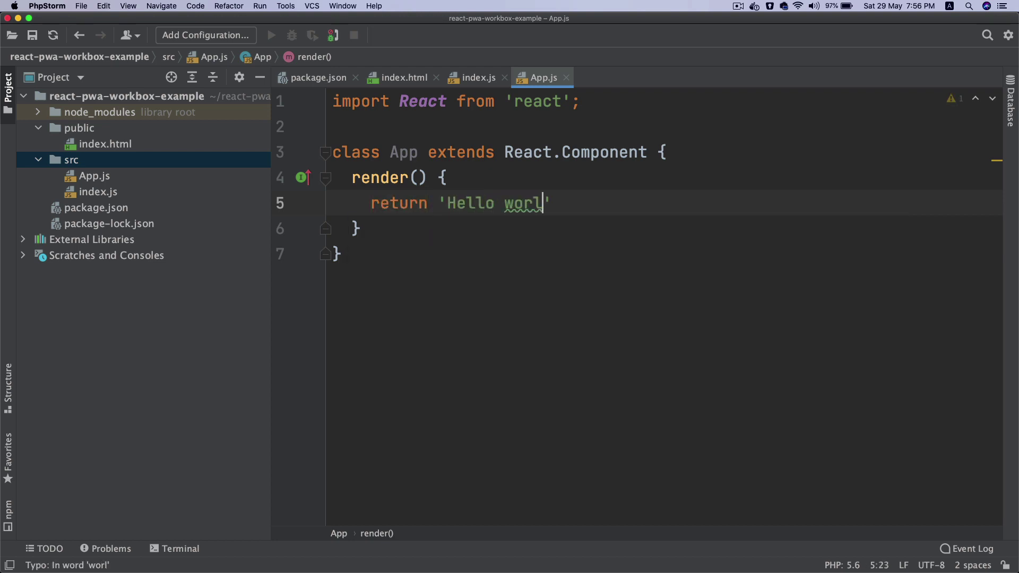
type("d';")
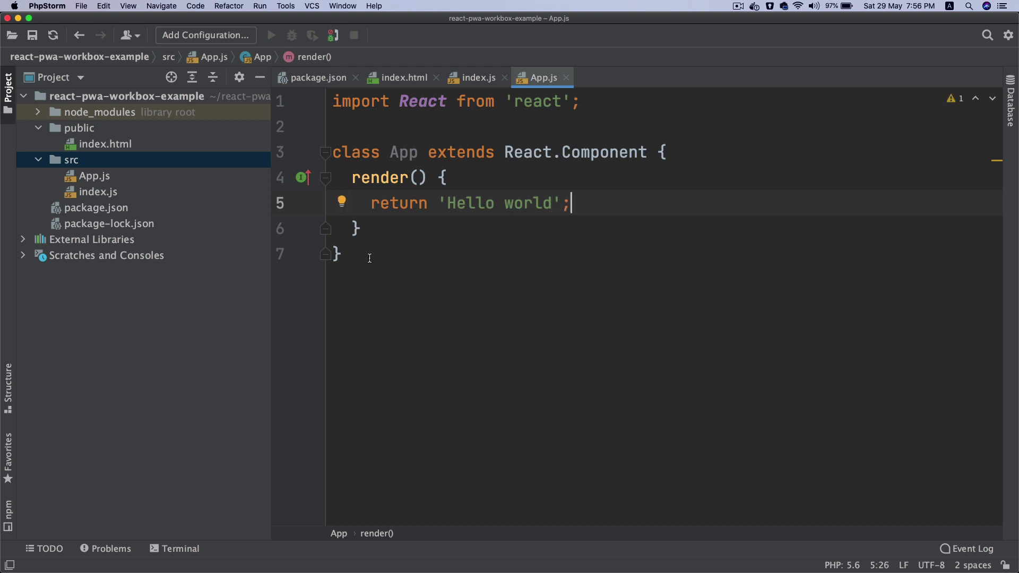
type("export d")
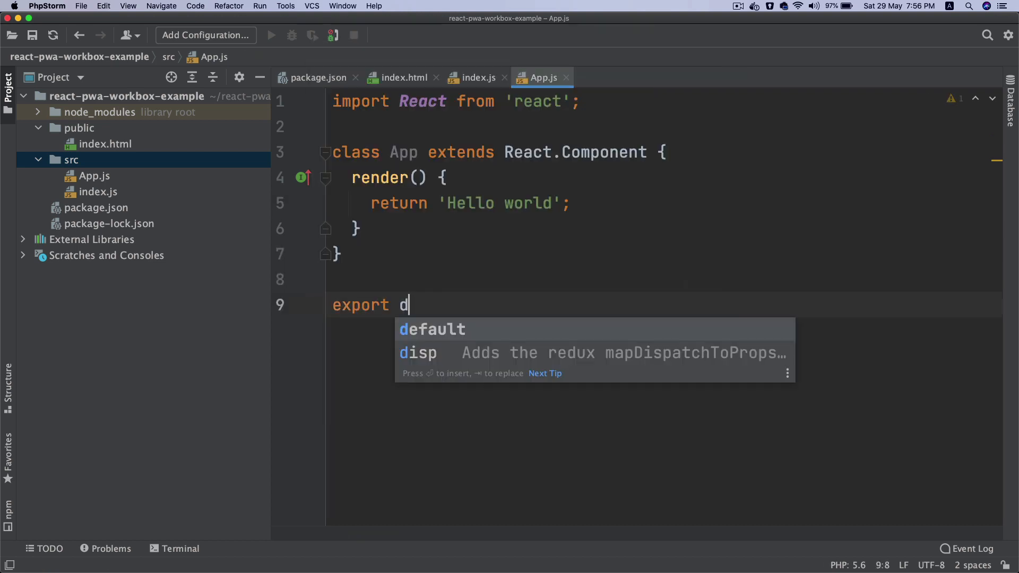
type("Ap")
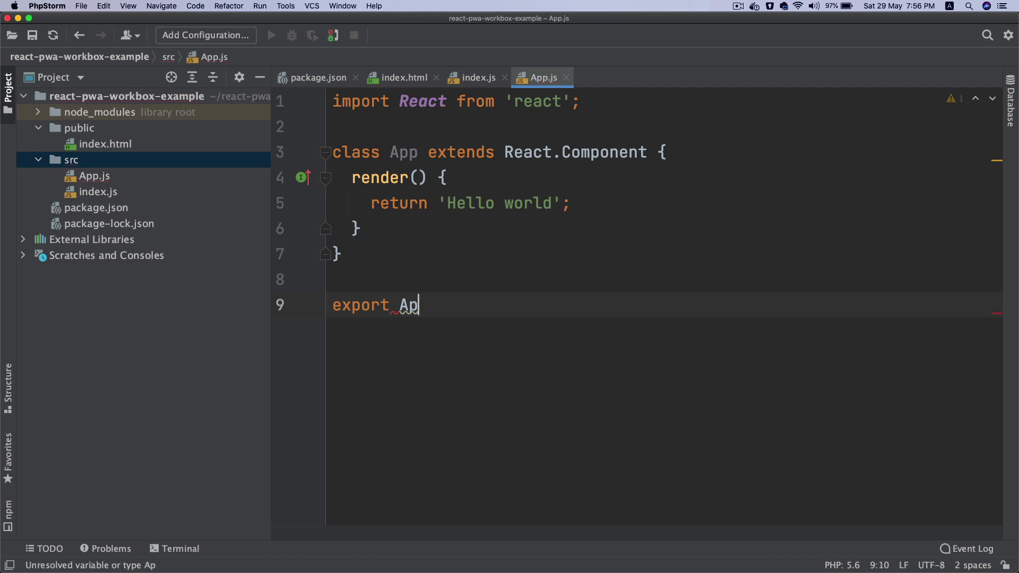
type("pp")
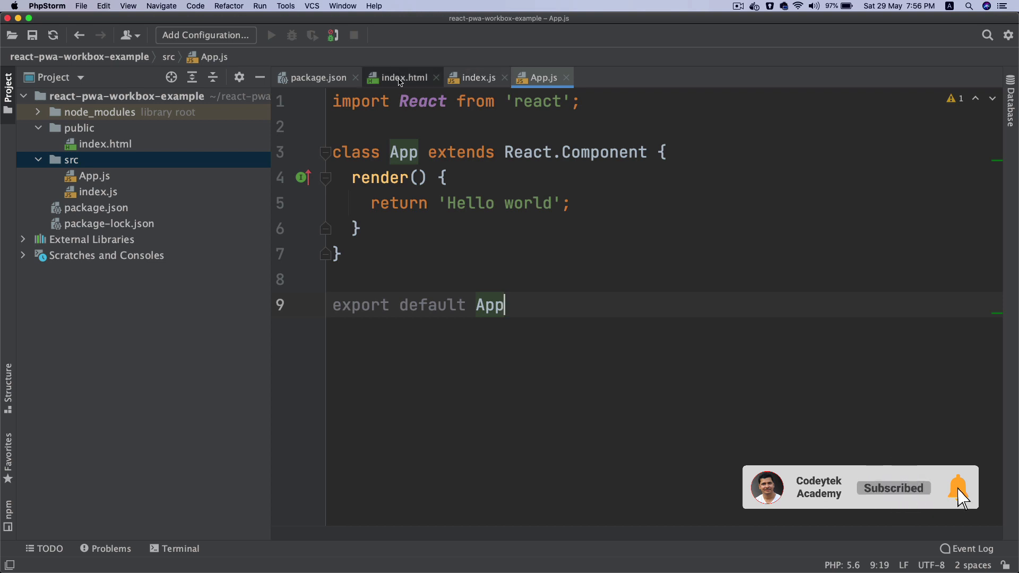
Step: In index.js, import App from './App' and render <App/> into document.getElementById('root')
left_click(478, 77)
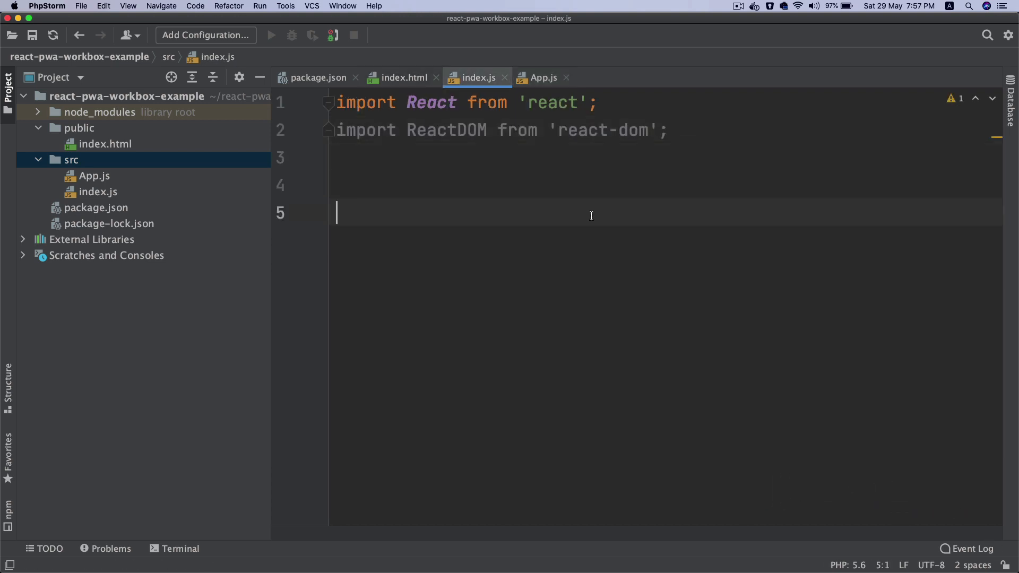
type("ReactDOM")
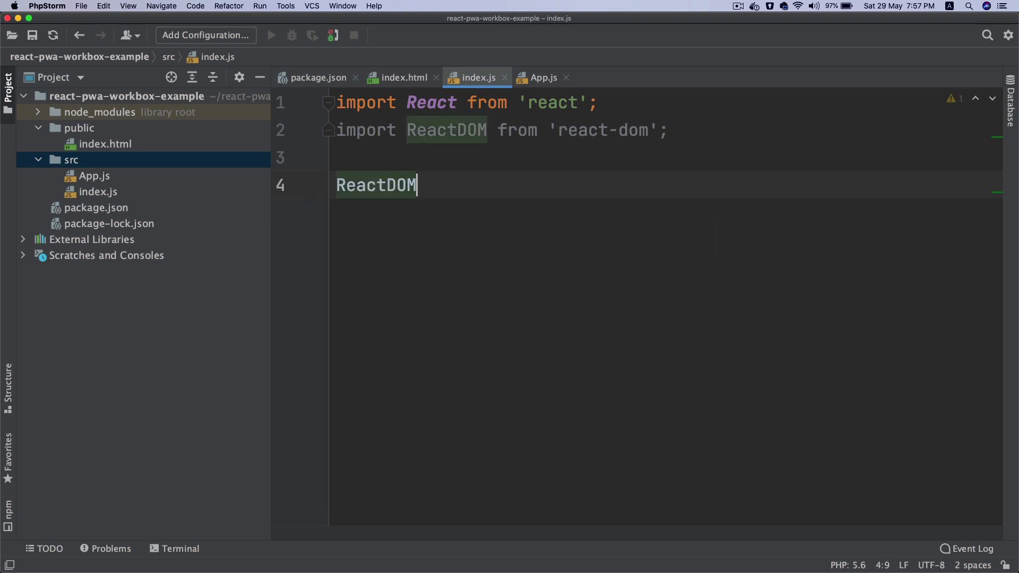
type(".render(")
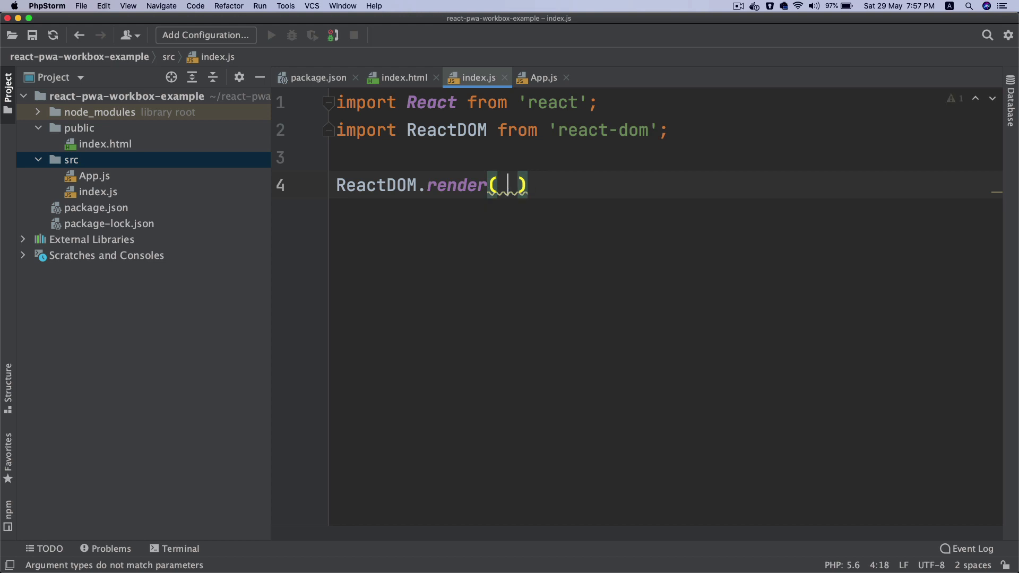
type("<App")
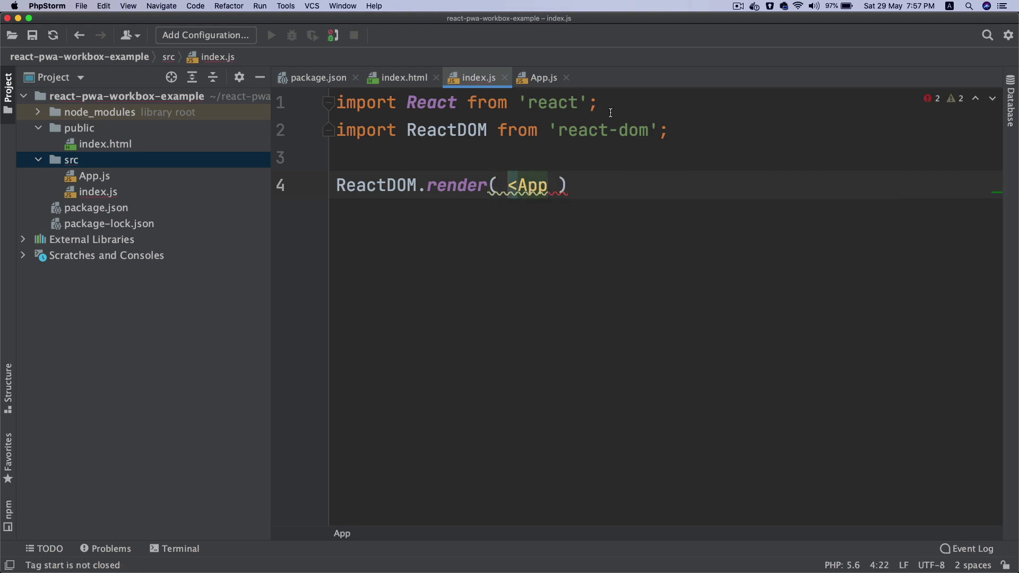
type("mport App")
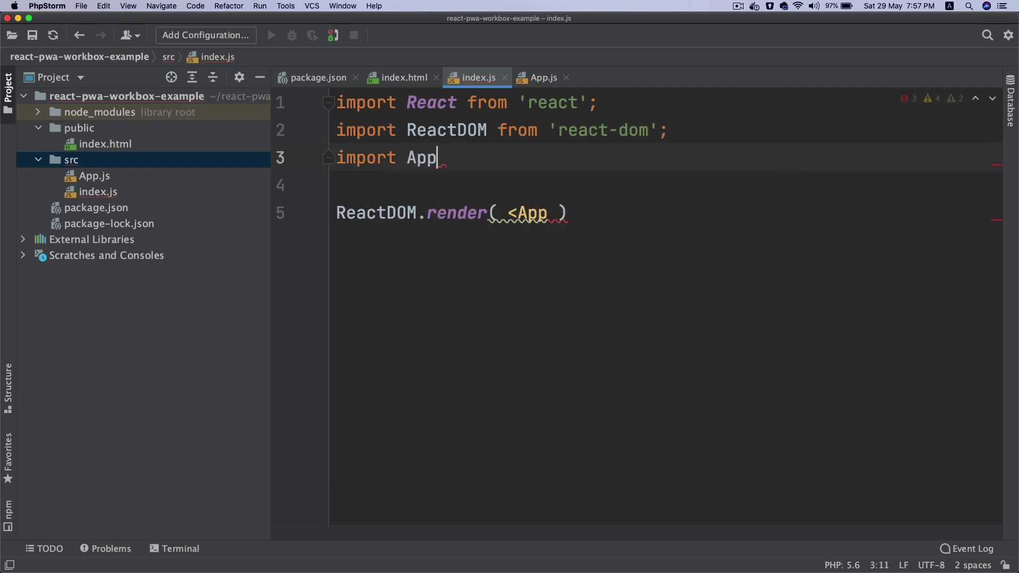
type("from '.")
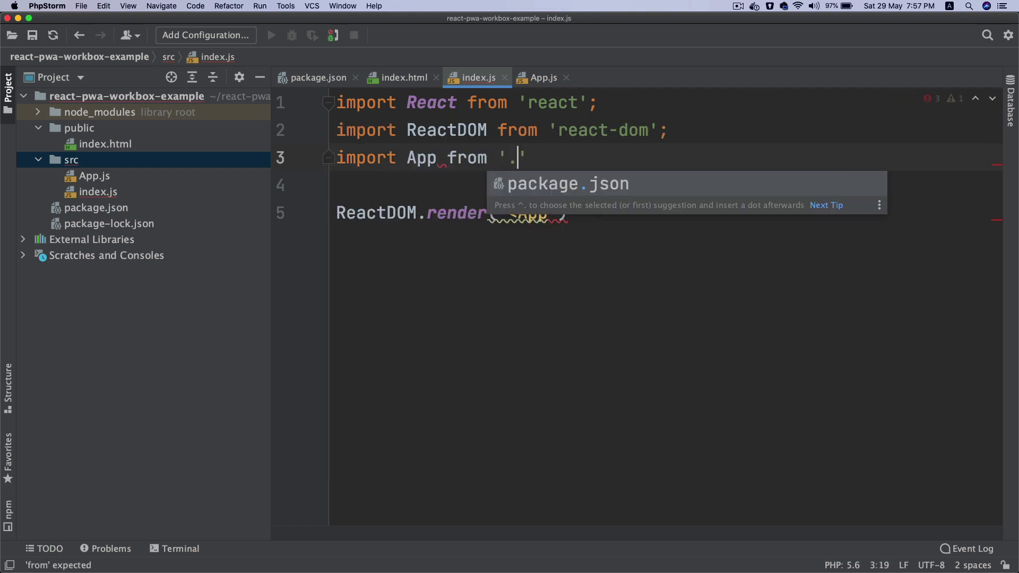
type("/App';")
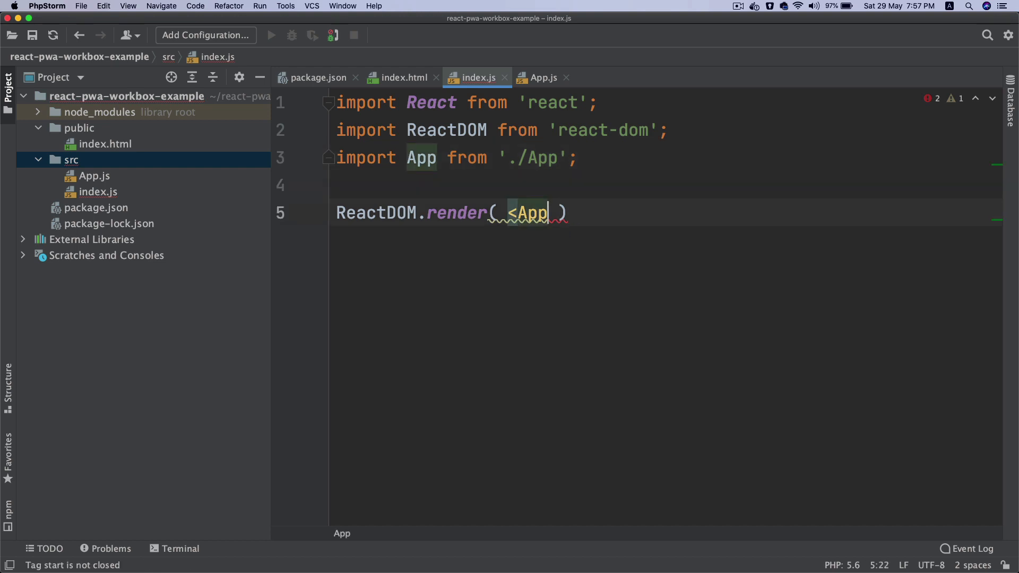
type("/>,")
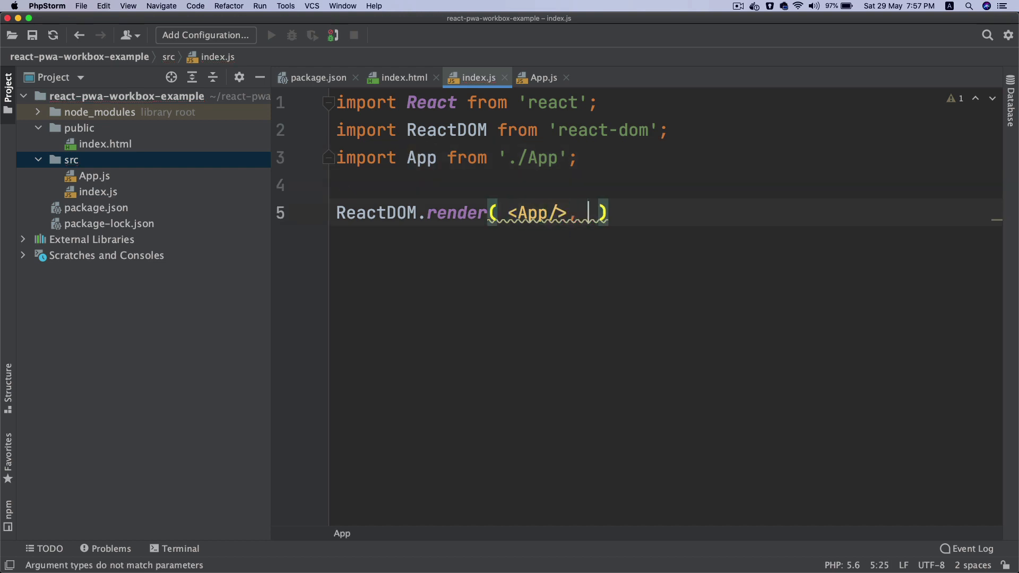
type("d")
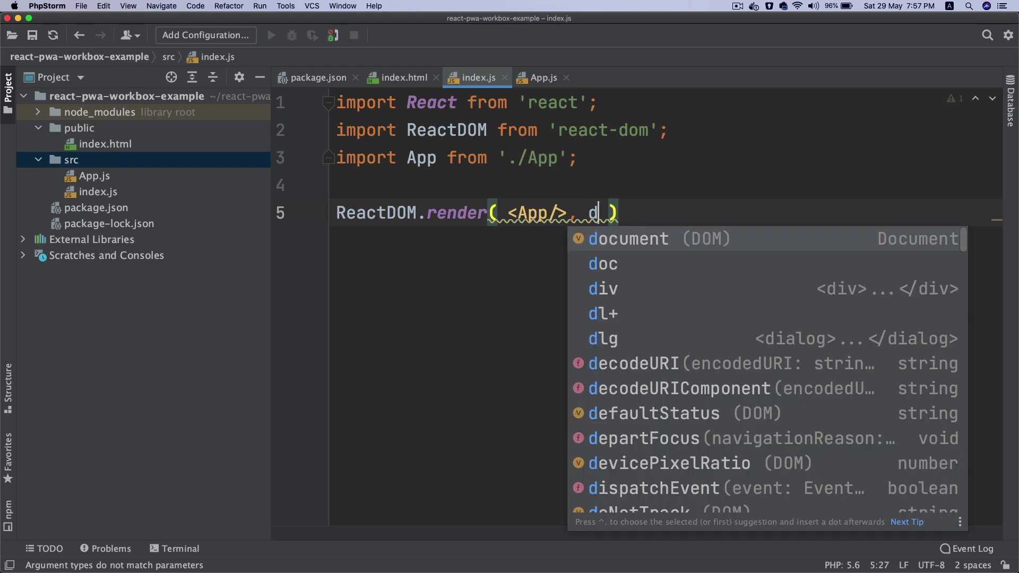
type("ocument.get")
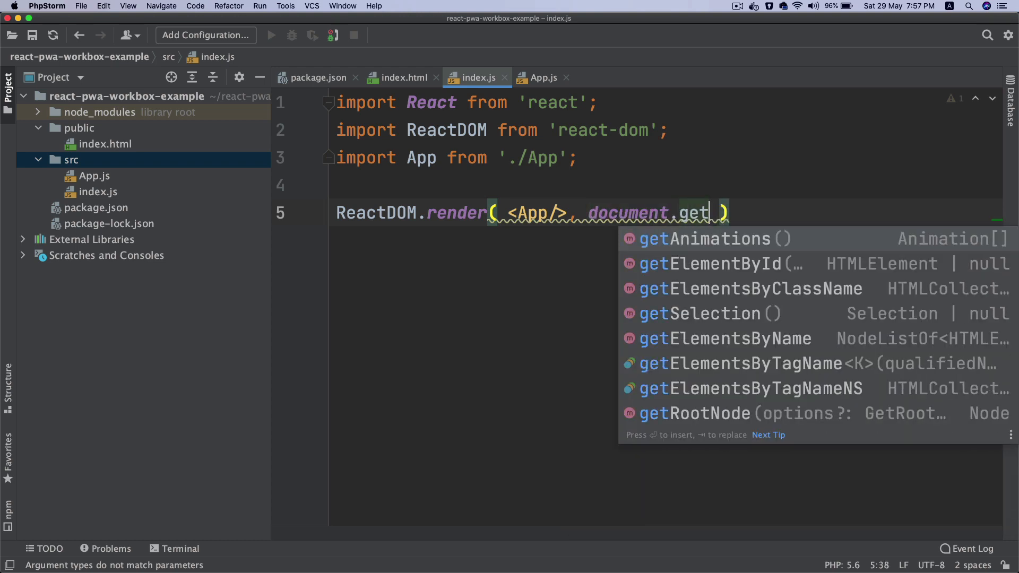
left_click(710, 263)
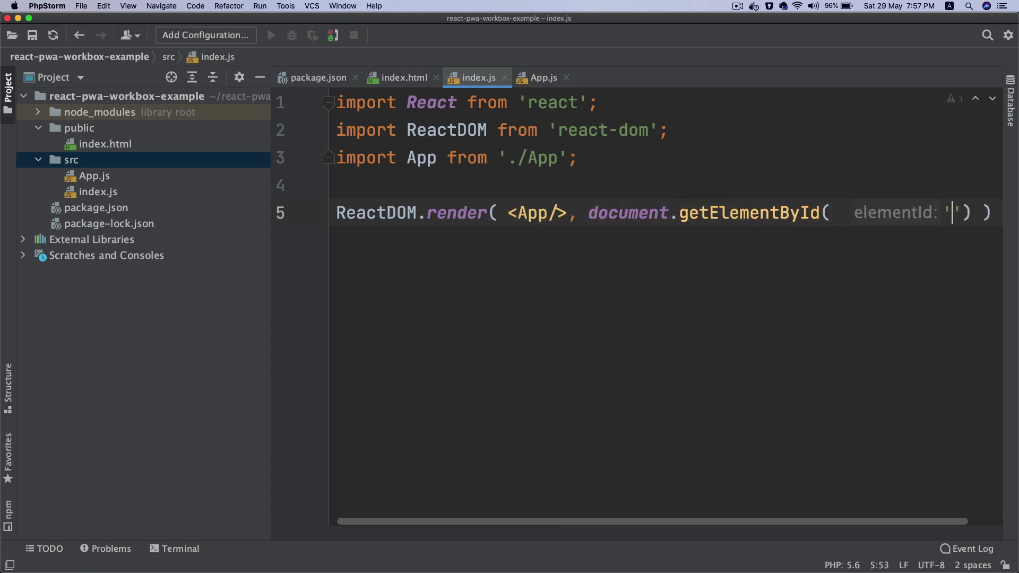
type("root")
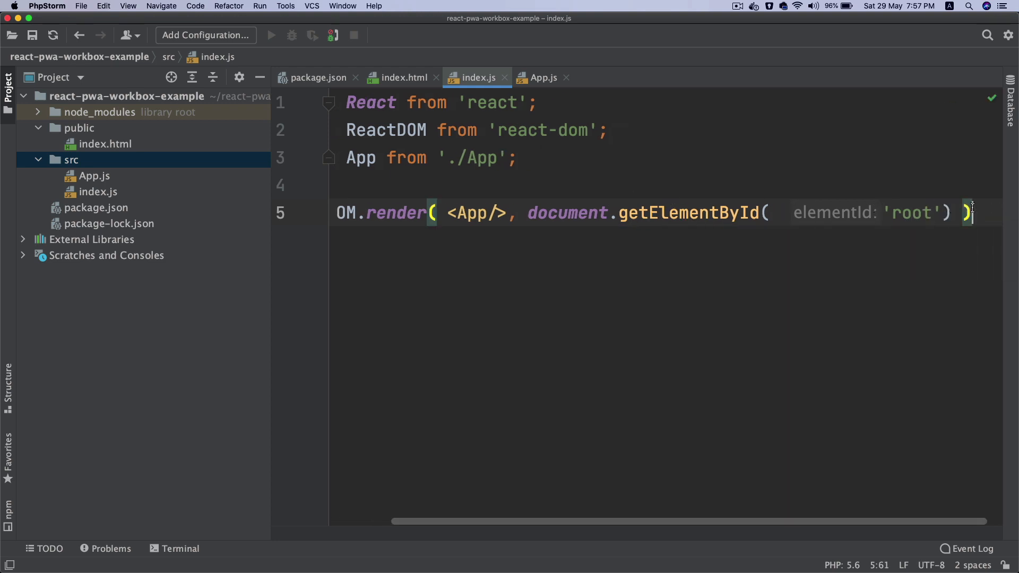
Step: Check the App definition in App.js and the root div in index.html, then return to index.js
double_click(468, 213)
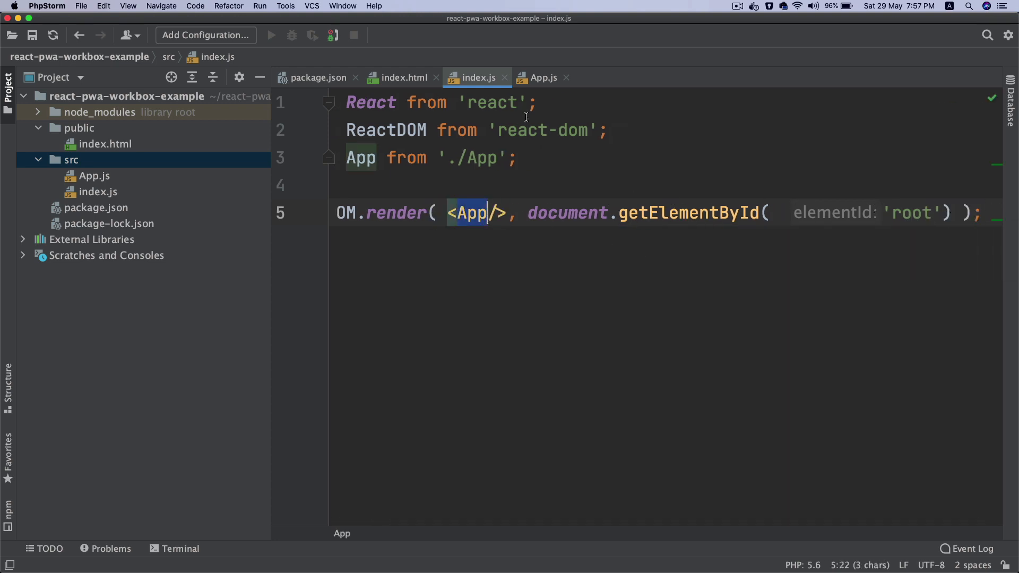
left_click(543, 78)
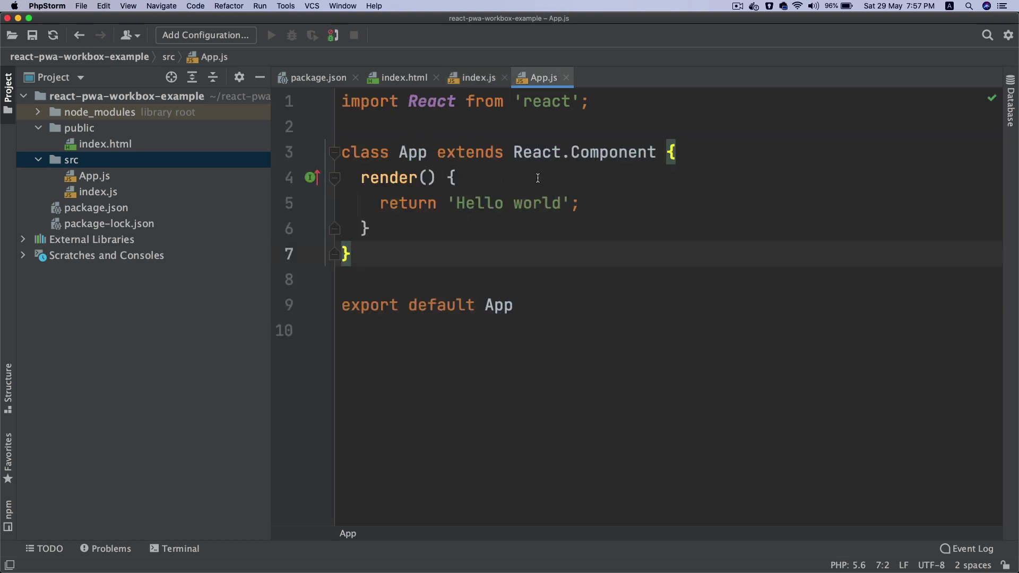
left_click(478, 77)
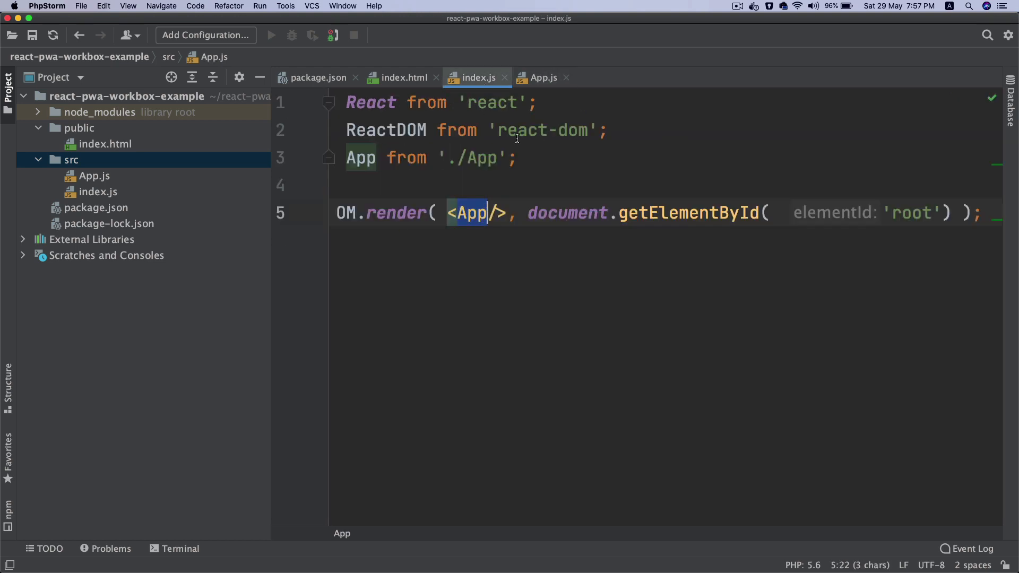
double_click(910, 212)
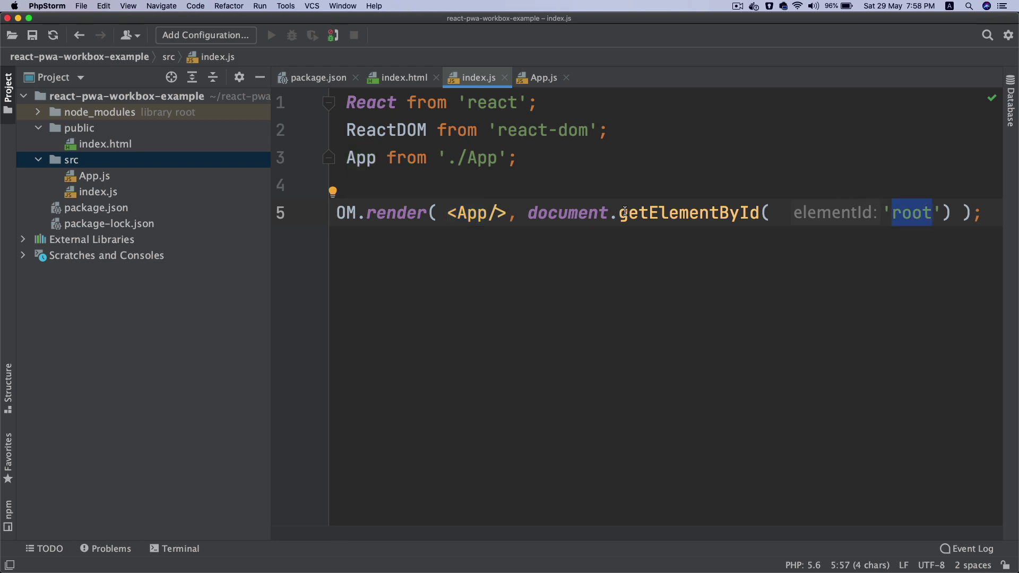
mouse_move(243, 166)
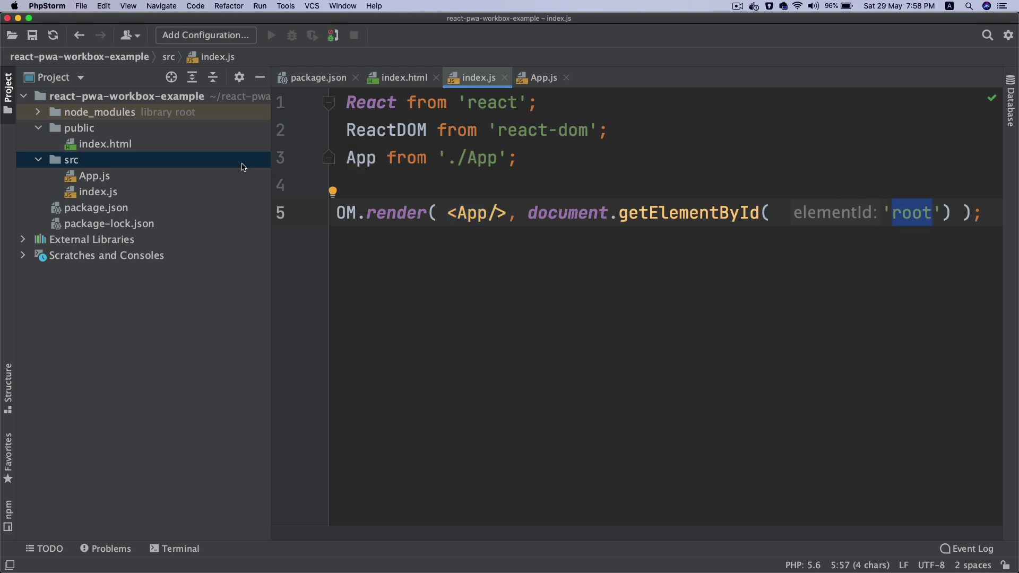
left_click(404, 78)
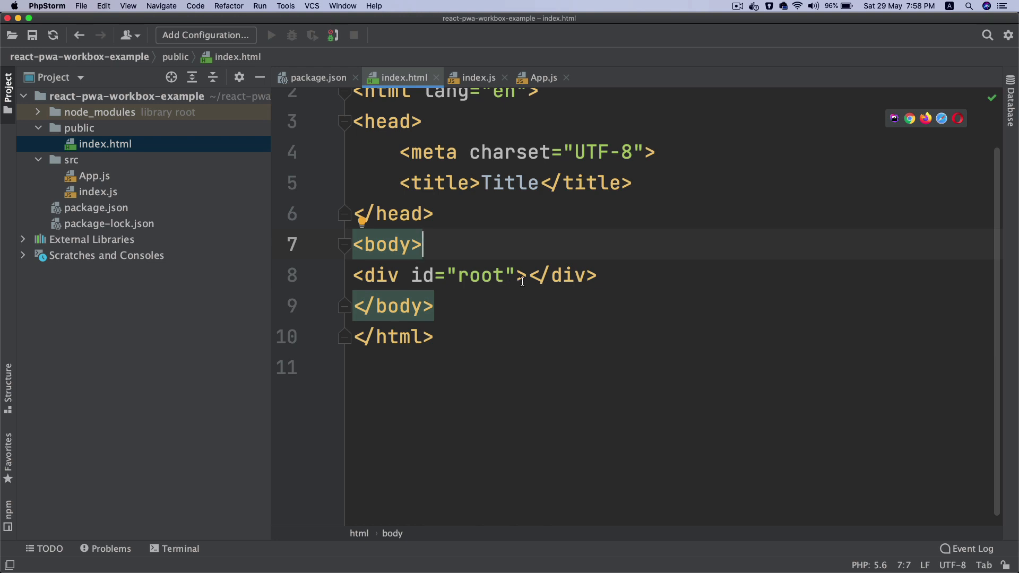
left_click(526, 276)
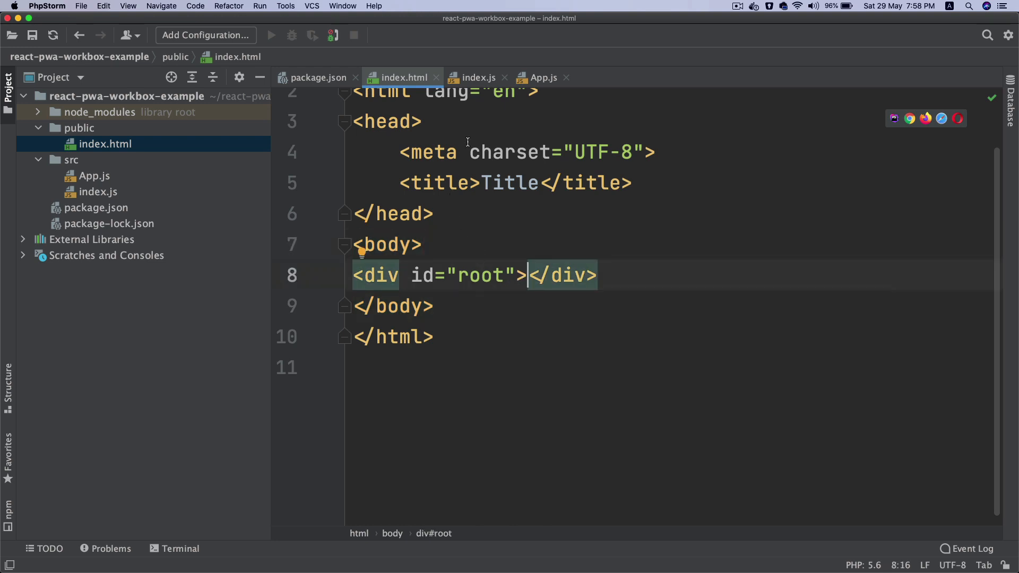
left_click(477, 76)
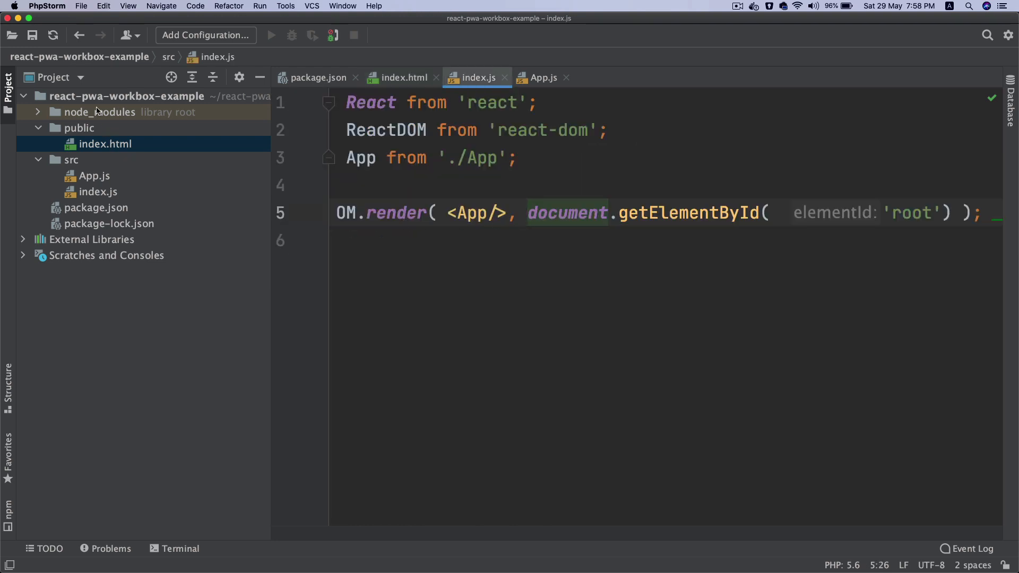
Step: Create an empty webpack.config.js at the project root and open it for editing
right_click(133, 96)
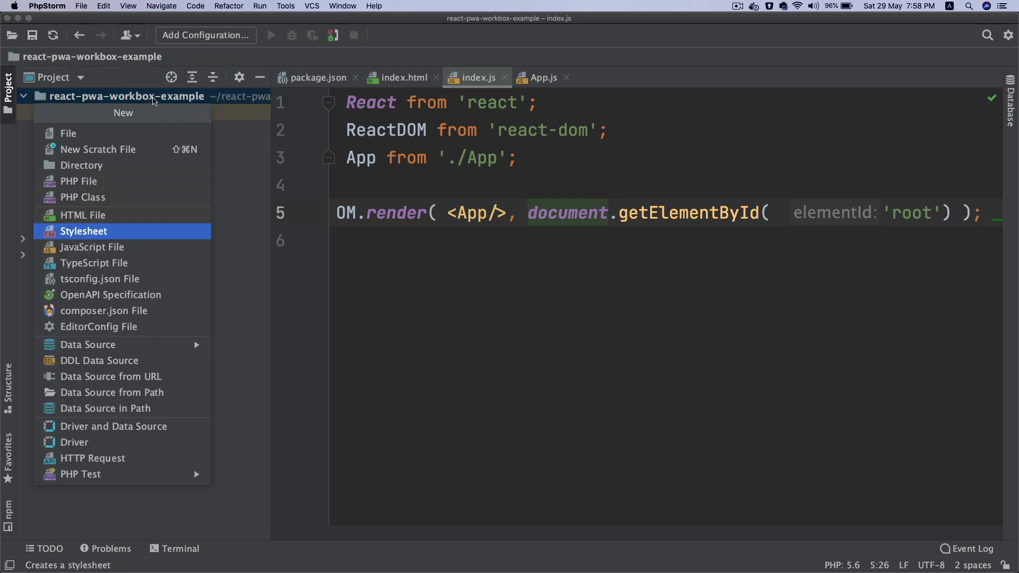
mouse_move(84, 215)
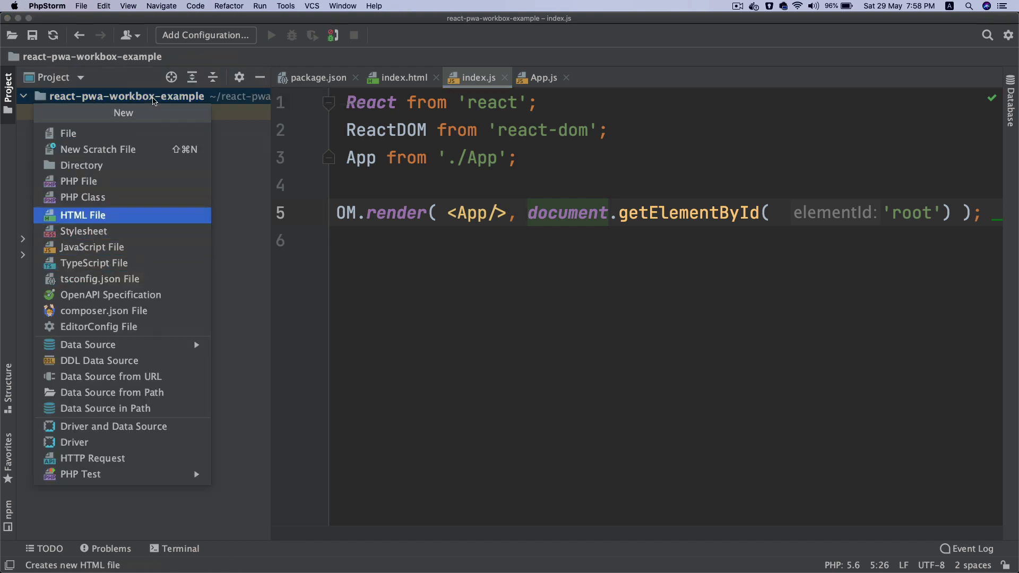
left_click(92, 248)
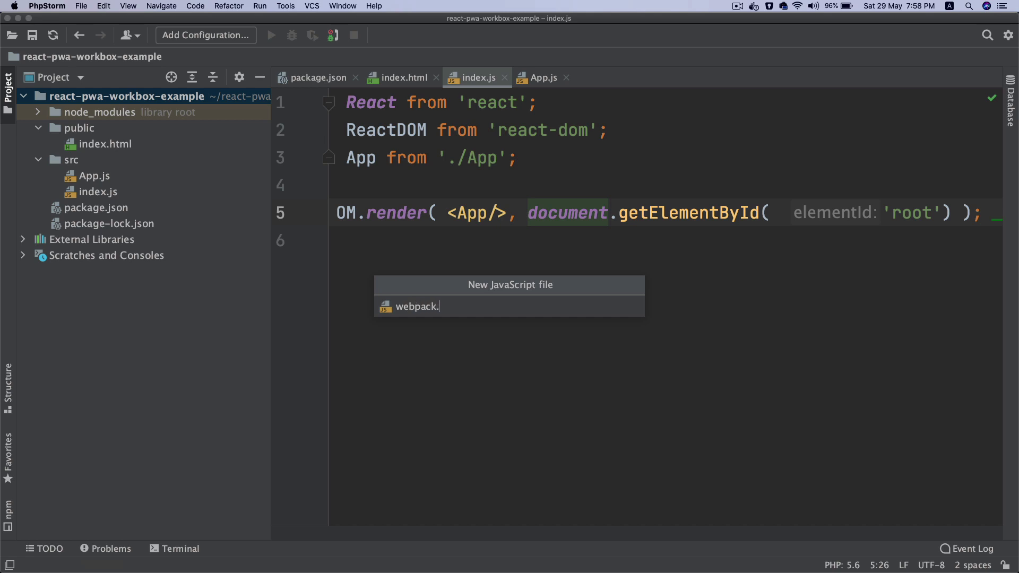
type("config")
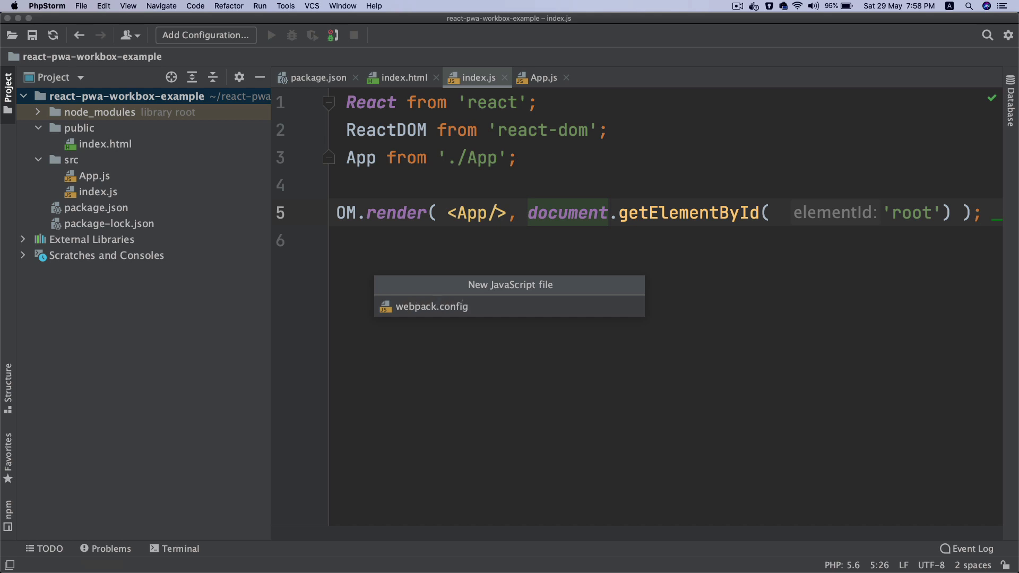
left_click(431, 306)
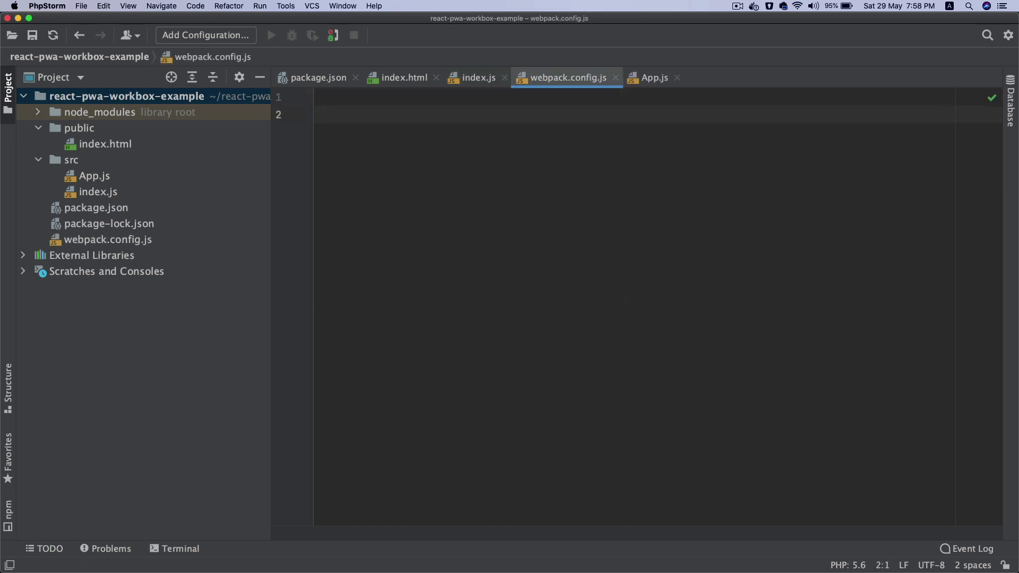
mouse_move(119, 184)
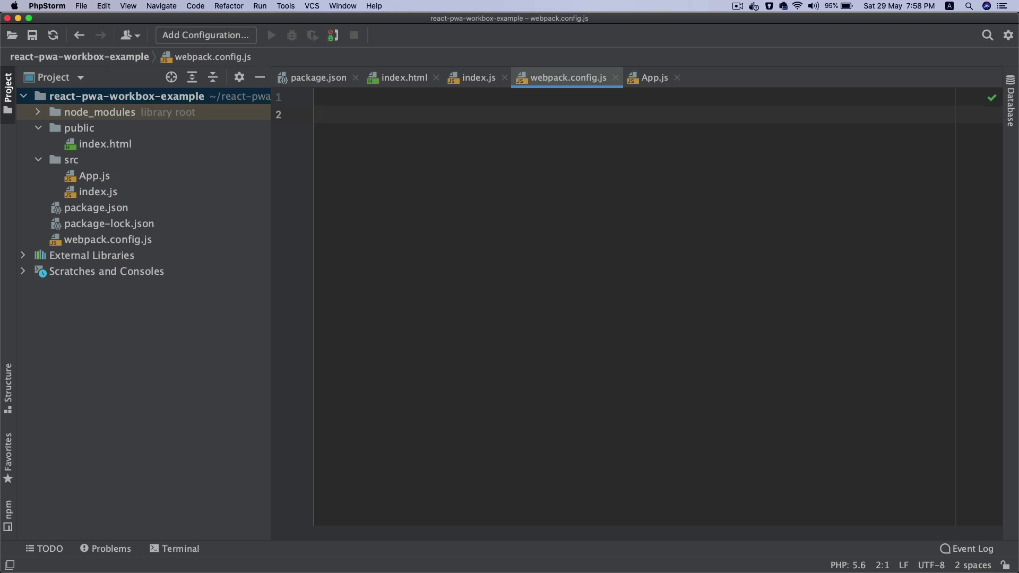
left_click(96, 208)
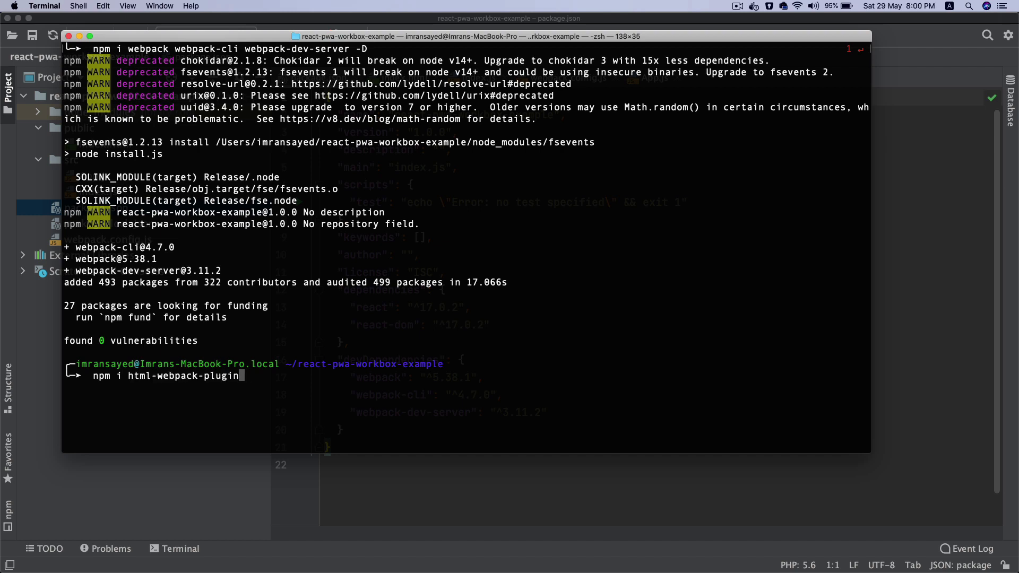
mouse_move(255, 364)
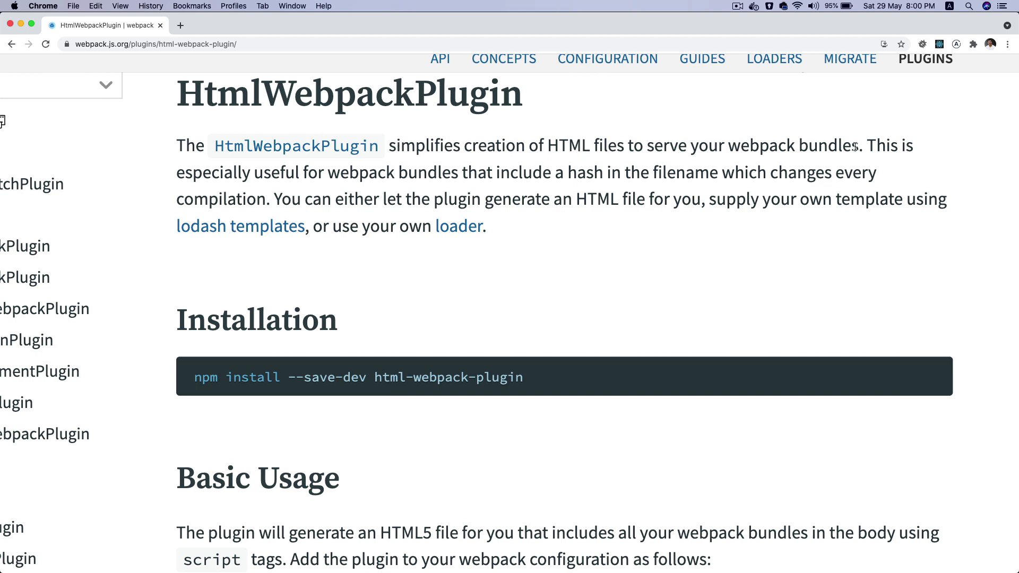
mouse_move(335, 177)
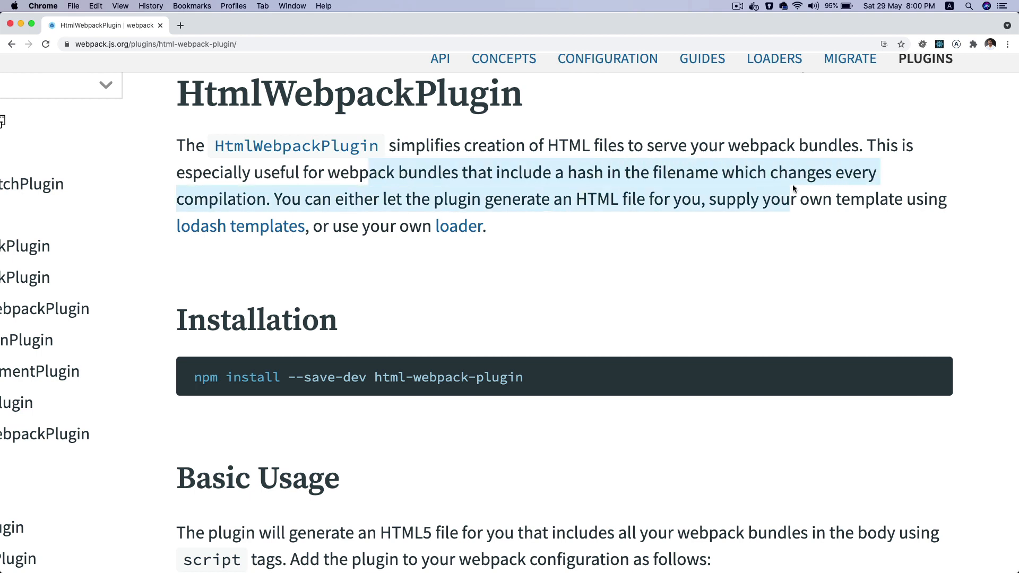
mouse_move(578, 253)
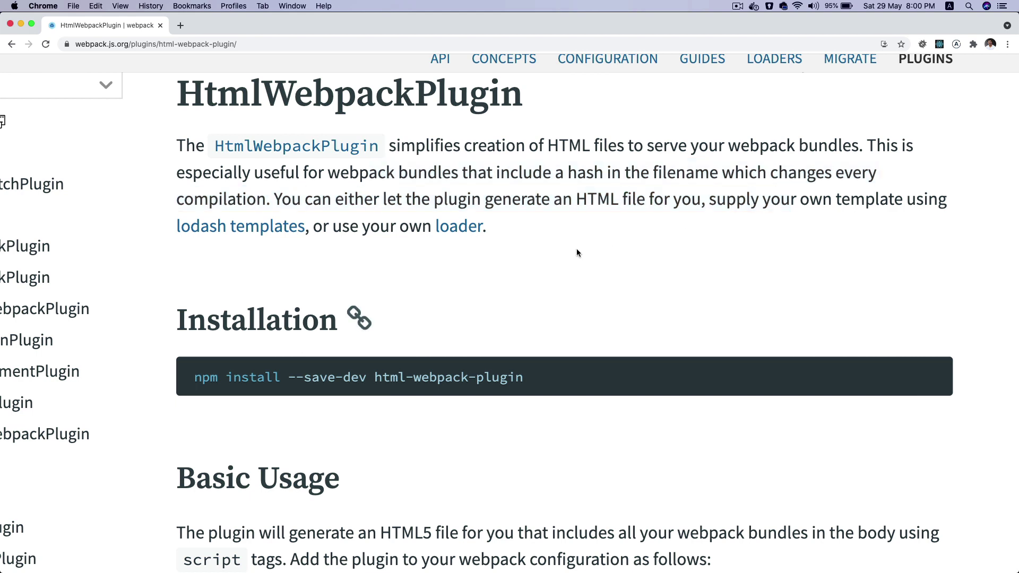
mouse_move(644, 203)
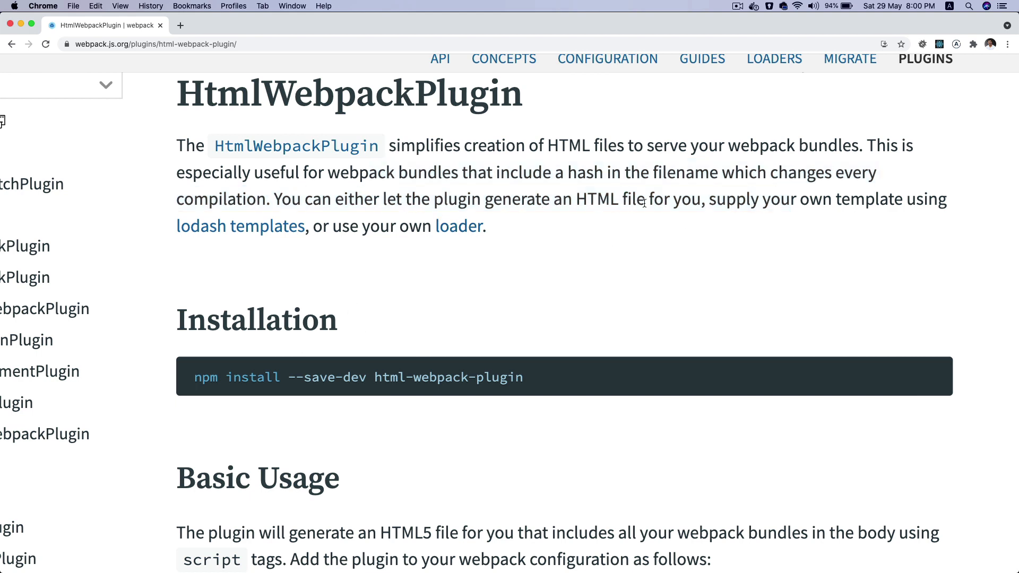
mouse_move(551, 255)
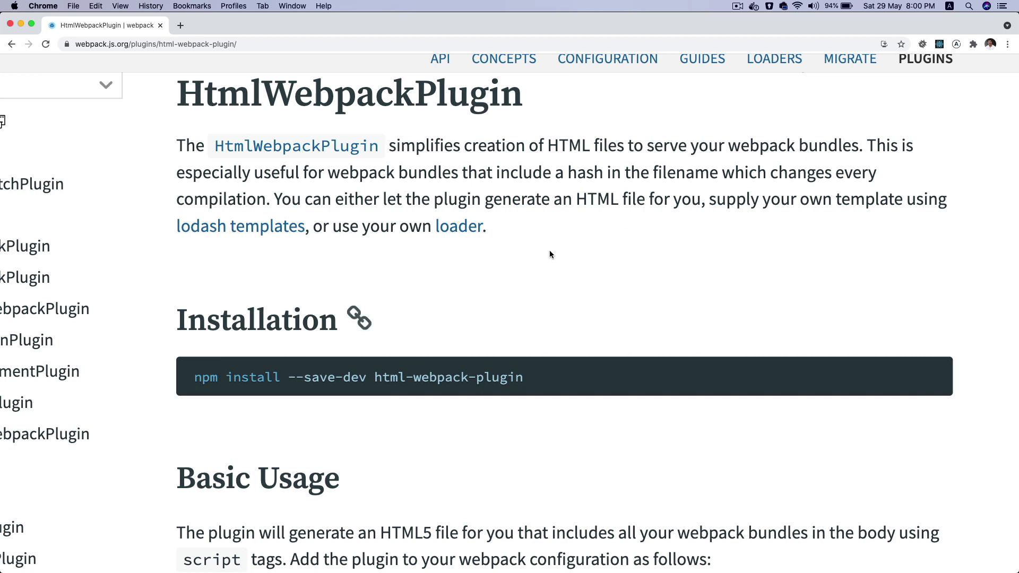
Step: Scroll the HtmlWebpackPlugin docs down to the Basic Usage config example
scroll("down", 3)
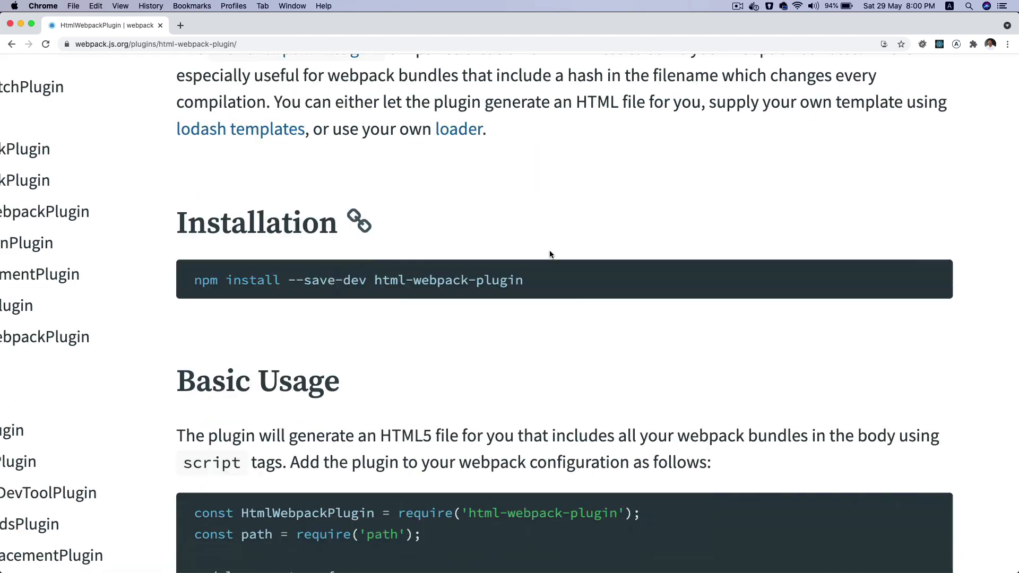
scroll("down", 3)
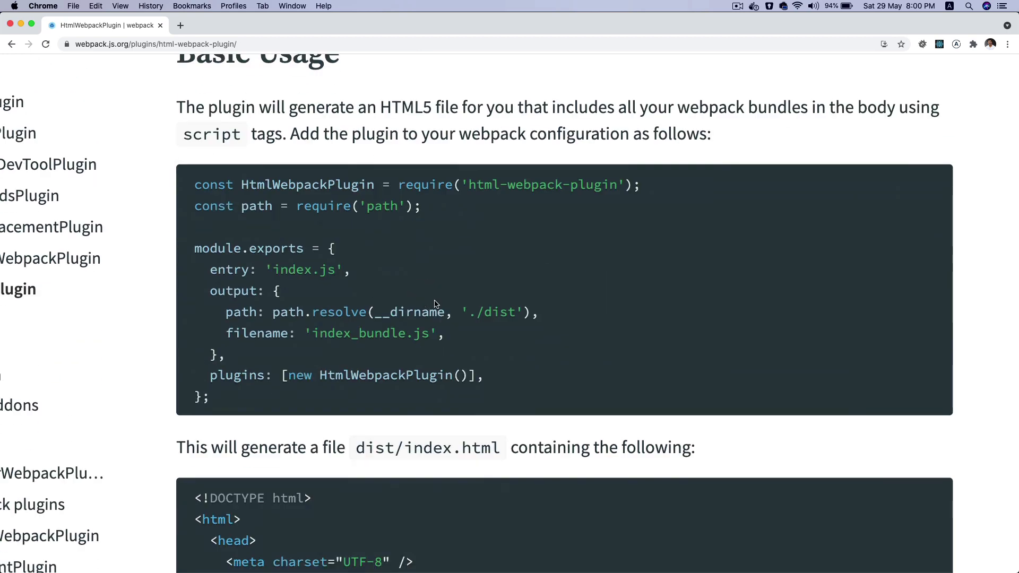
mouse_move(647, 193)
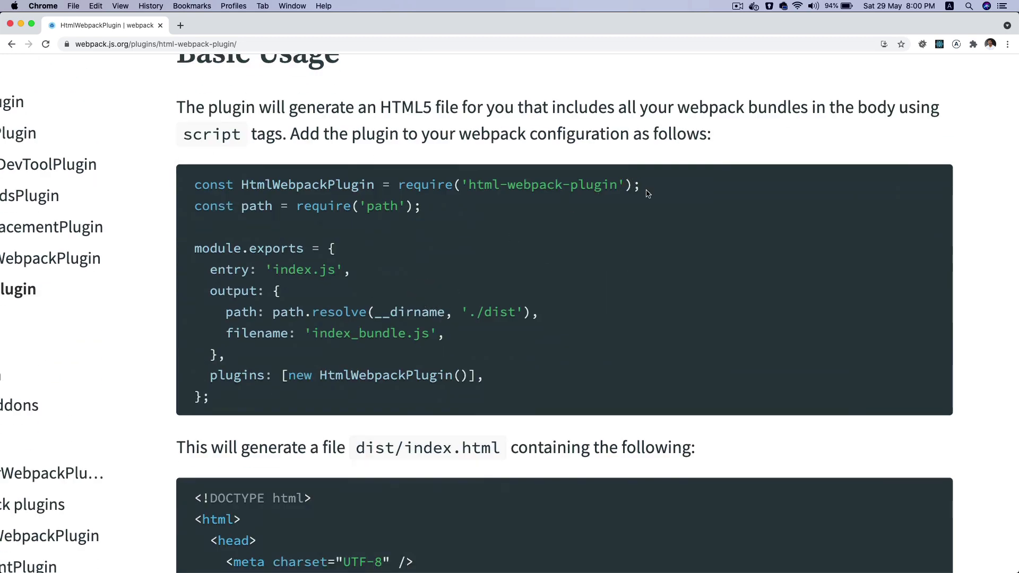
mouse_move(401, 210)
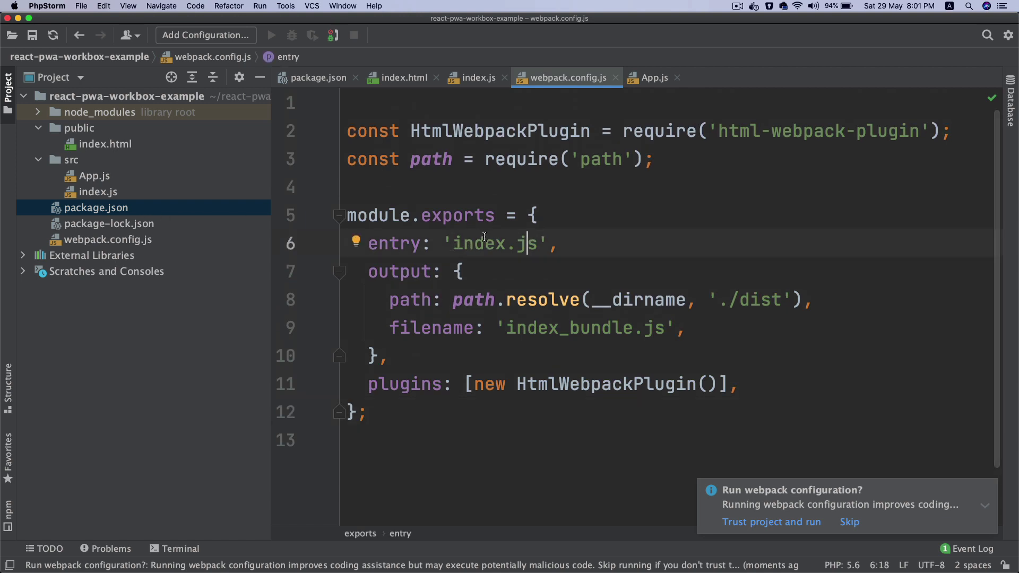
Step: Change the entry to './src/index.js' and start typing a context option above it
left_click(70, 160)
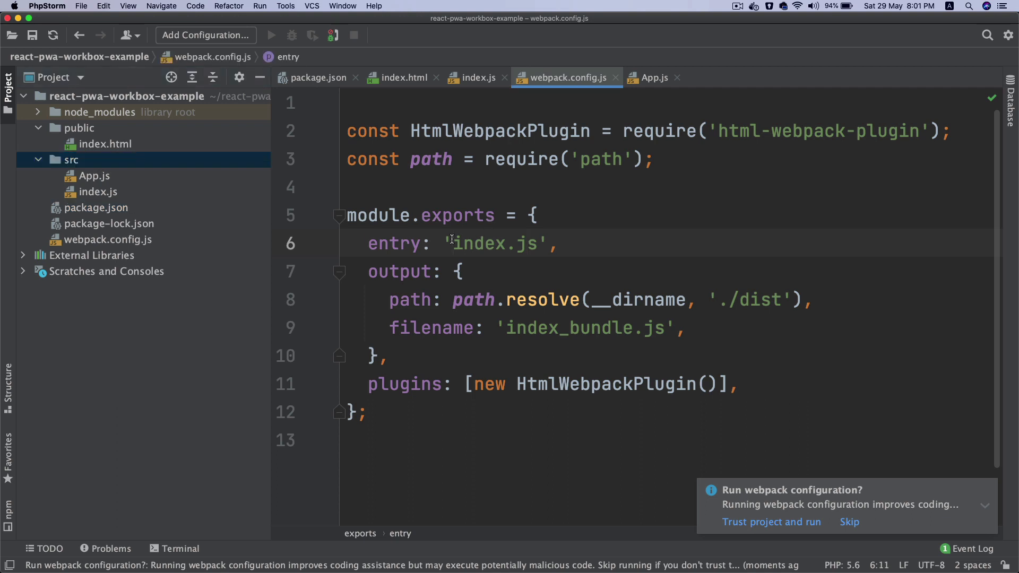
left_click(453, 243)
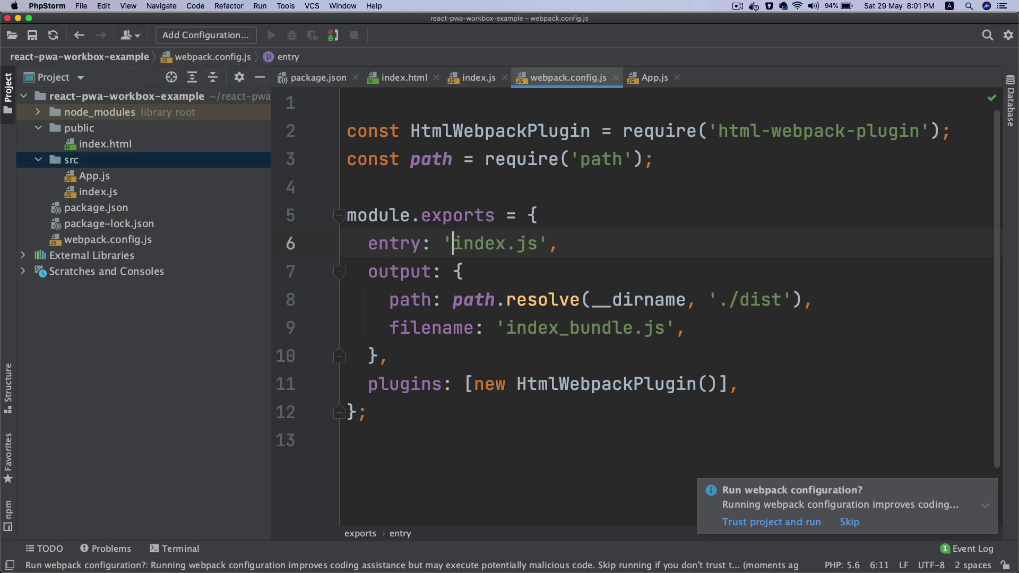
type("./src/")
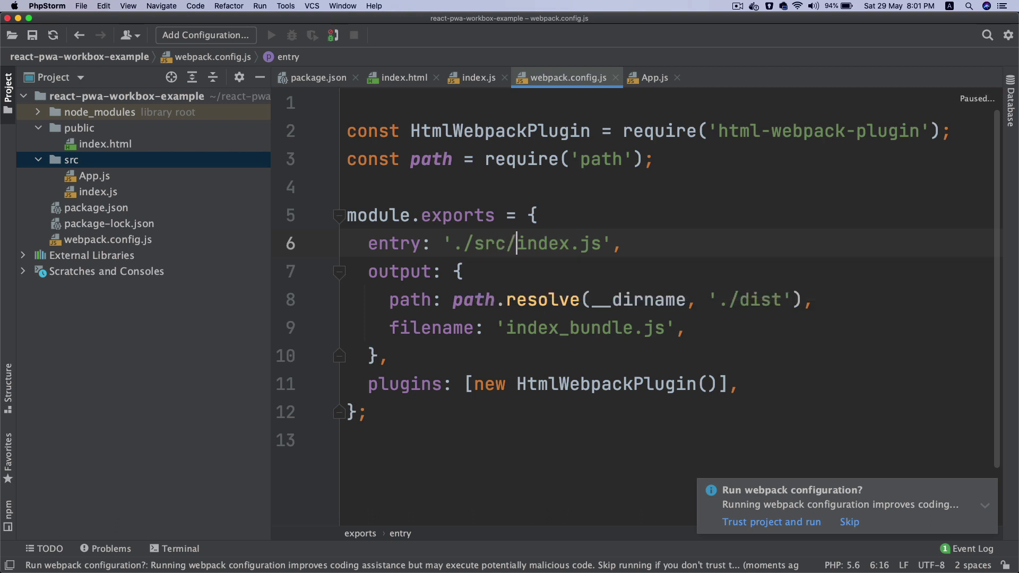
left_click(98, 192)
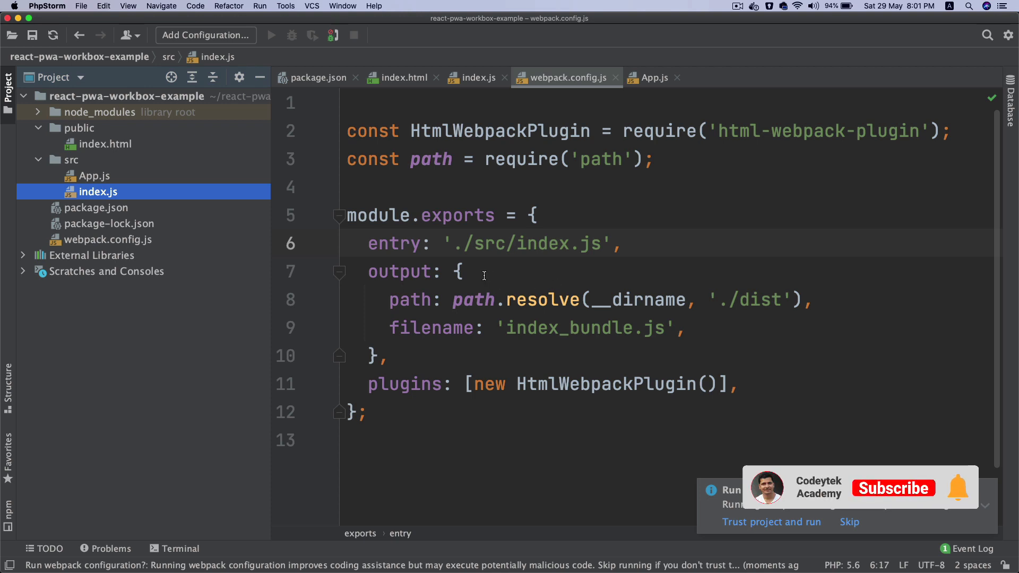
left_click(893, 488)
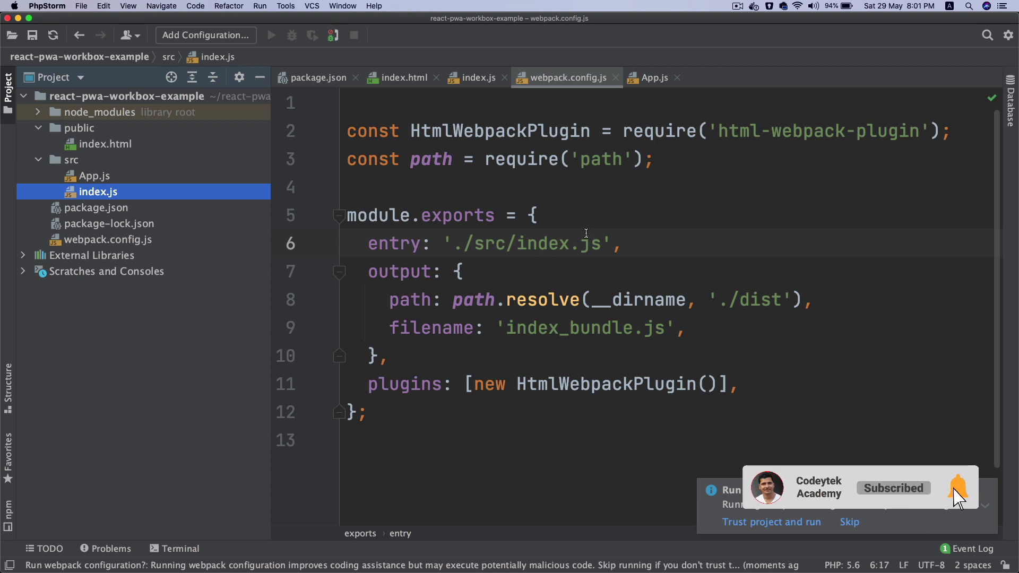
type("context: ''")
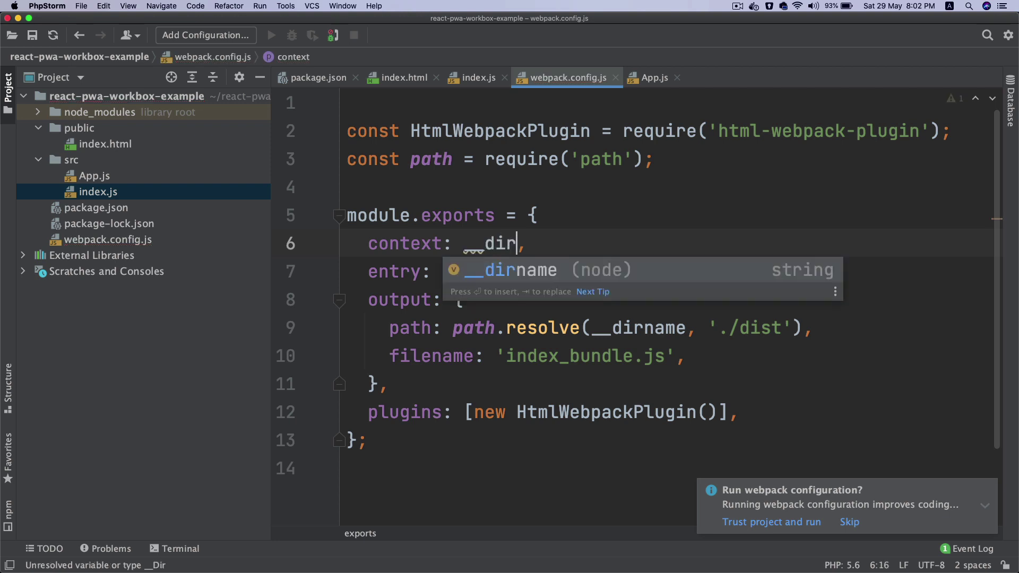
Step: Add context: __dirname and rename the output filename to main.js
key("Tab")
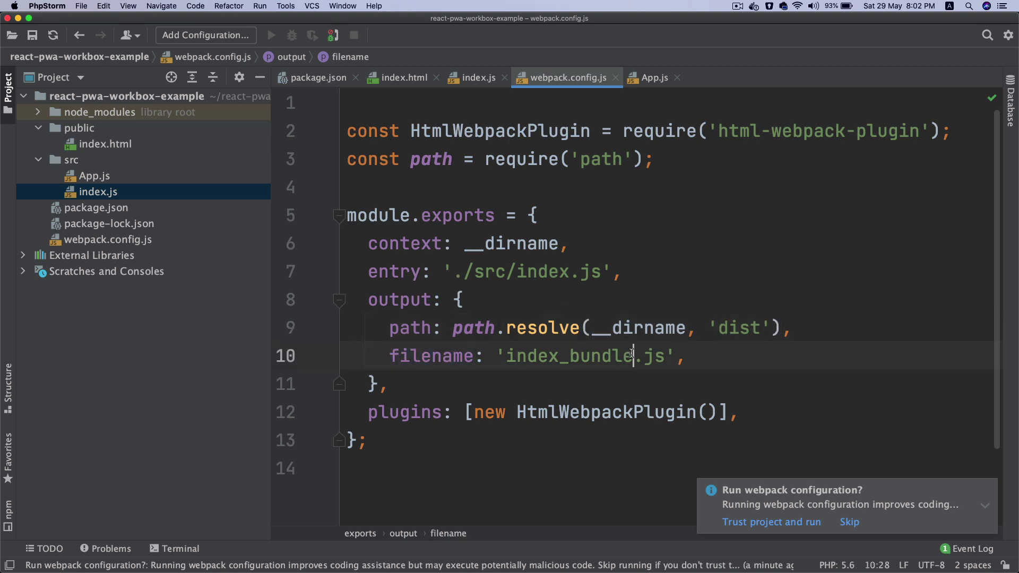
type("ma")
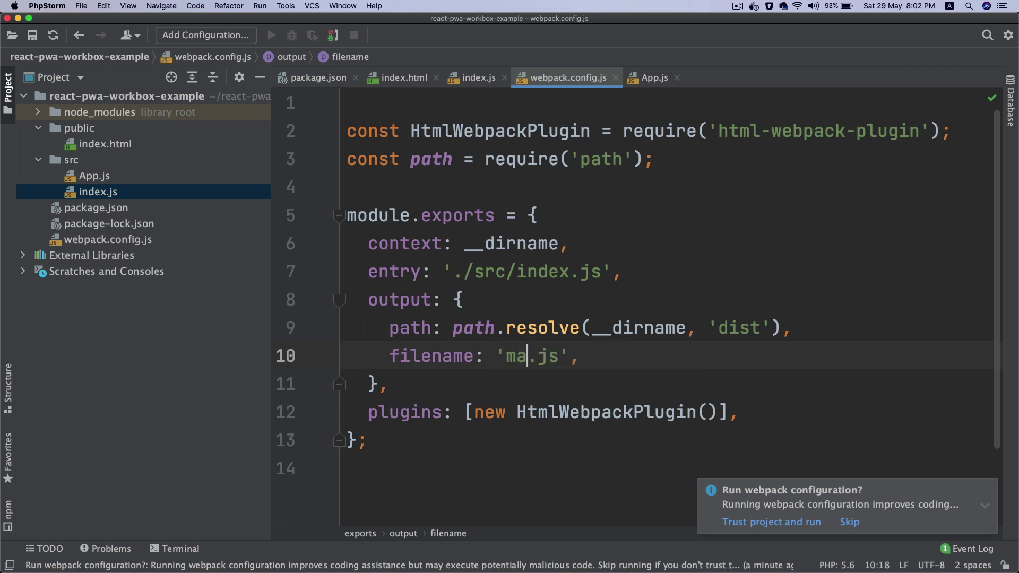
type("in")
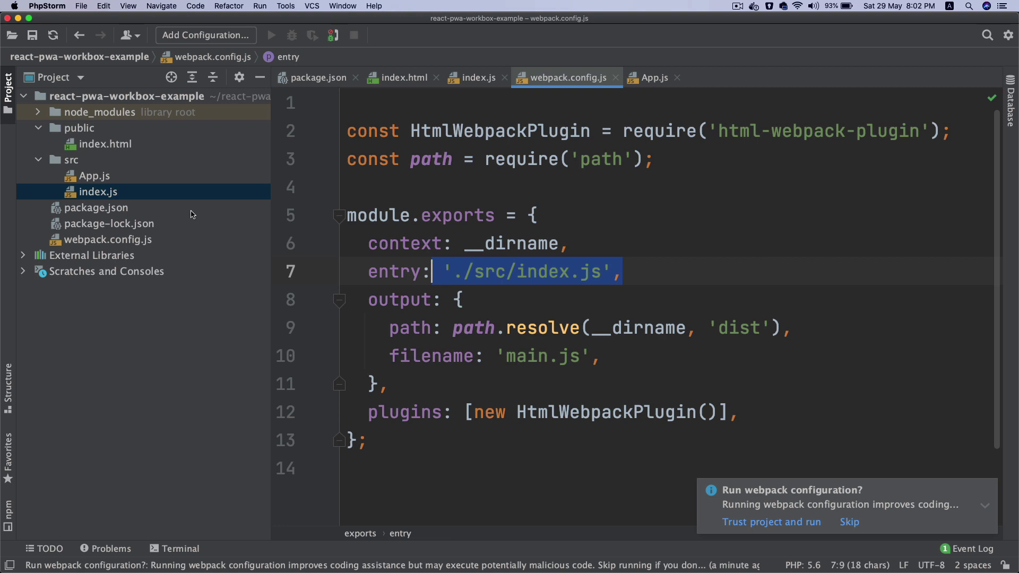
Step: Check index.html's root div, then change the output path from './dist' to 'dist' and begin publicPath
left_click(477, 78)
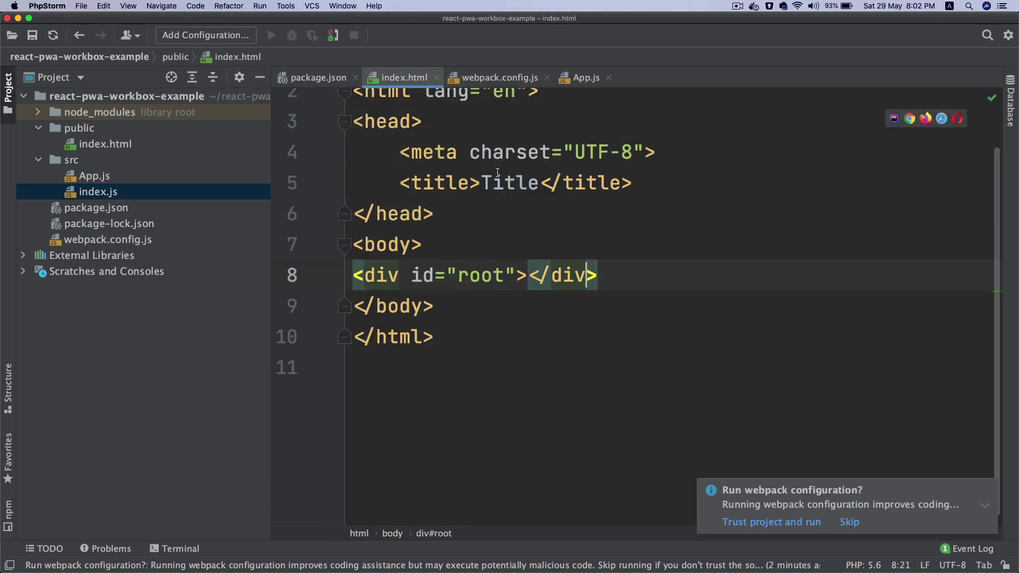
left_click(499, 78)
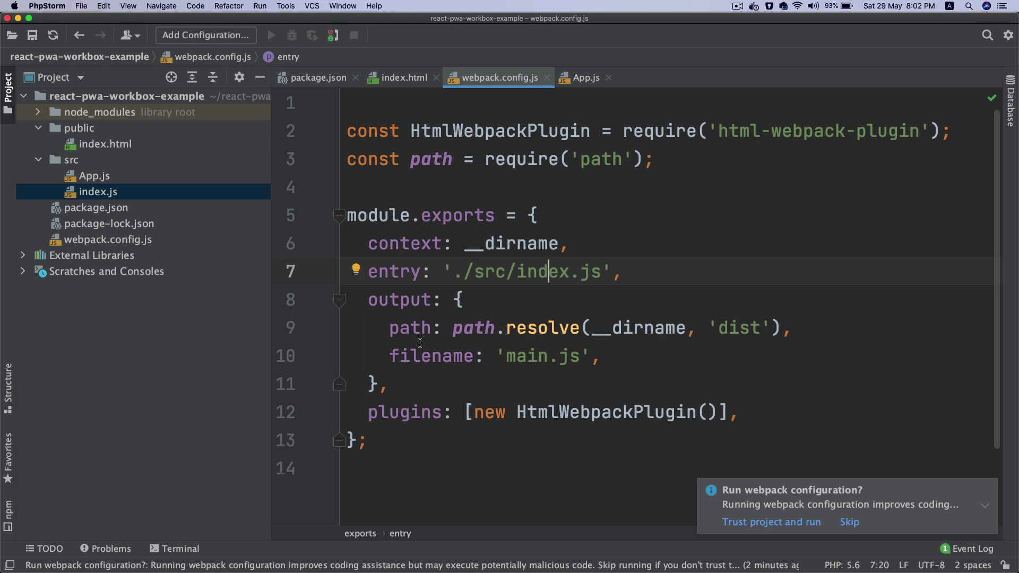
double_click(737, 328)
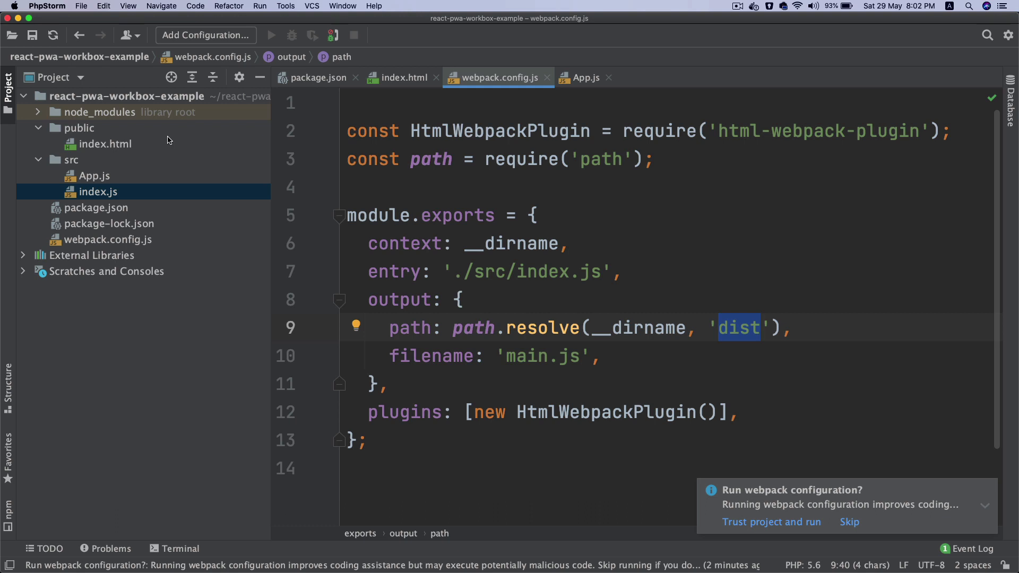
mouse_move(542, 328)
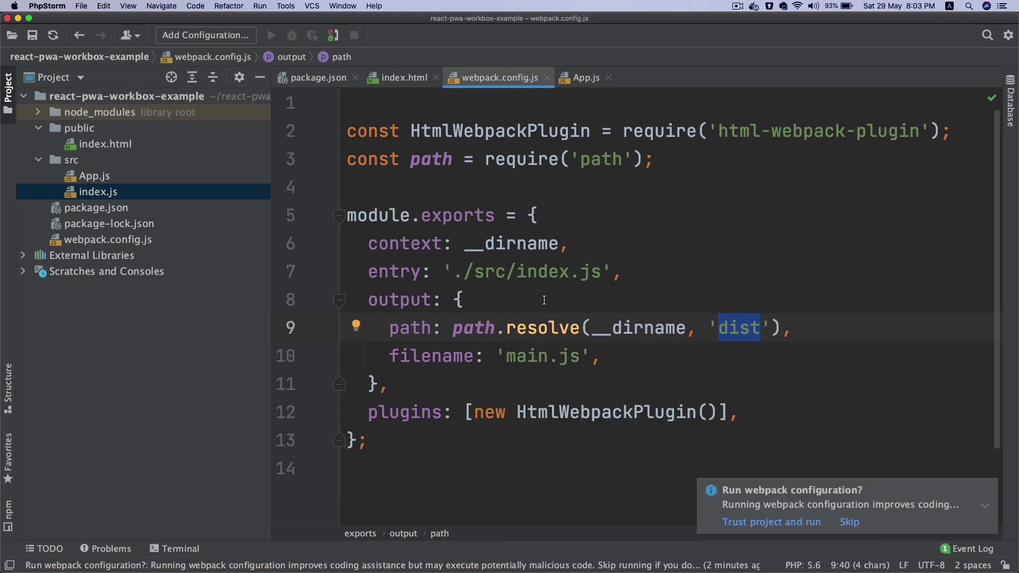
mouse_move(522, 355)
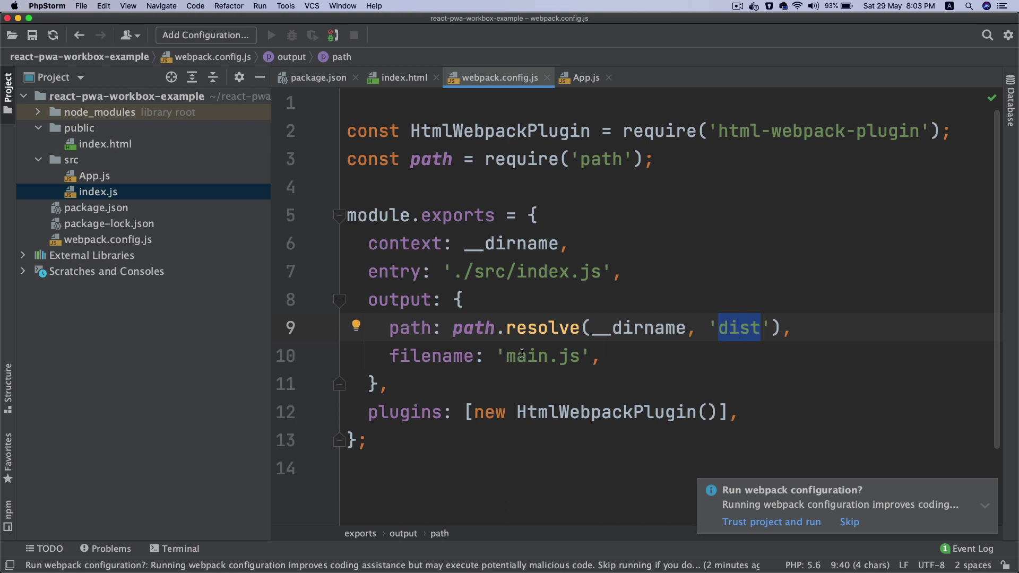
mouse_move(545, 361)
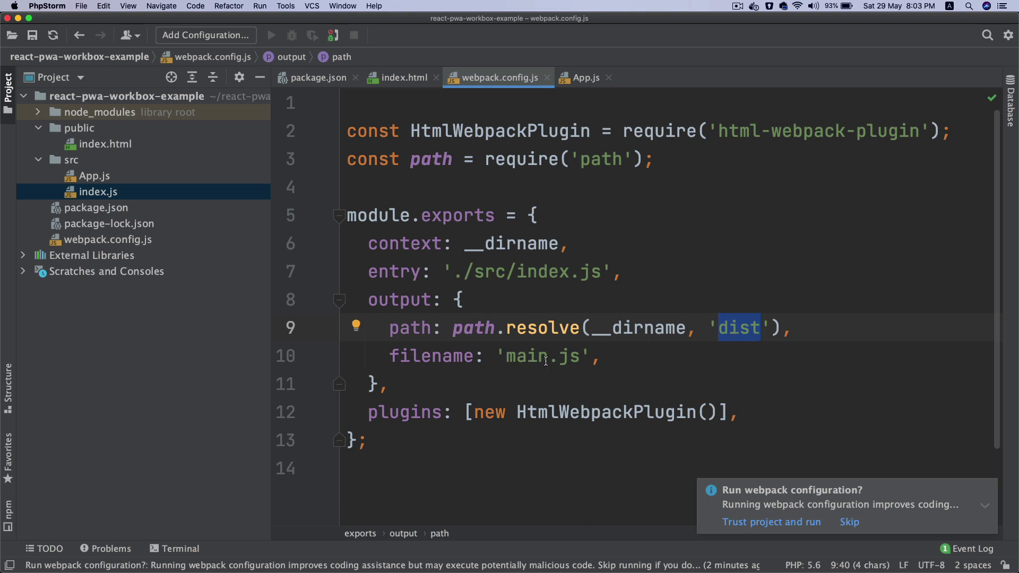
mouse_move(545, 359)
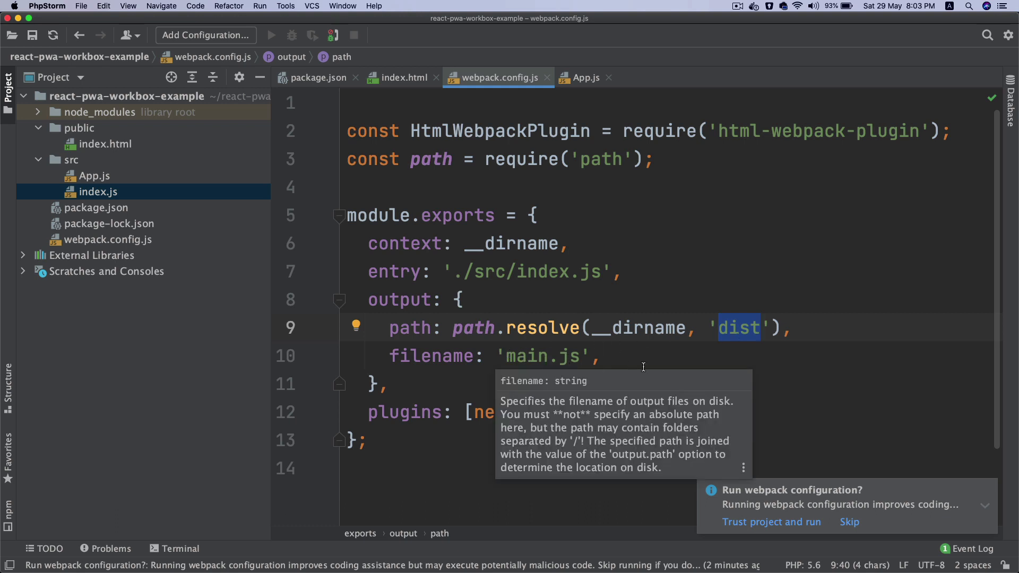
type("pub")
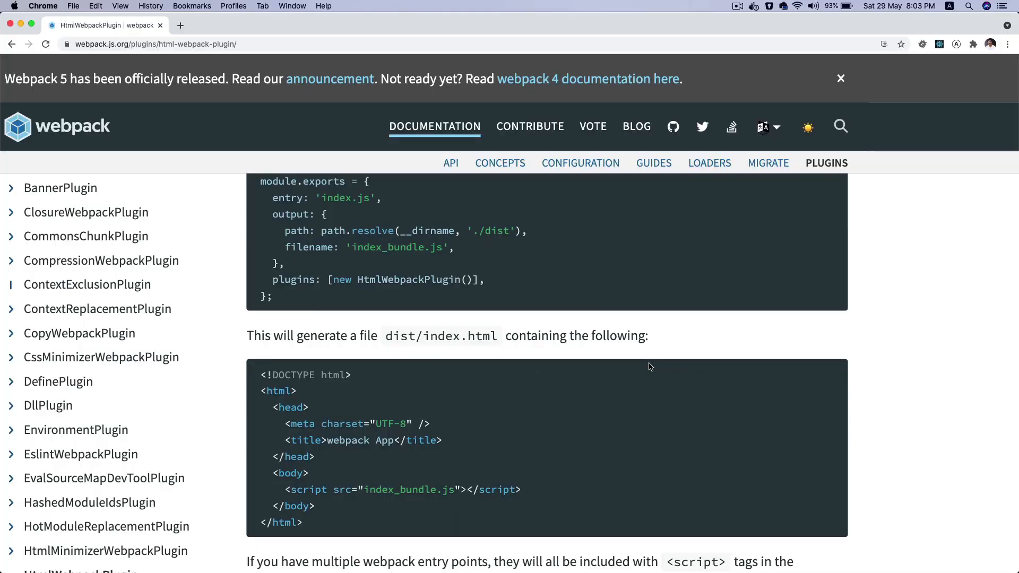
Step: Add publicPath '/' to output and a devServer block starting historyApiFallback:
key("cmd+tab")
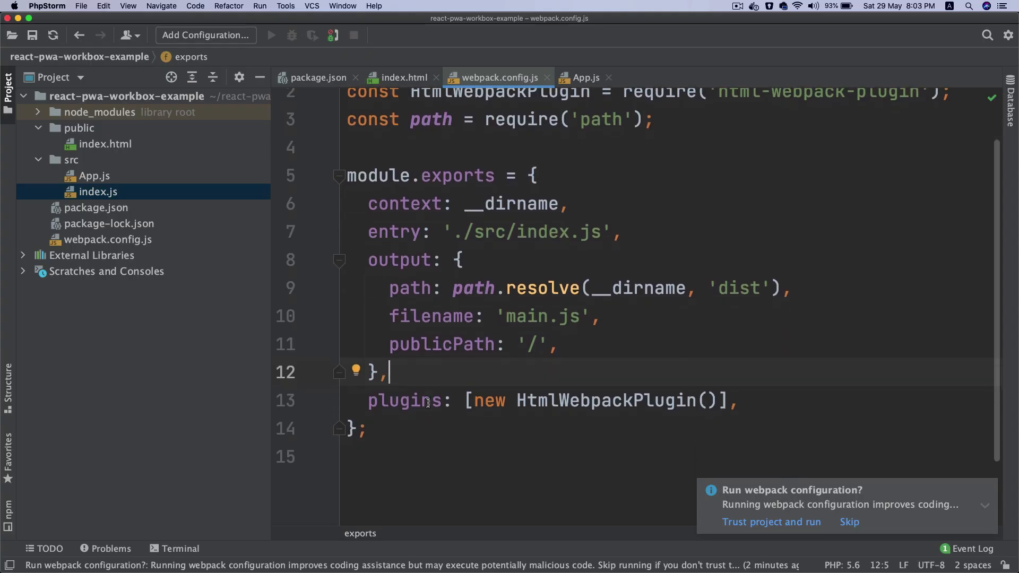
type("devServer: {")
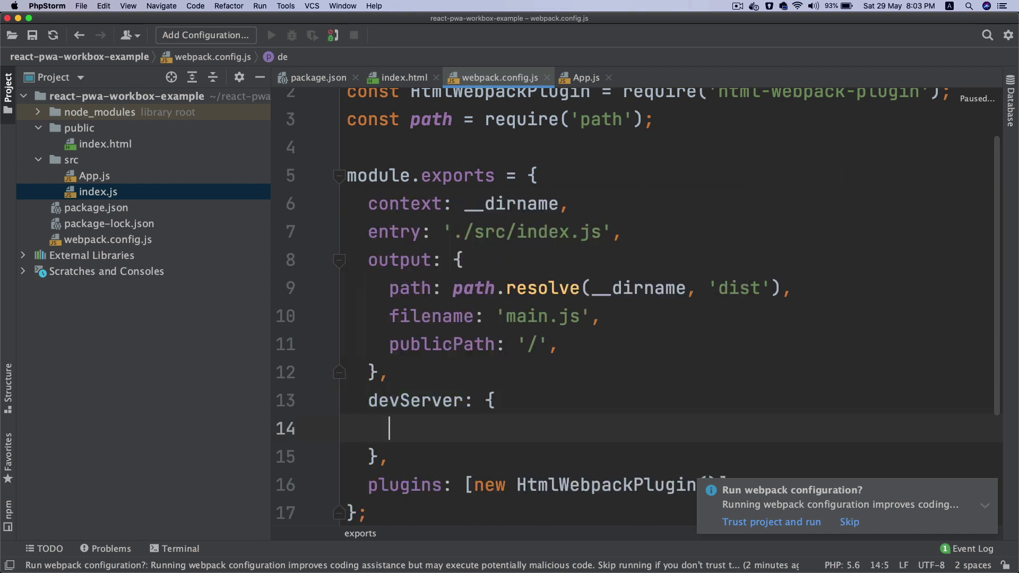
type("h")
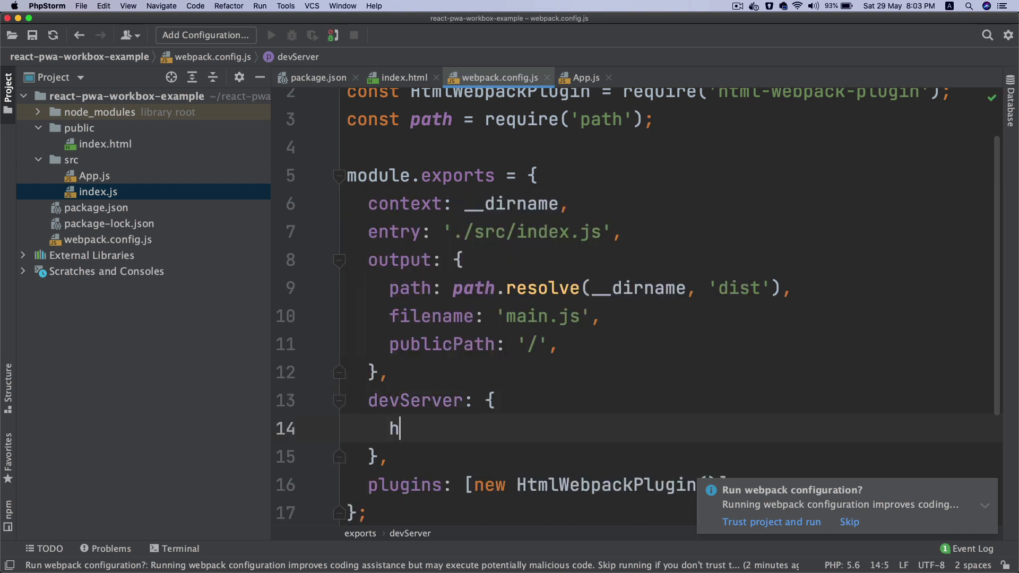
type("is")
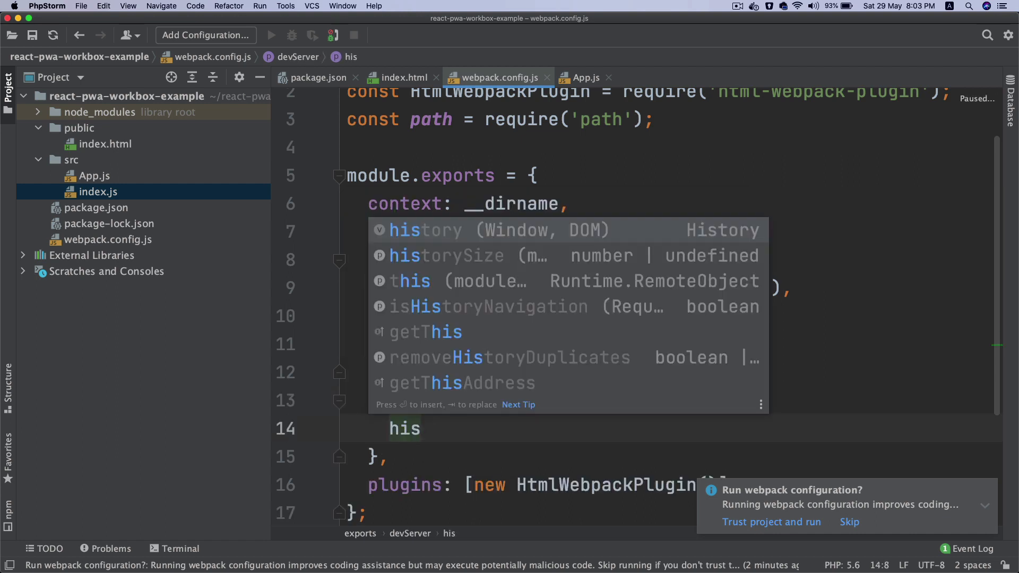
type("tory")
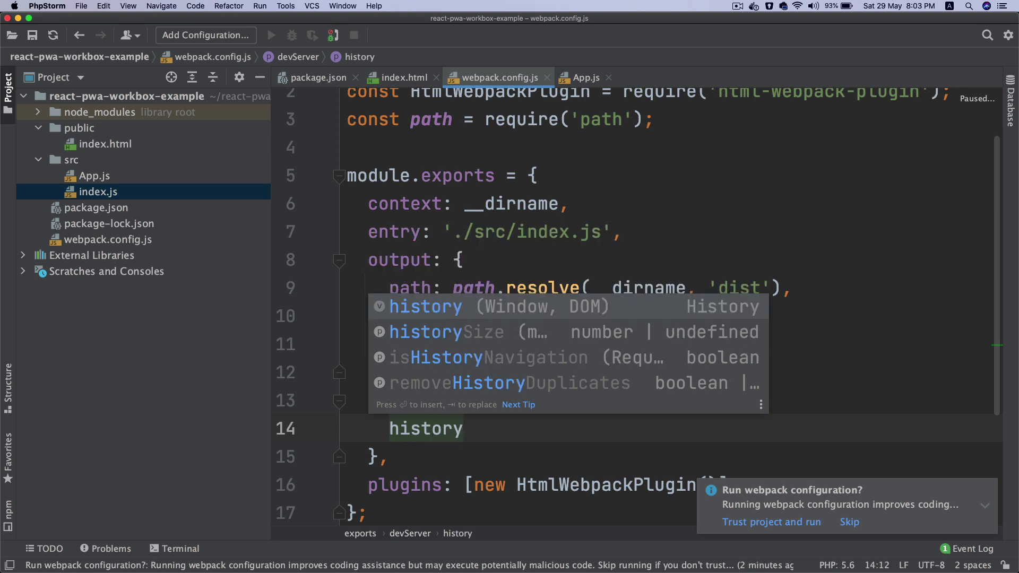
type("ApiFa")
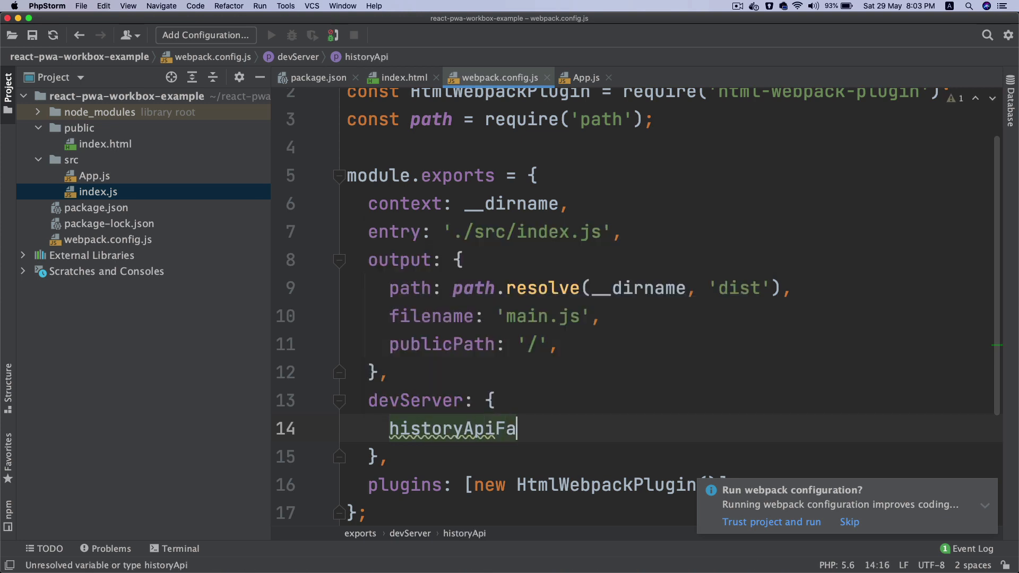
type("llback:")
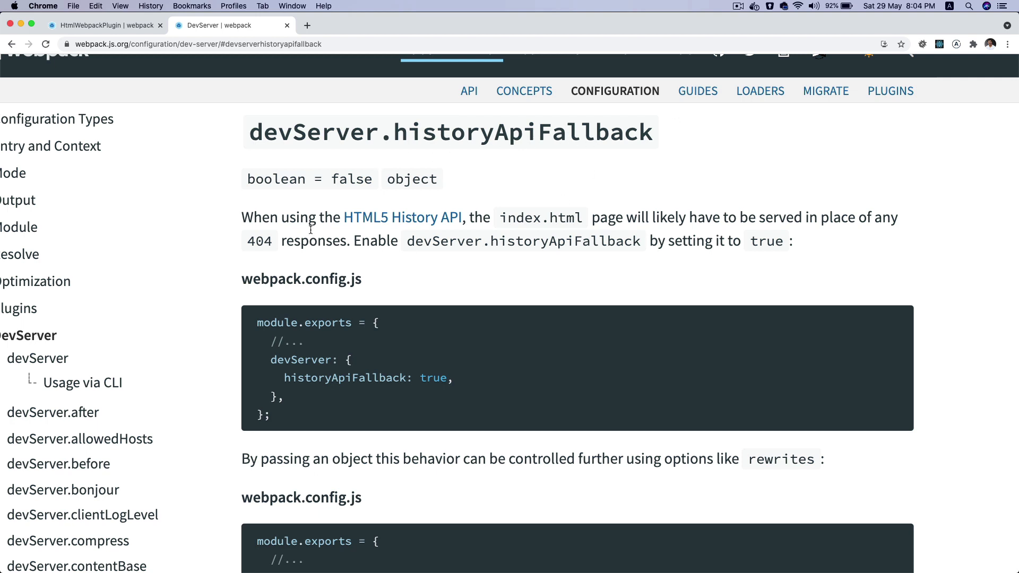
mouse_move(516, 219)
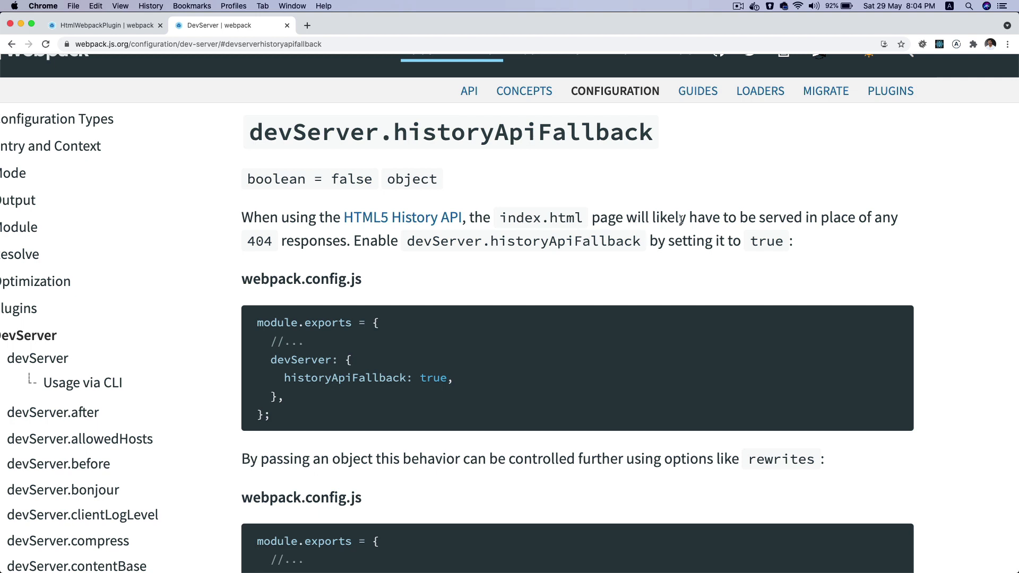
mouse_move(835, 228)
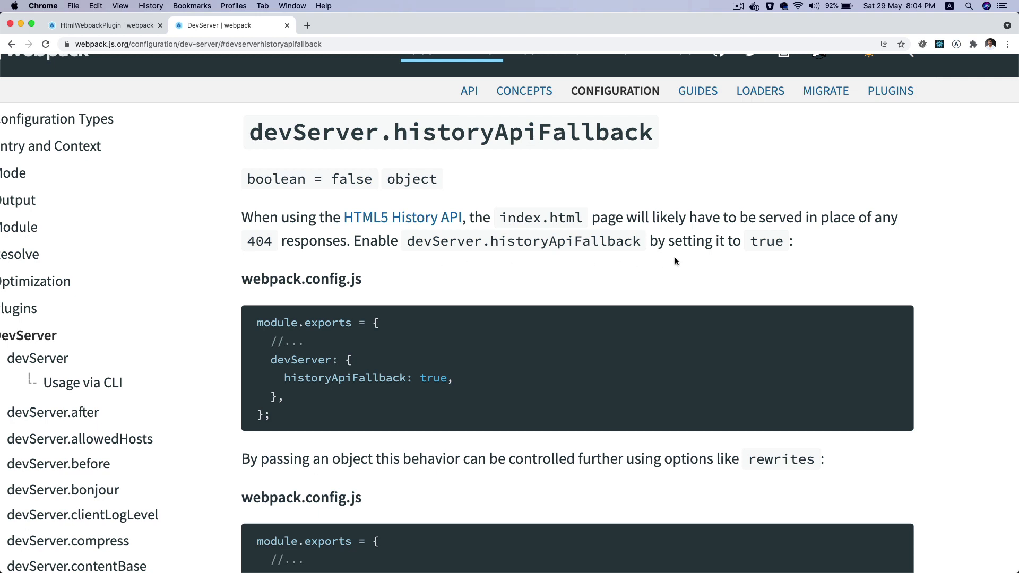
mouse_move(768, 253)
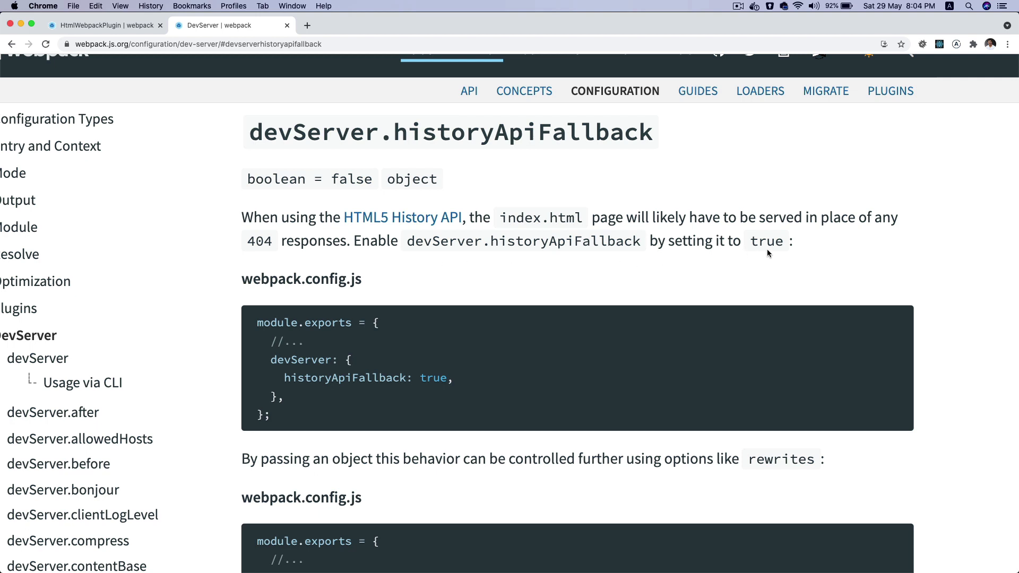
mouse_move(722, 278)
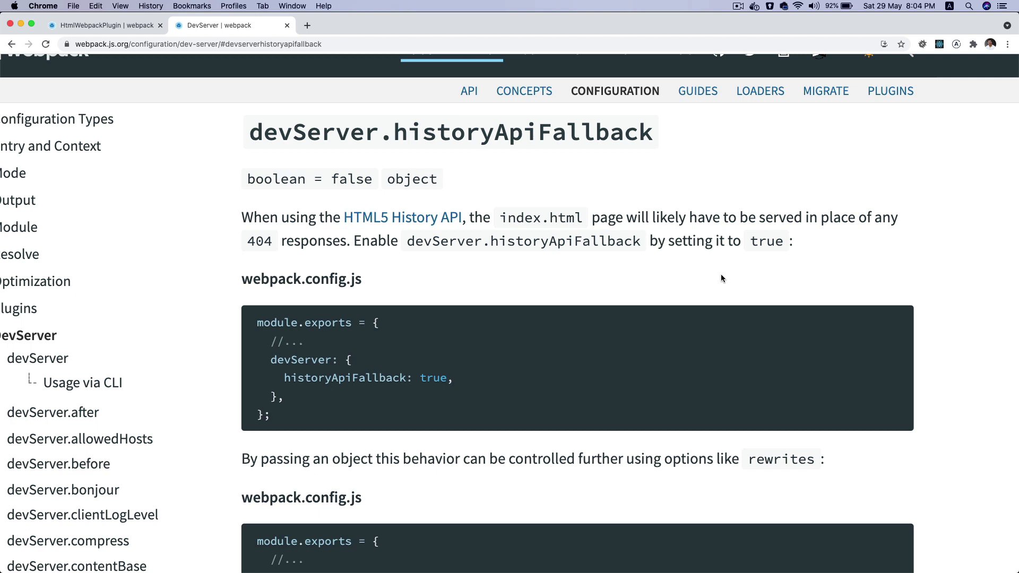
mouse_move(322, 258)
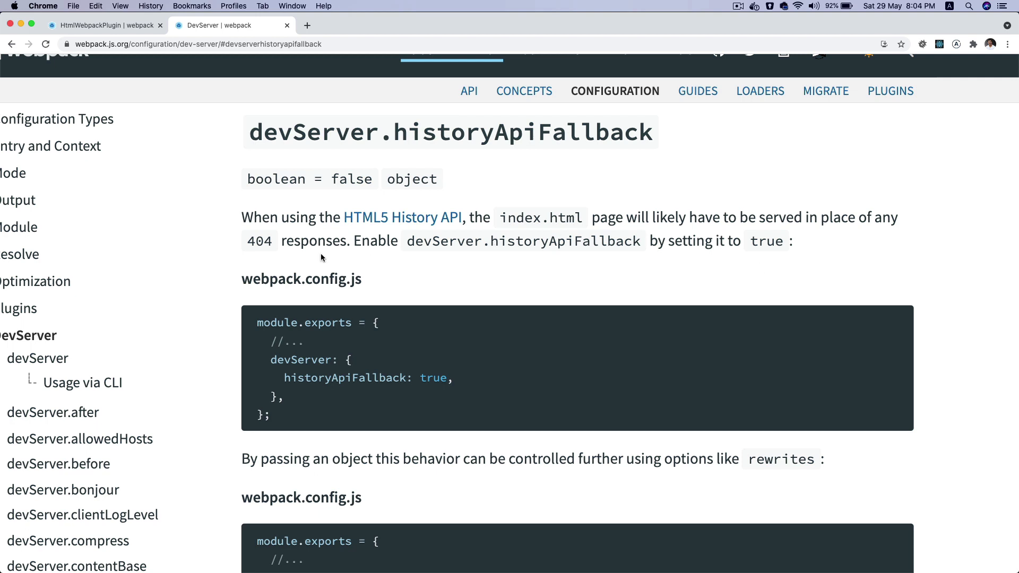